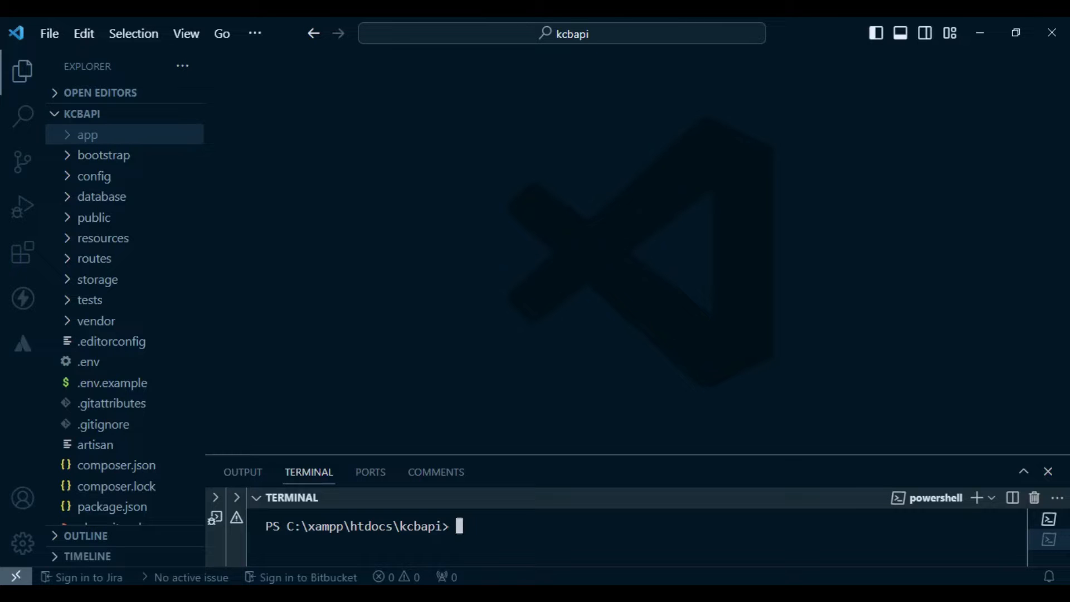
Run php artisan make:controller KcbController in the integrated terminal
text(php artisan make:)
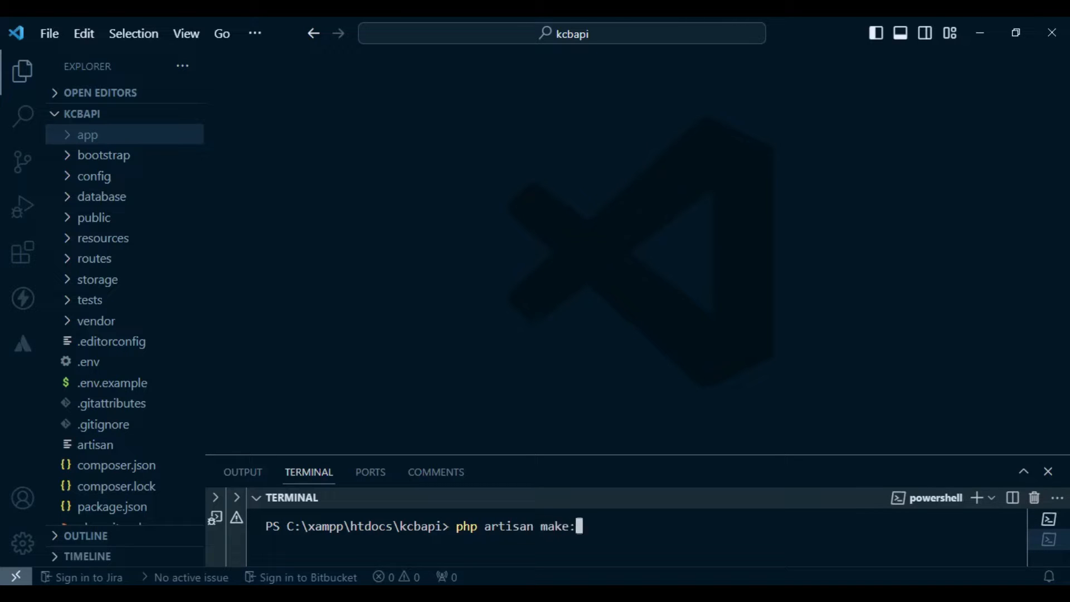
text(controller)
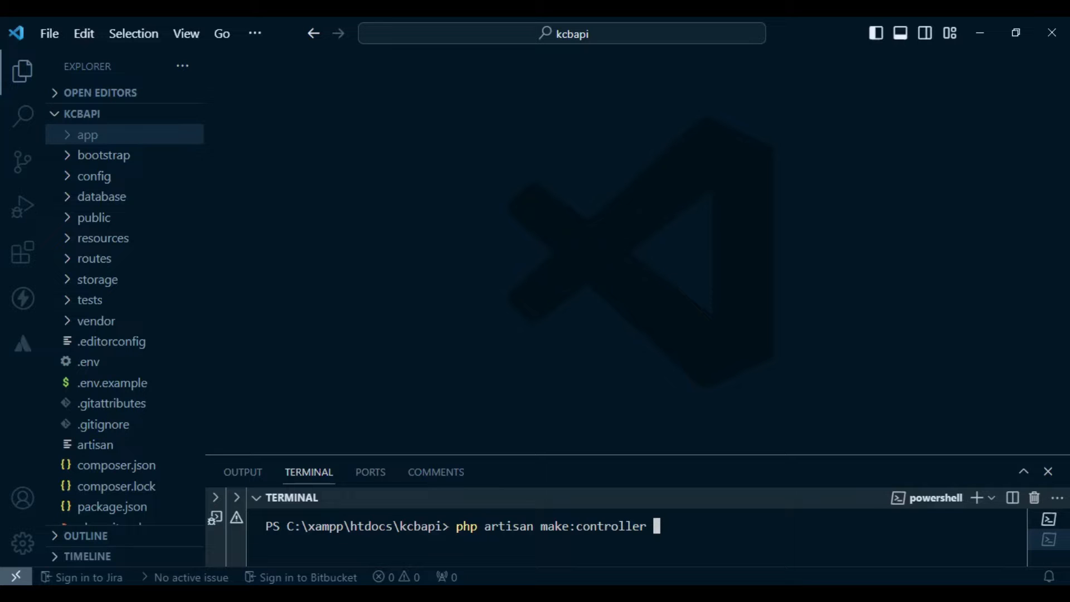
text(K)
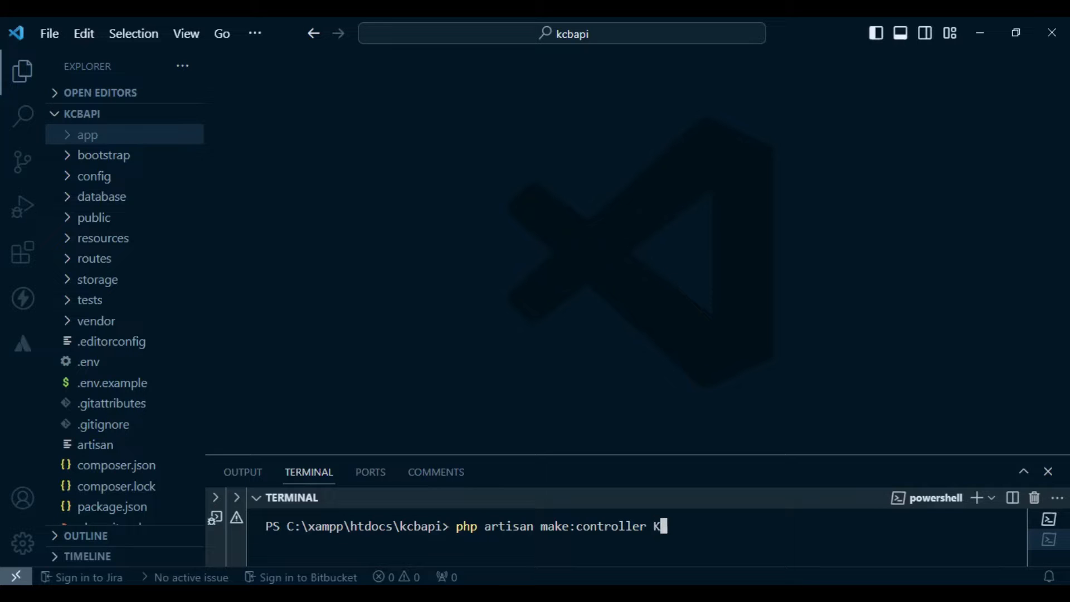
text(cb)
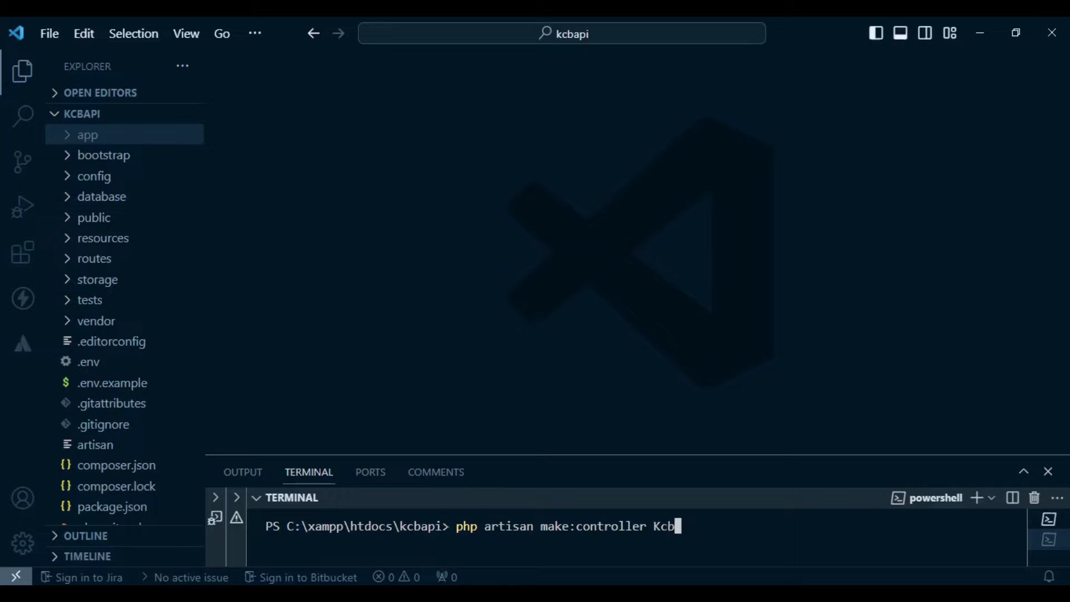
text(ontroller)
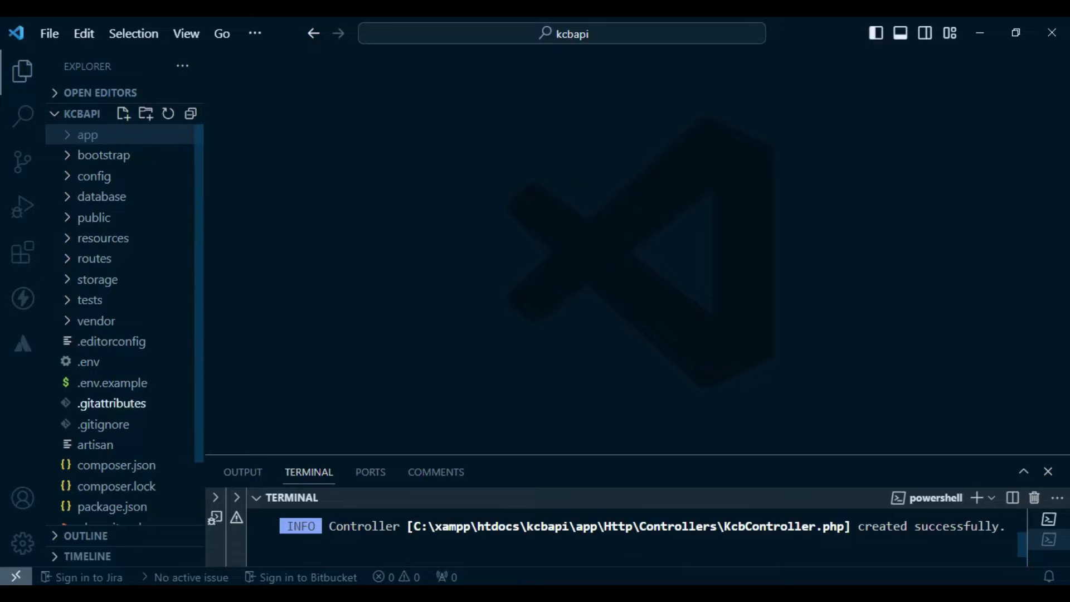
In routes/web.php, add use App\Http\Controllers\KcbController;
click(87, 134)
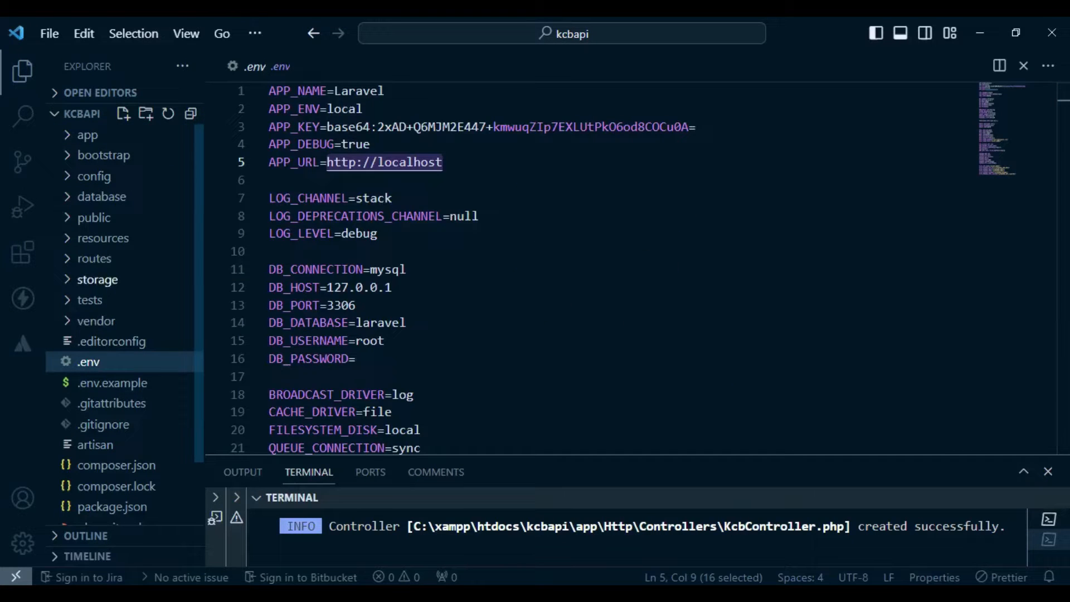
click(107, 341)
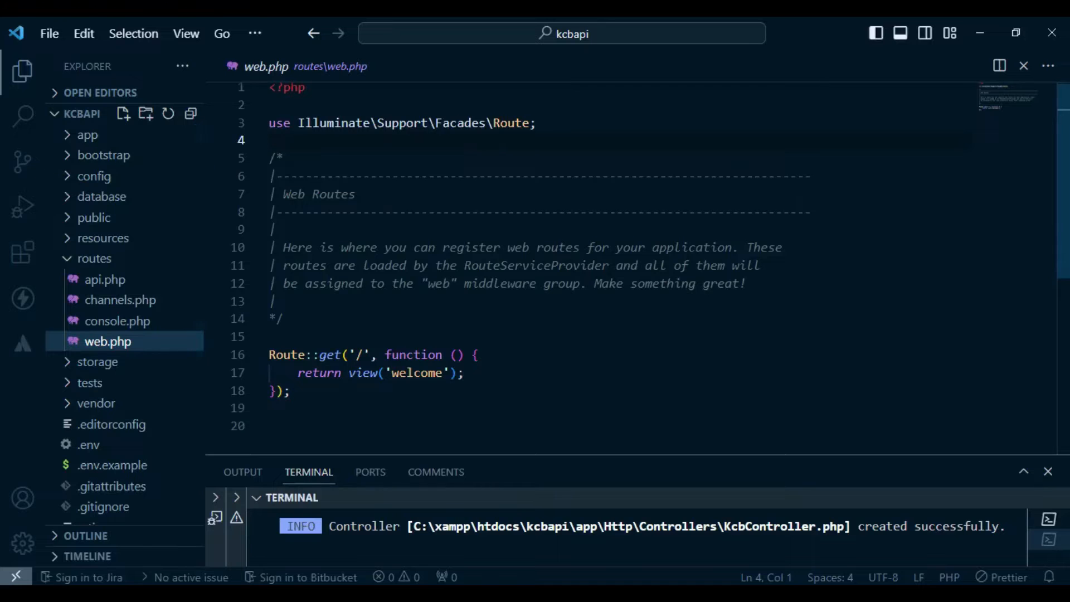
text(use App\)
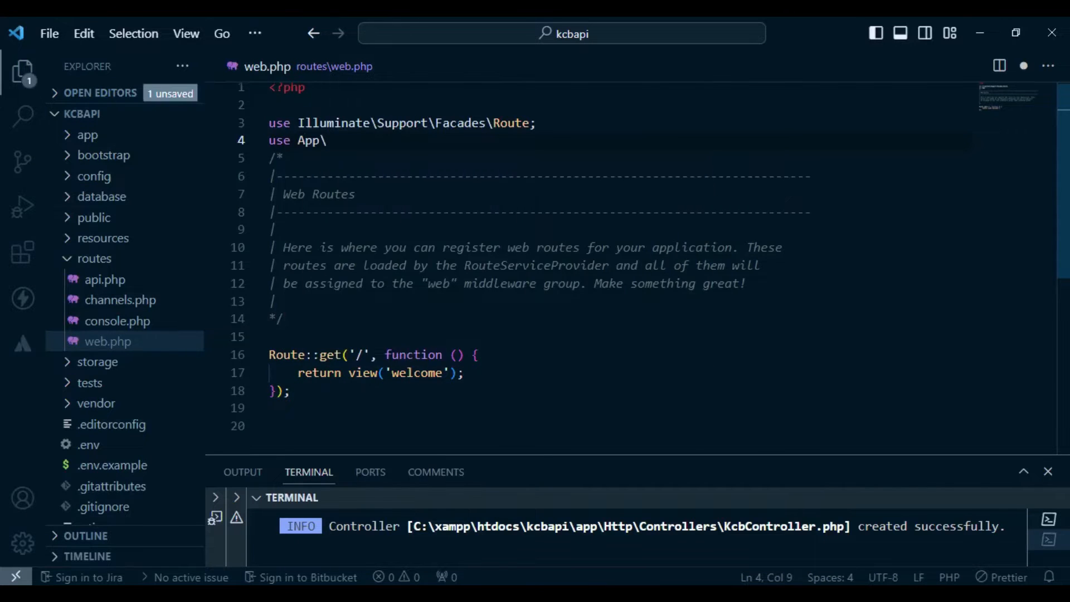
text(Http\Con)
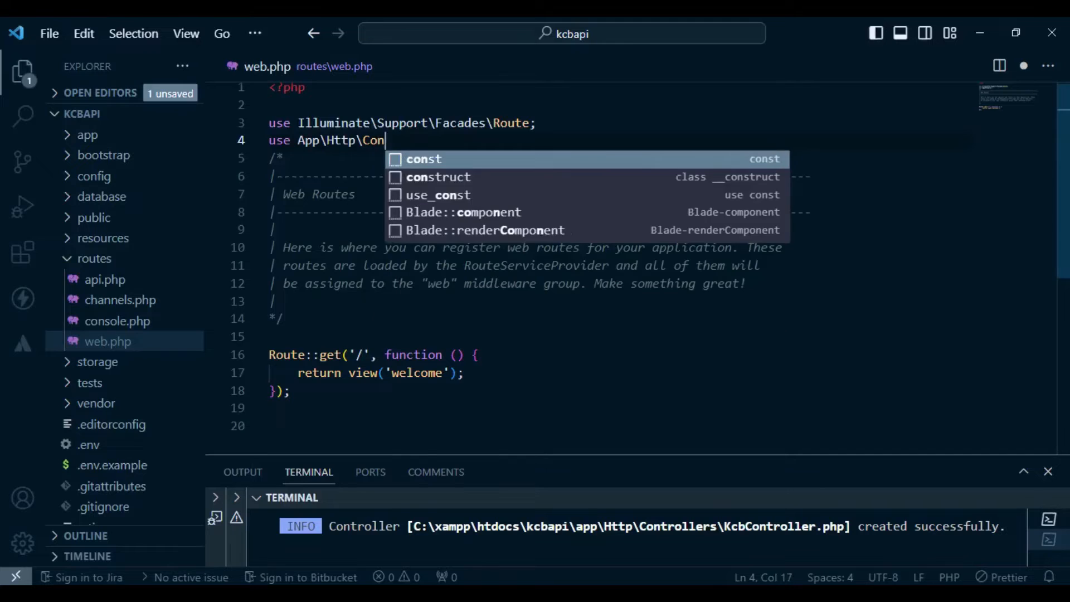
text(trollers\K)
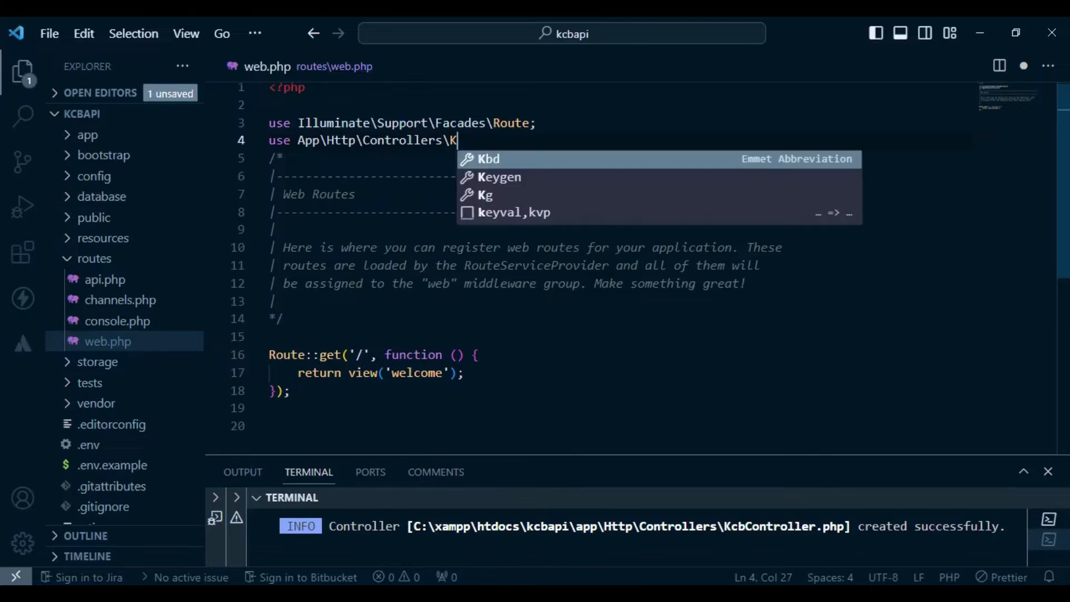
text(cbController;)
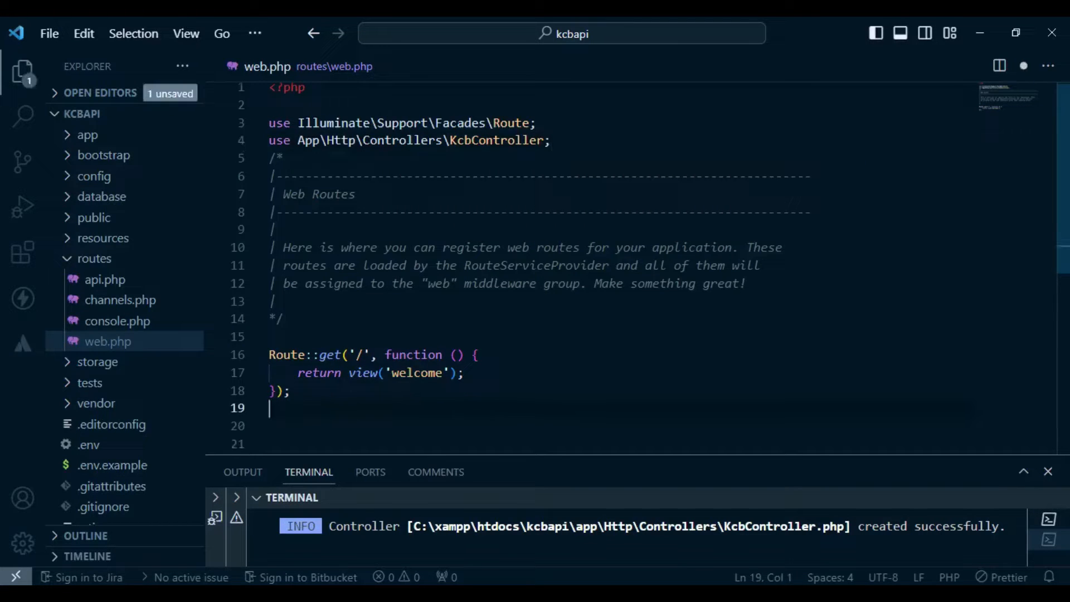
Add Route::get('token',[KcbController::class,'token']); to web.php and save
text(Route::get('to)
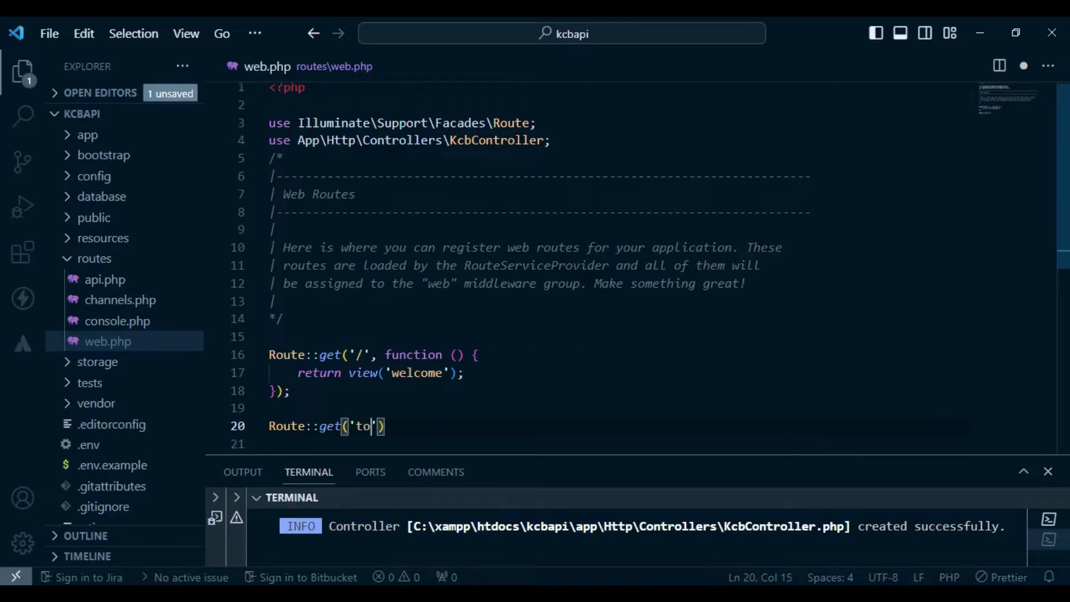
text(ken)
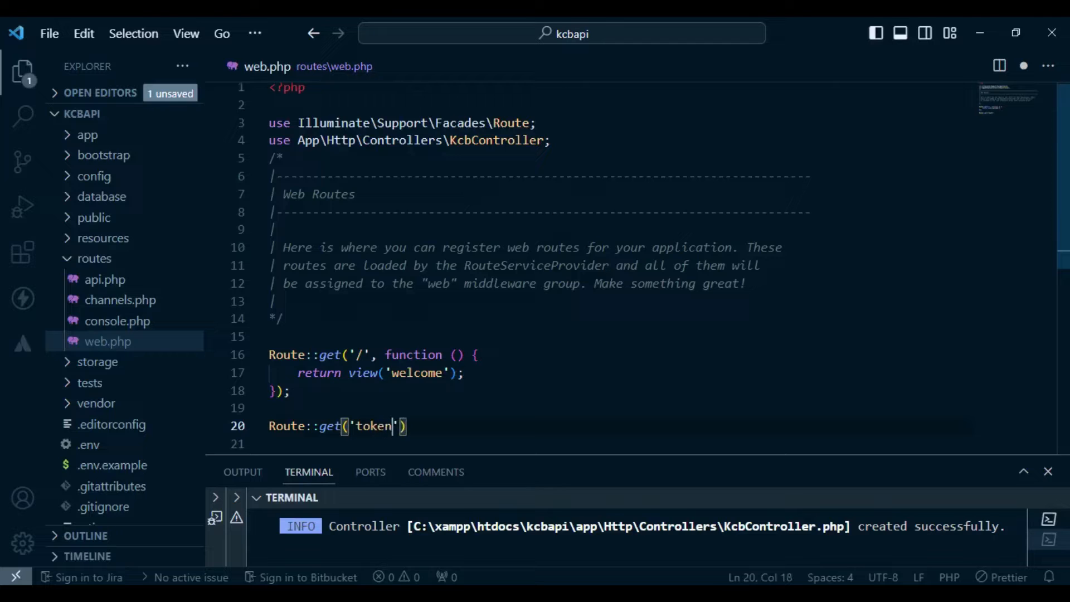
key(Right)
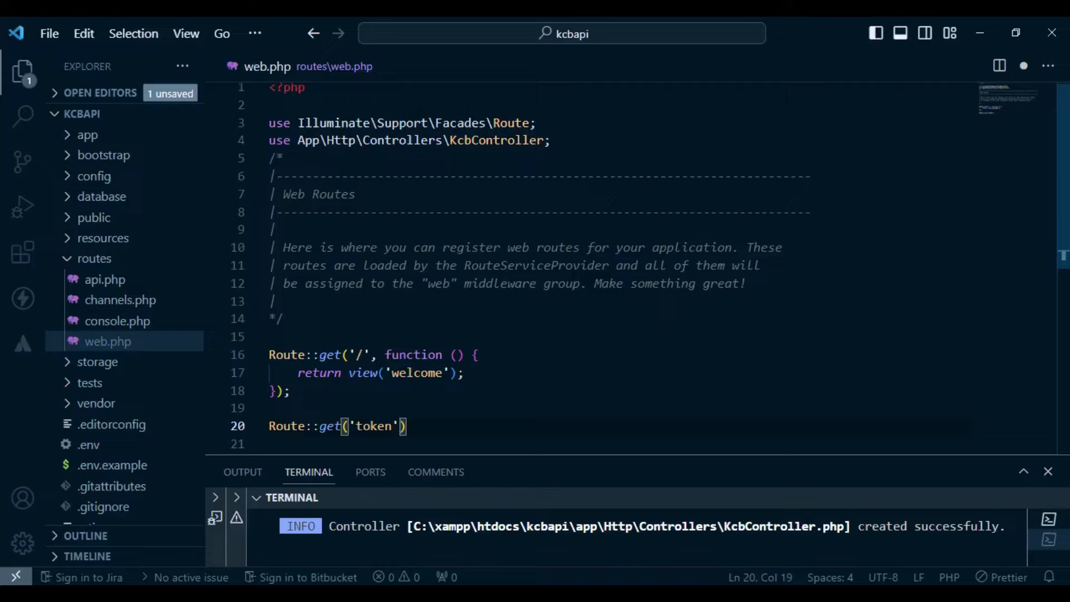
text(,)
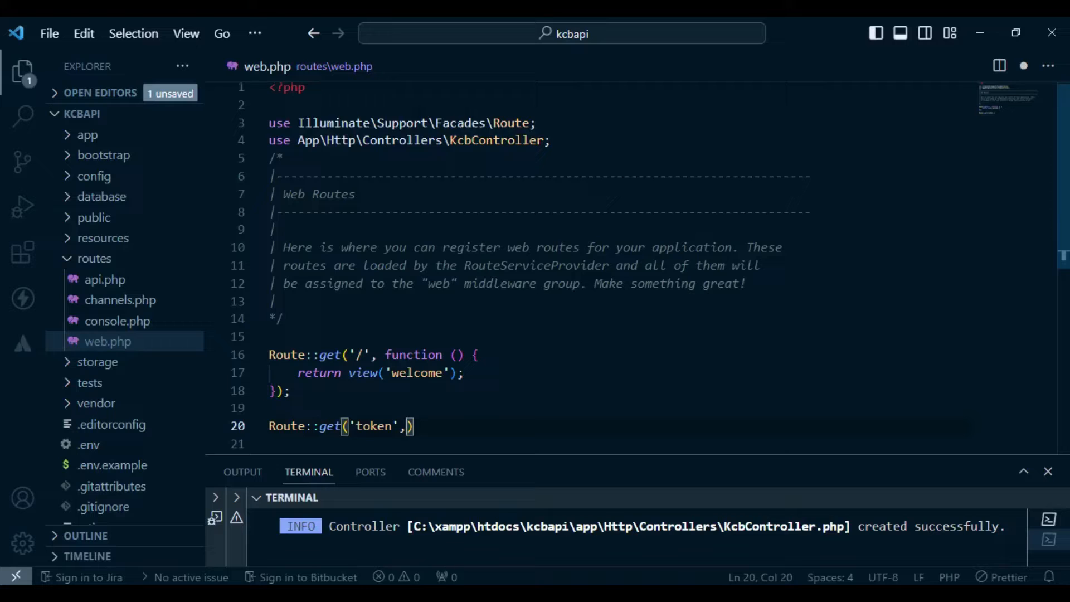
text('')
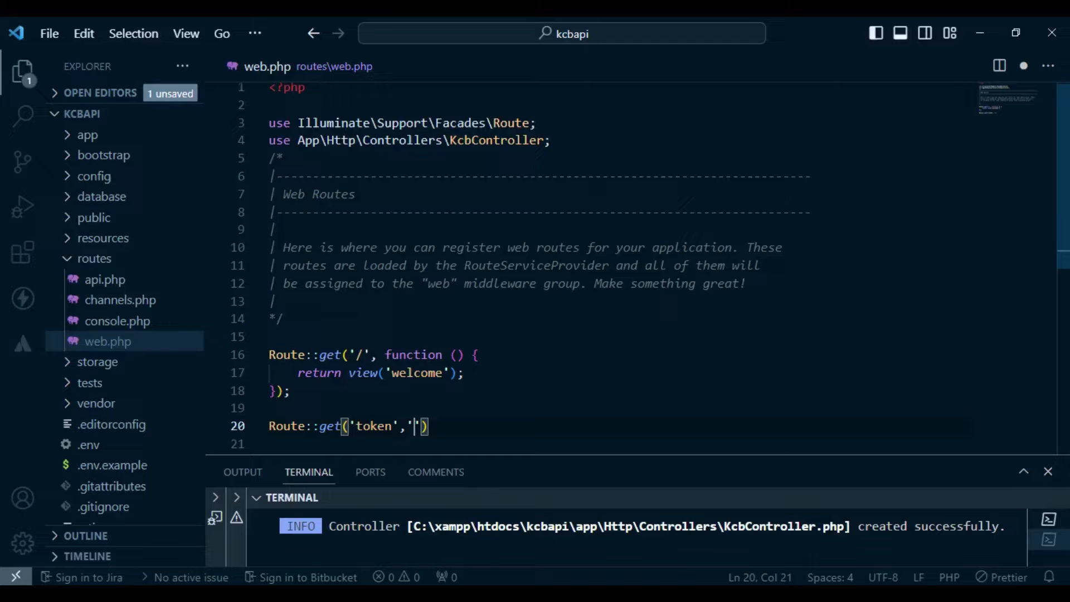
key(Backspace)
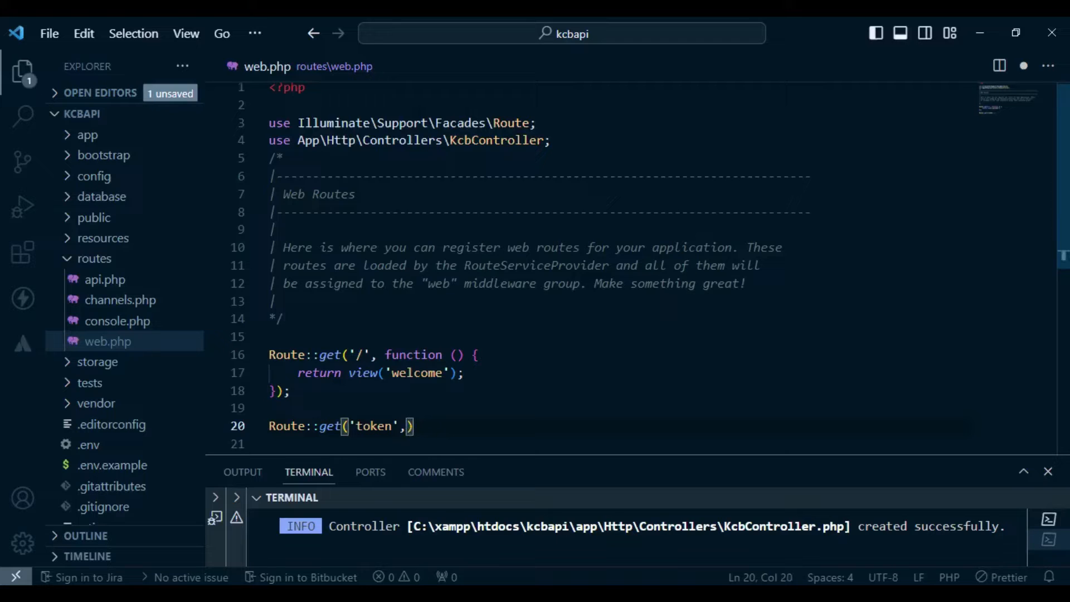
text([)
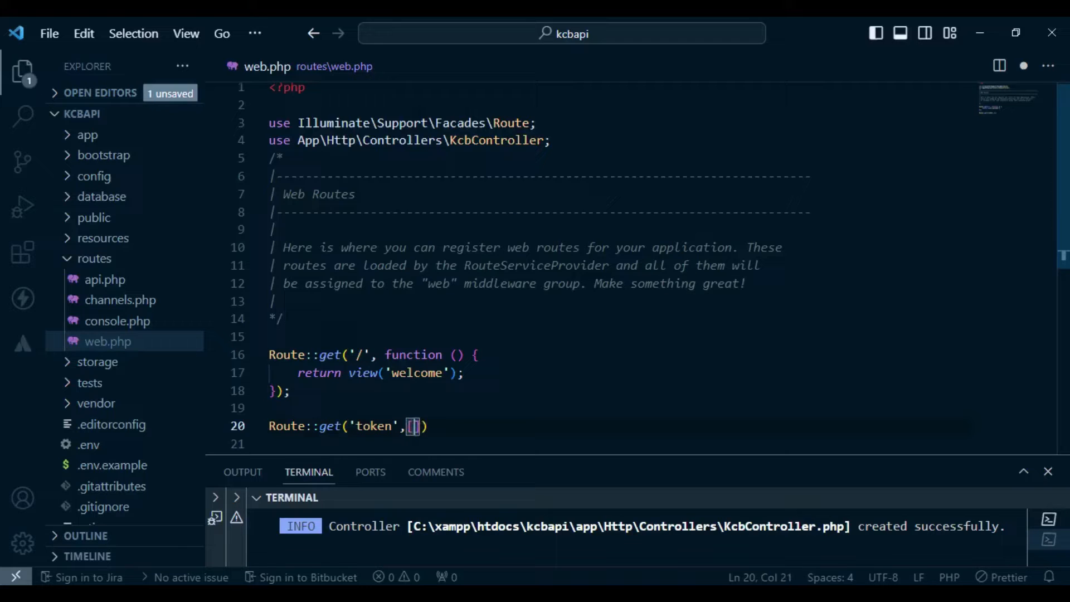
text(KcbController::)
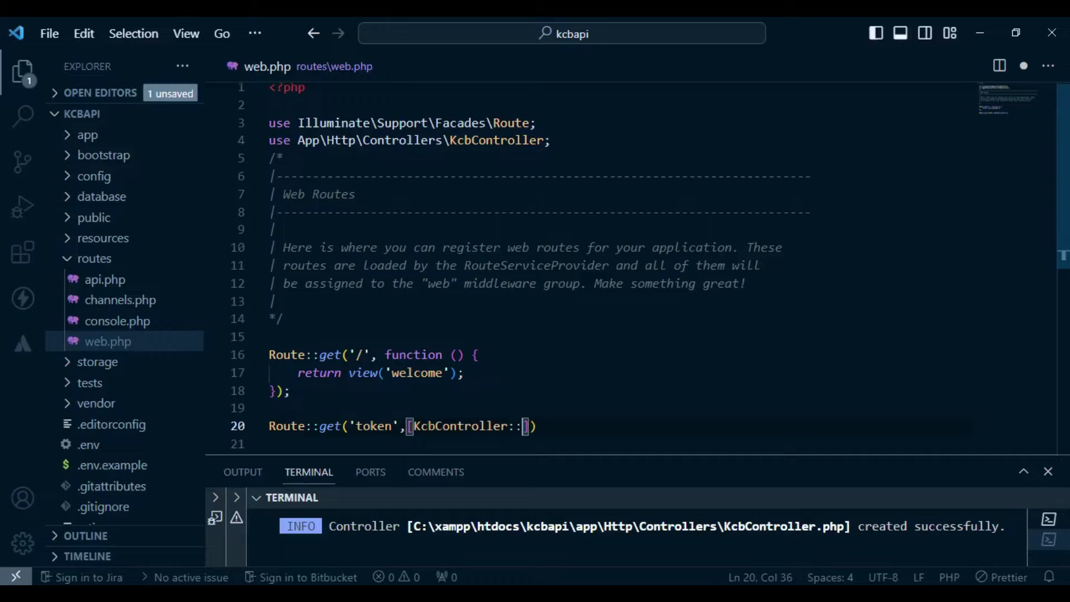
text(class,)
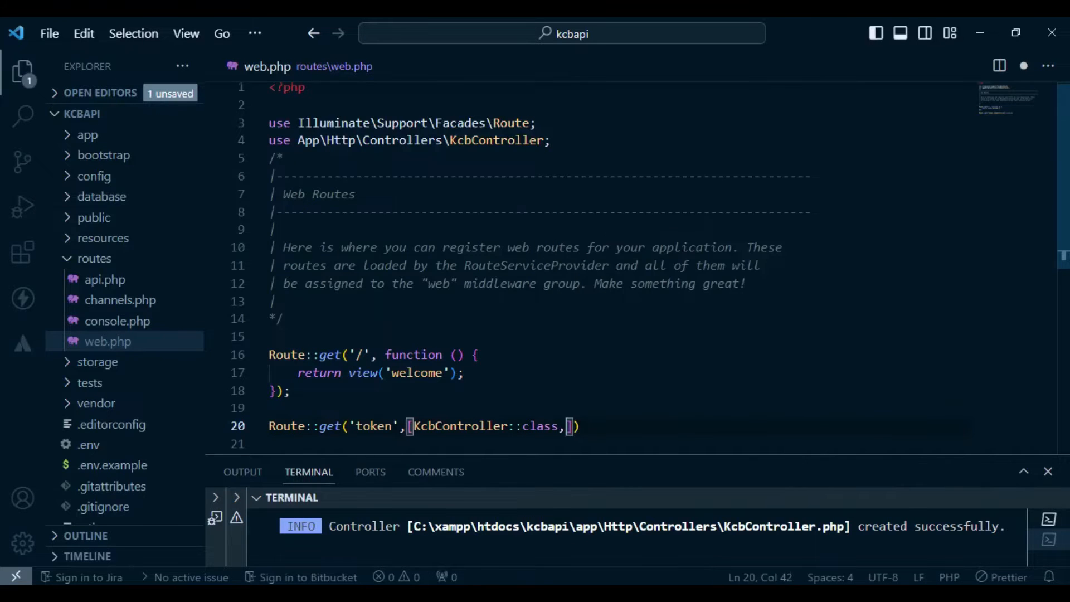
text('token)
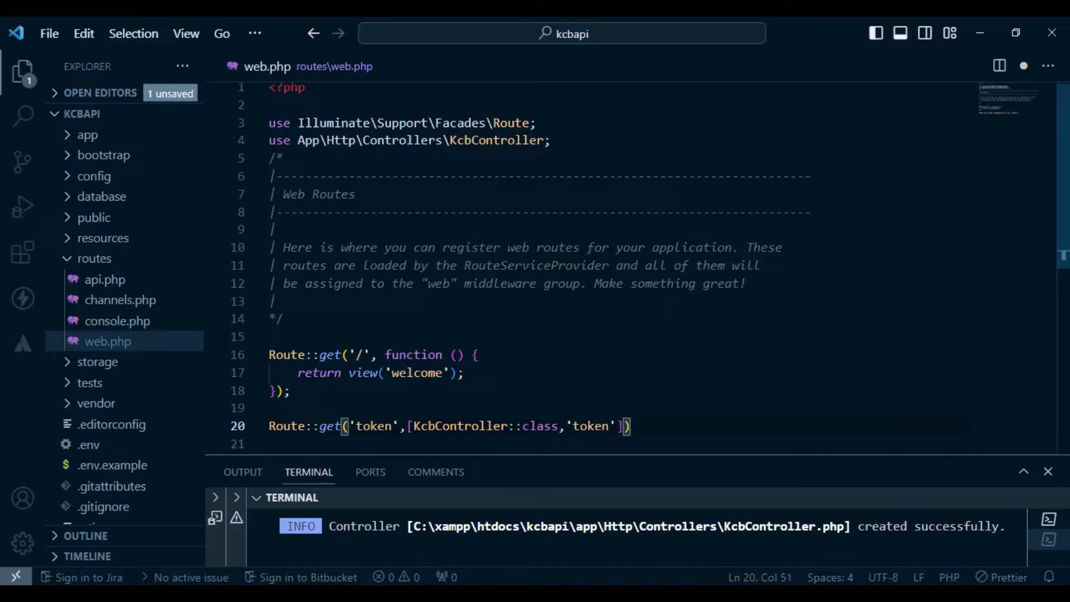
text(;)
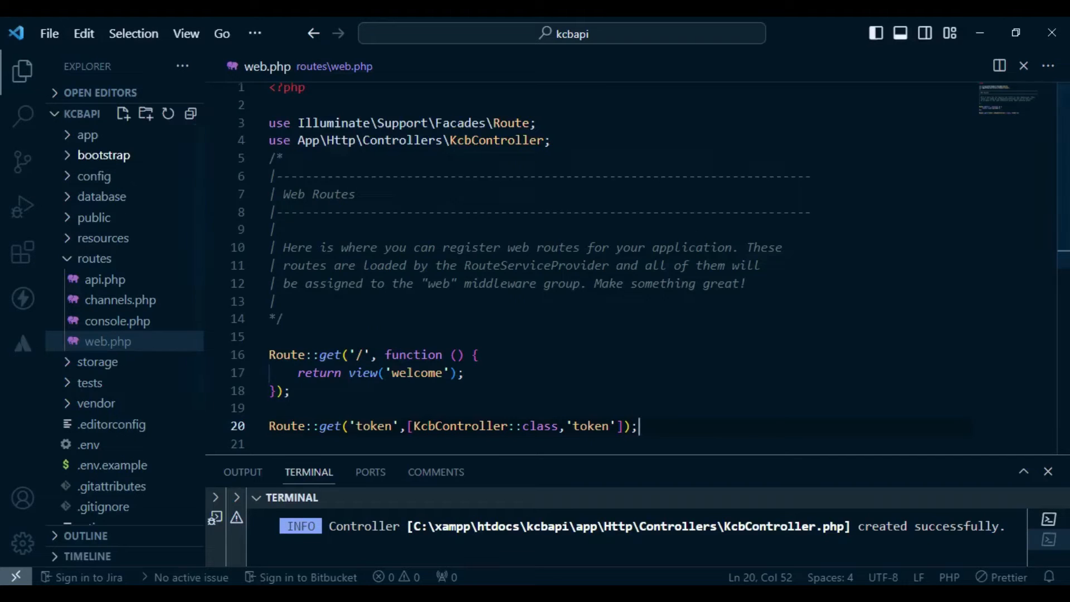
Open KcbController.php and add a public function token() method
click(87, 135)
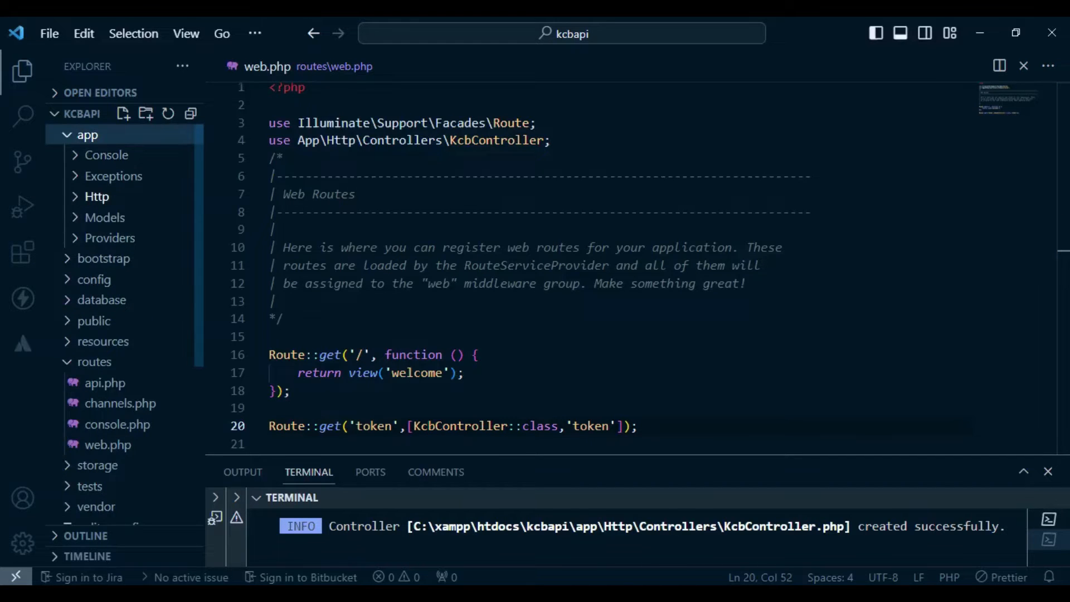
click(97, 197)
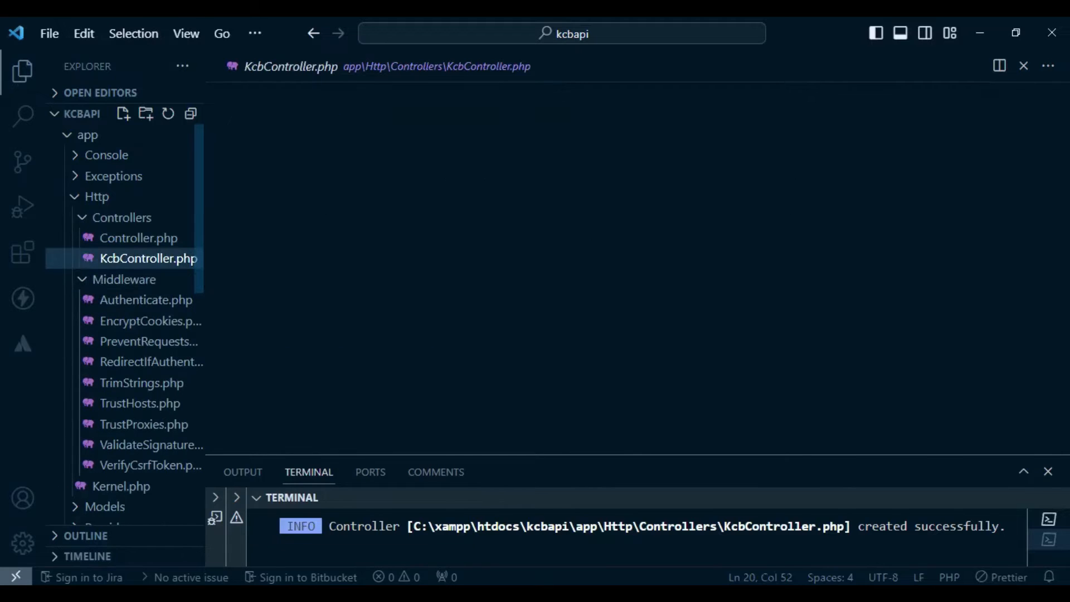
click(149, 258)
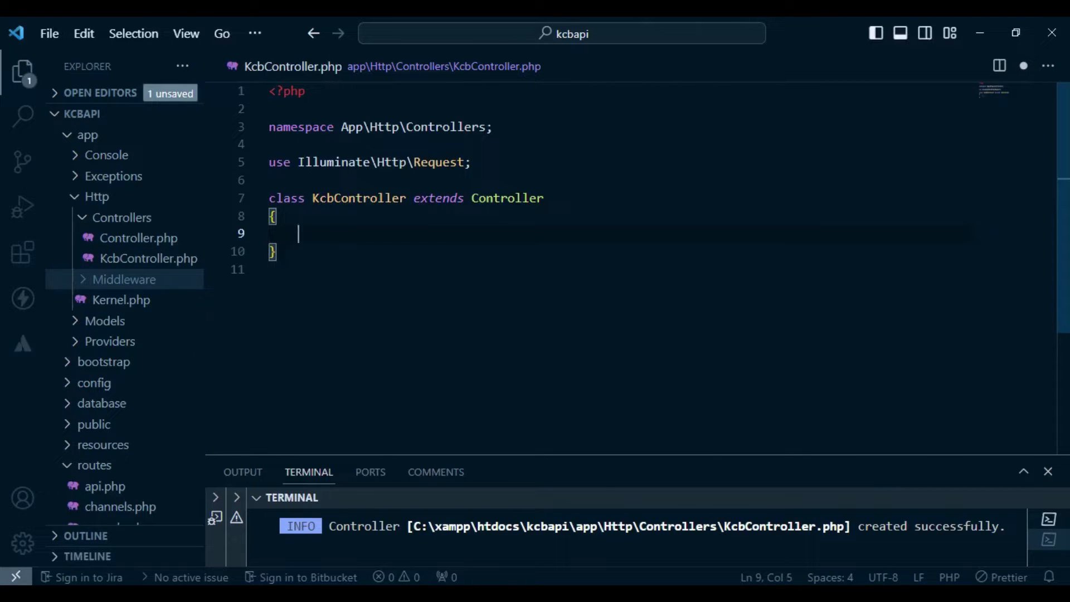
text(public)
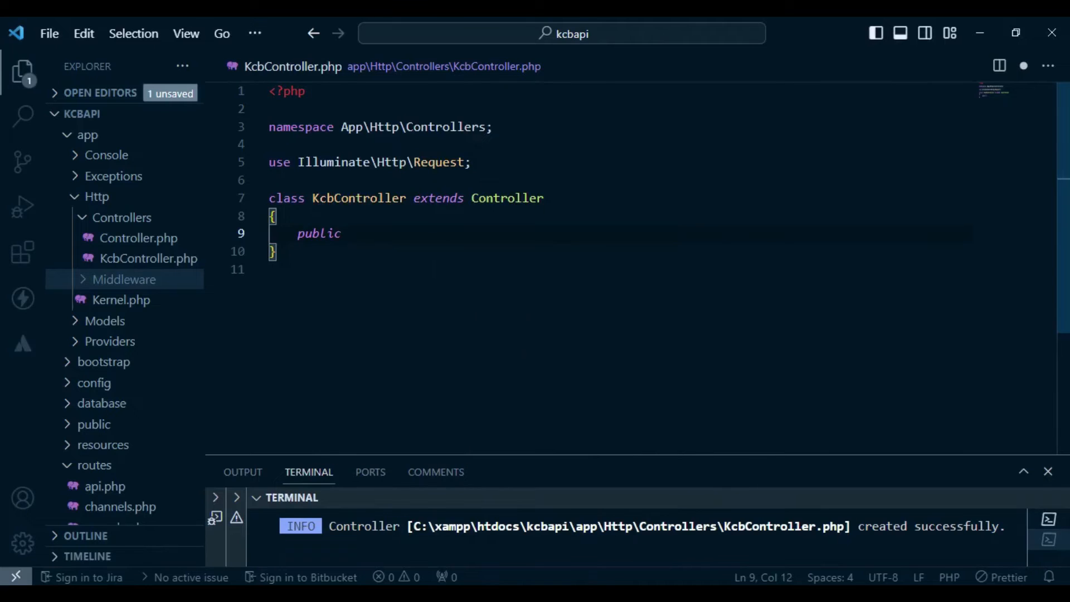
text(function)
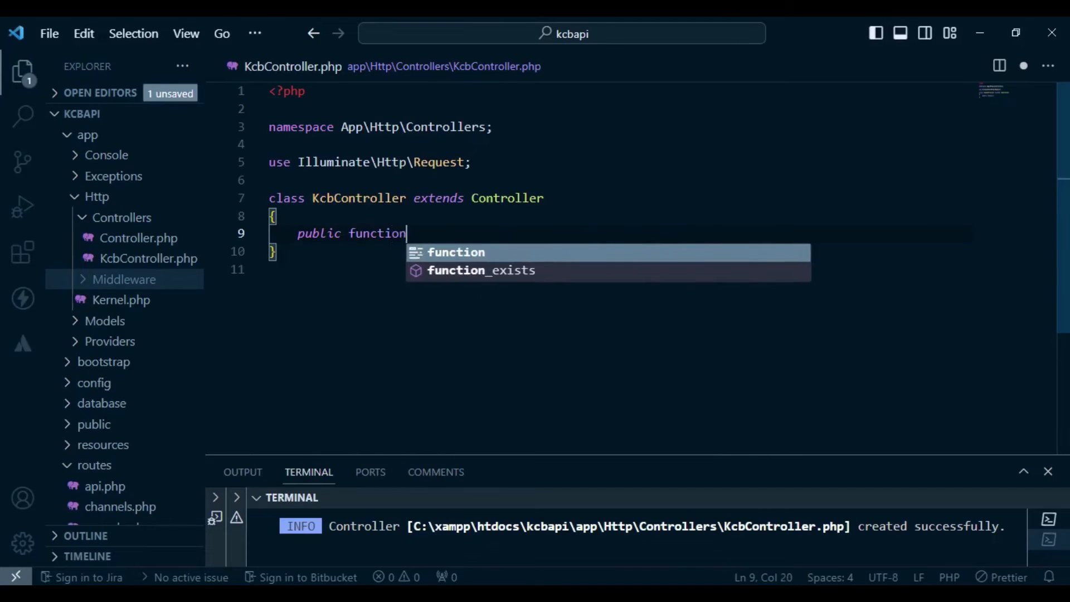
text(token(){)
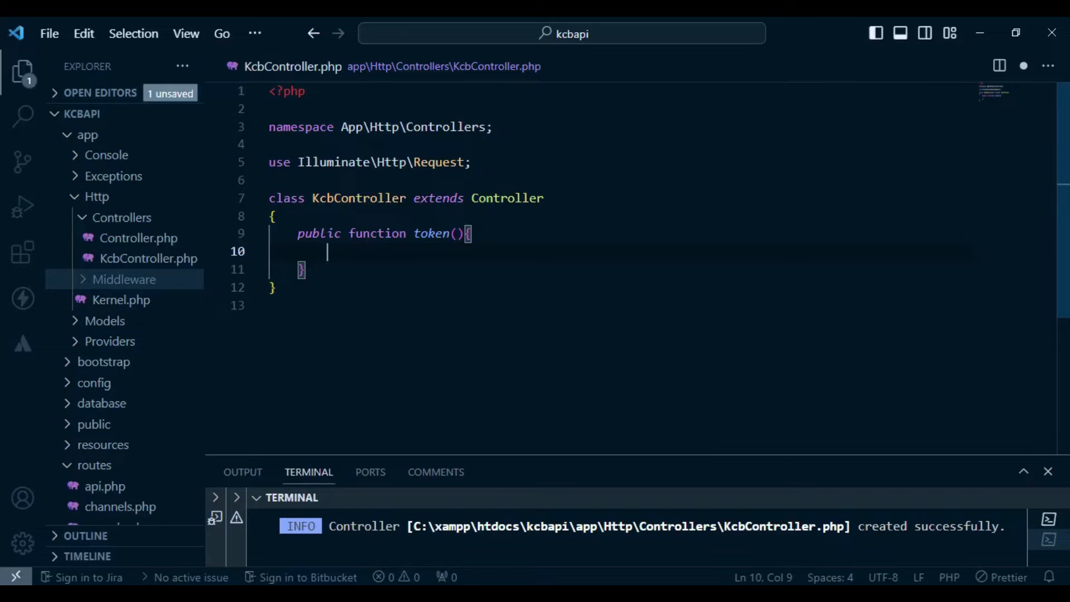
Inside token(), declare $consumer_key= and $consumer_secret=
text($con)
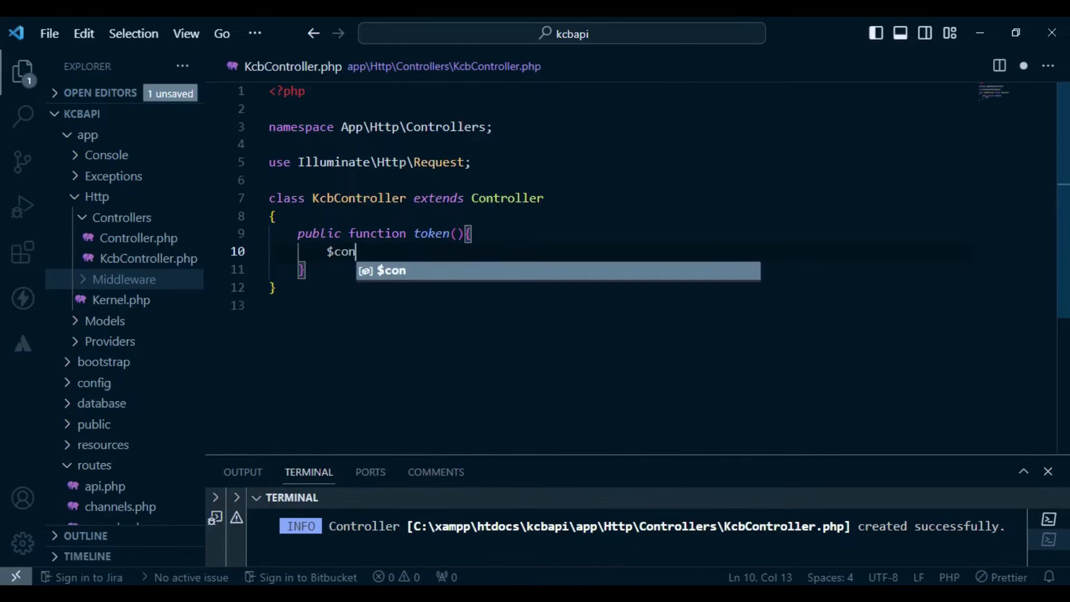
text(sumer_key=)
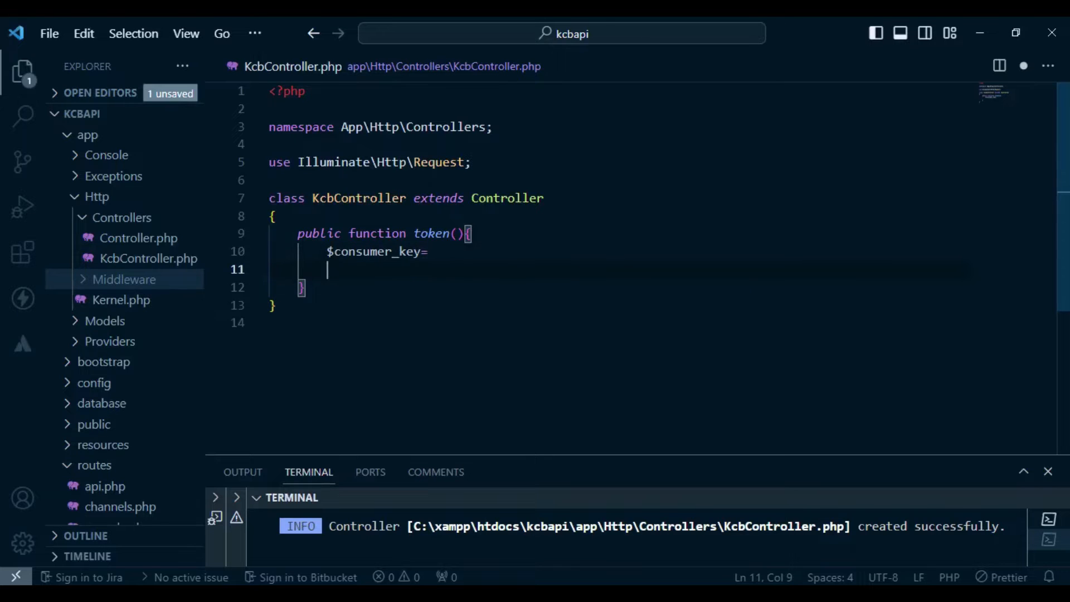
text($c)
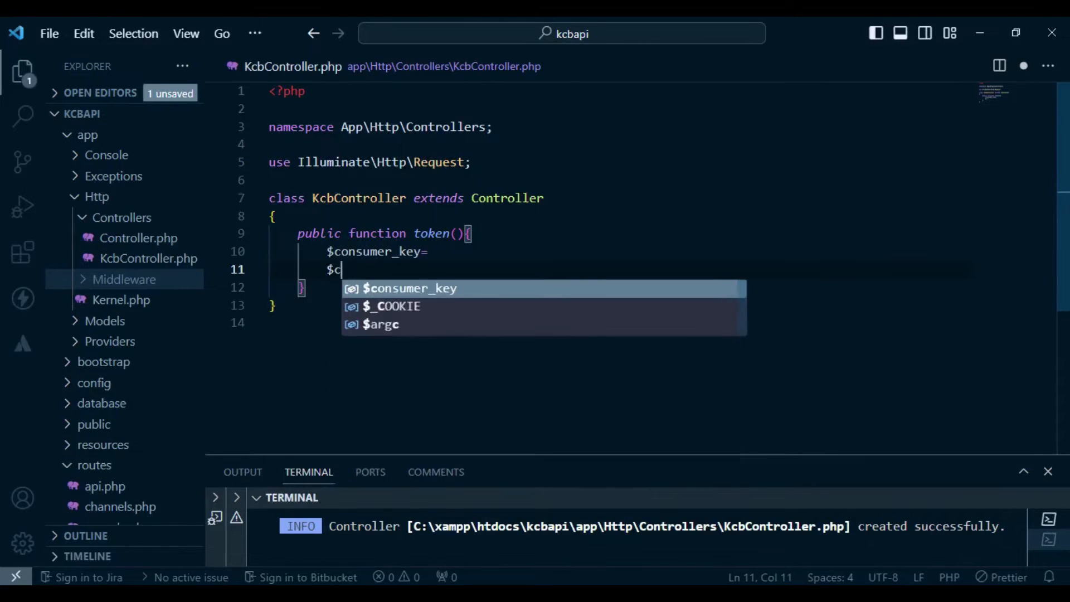
text(onsumer)
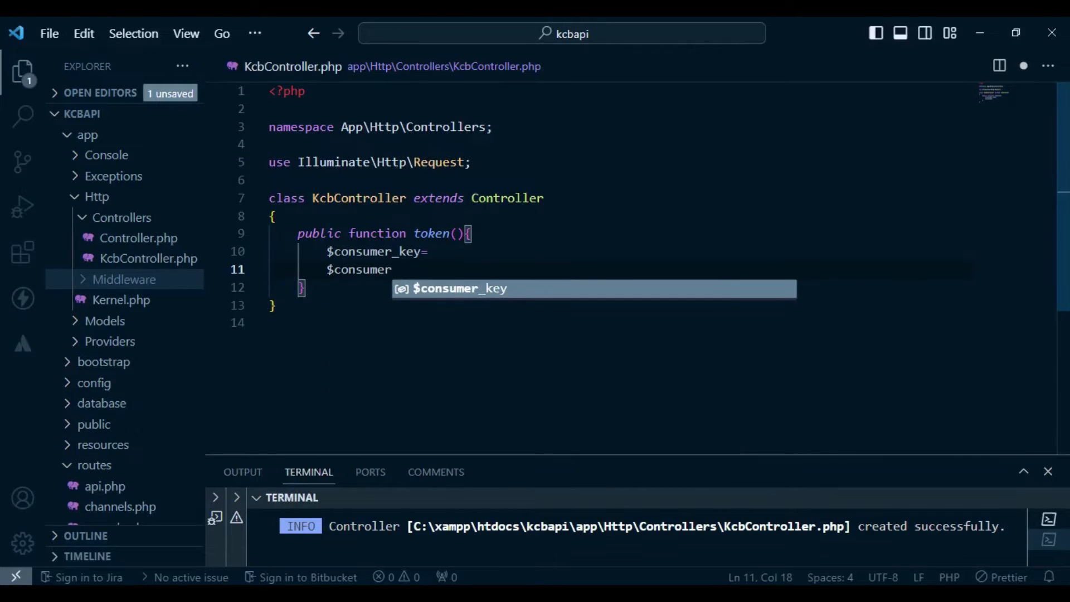
text(_secre)
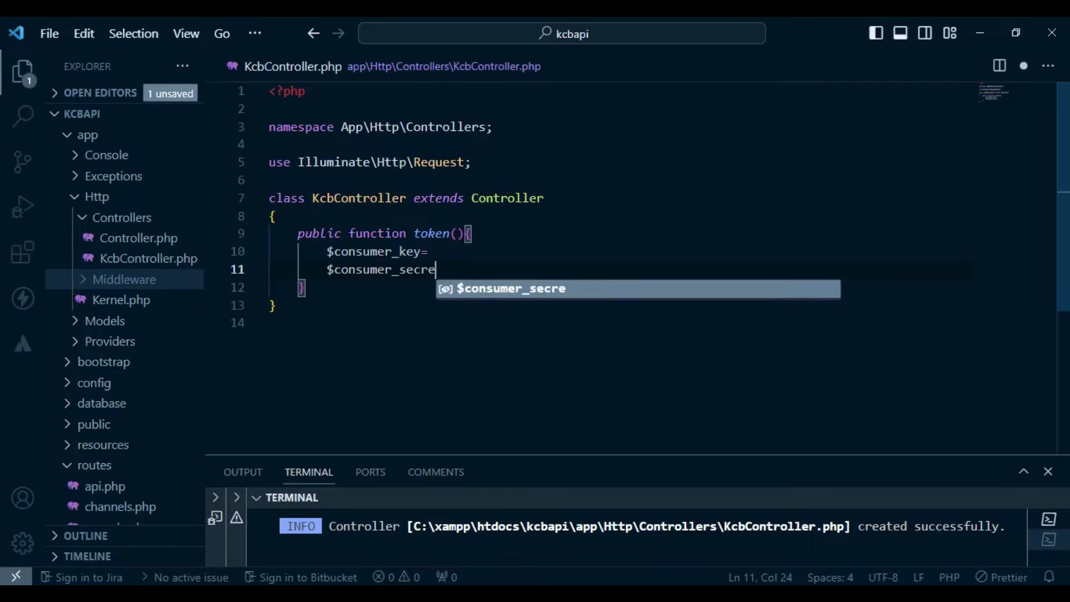
text(t=)
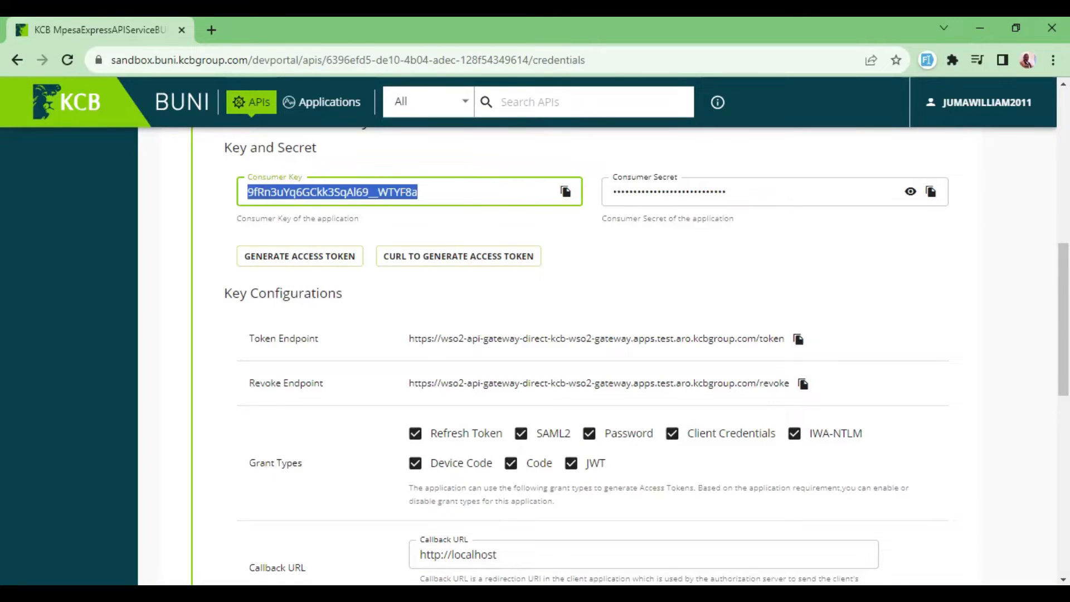
Copy the Consumer Key from the portal's credentials page into $consumer_key
right_click(332, 192)
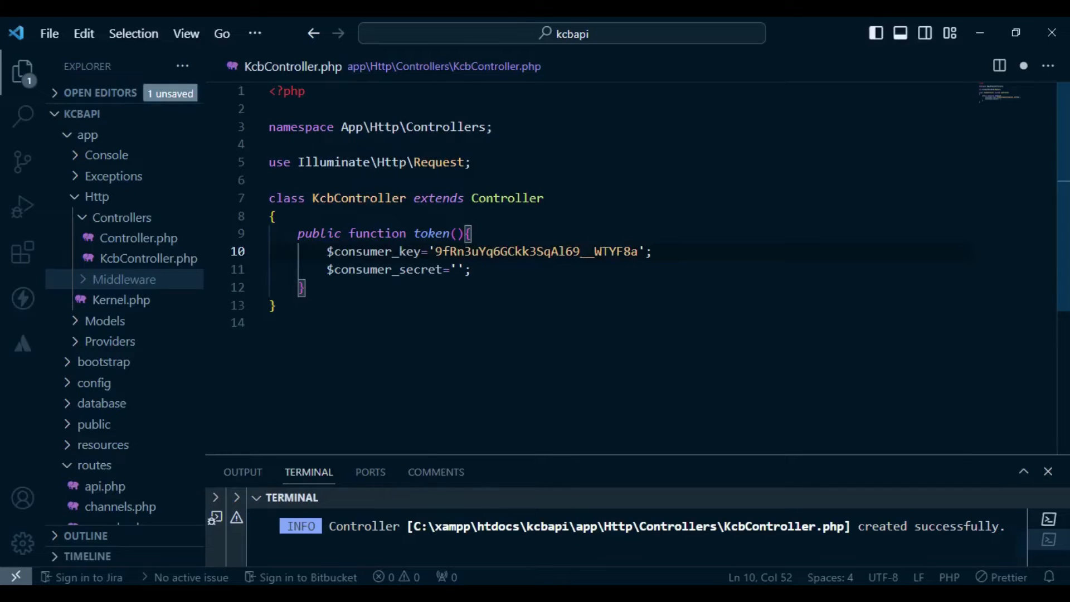
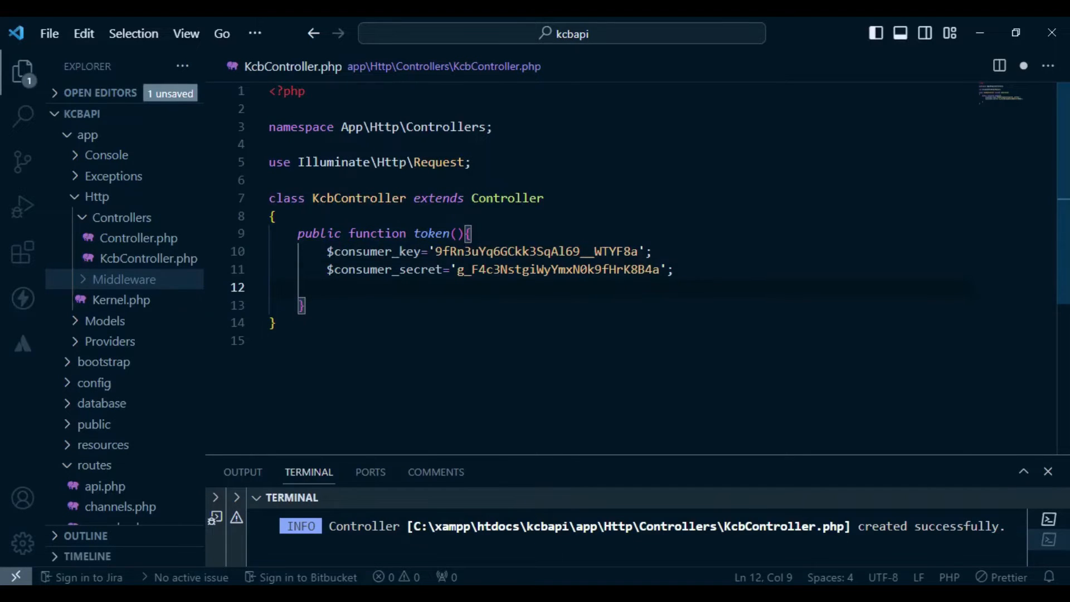
Paste the consumer secret into $consumer_secret and add an empty $url=''; line
key(Enter)
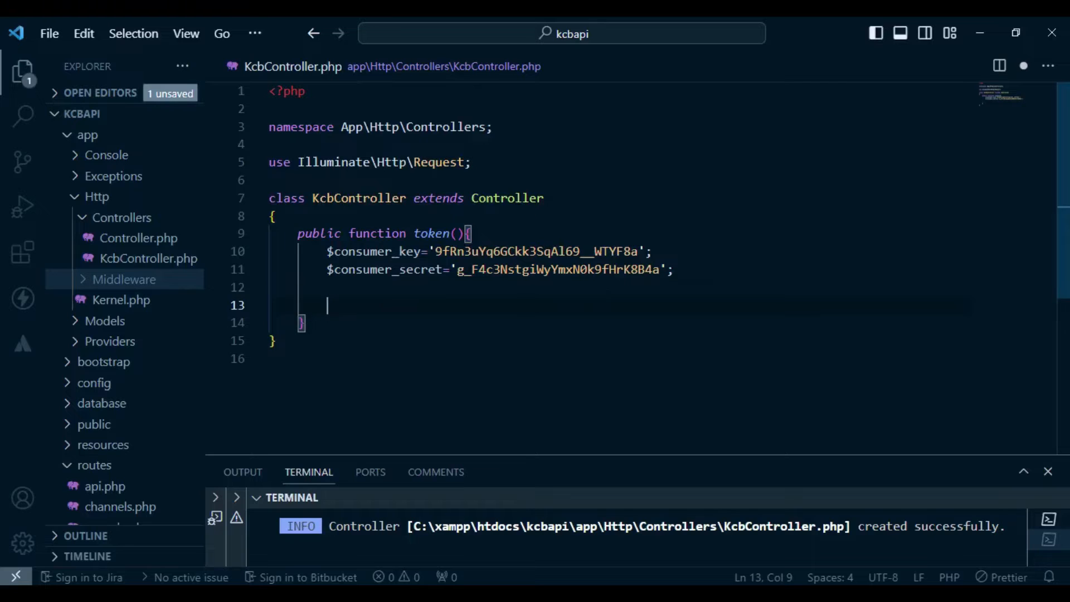
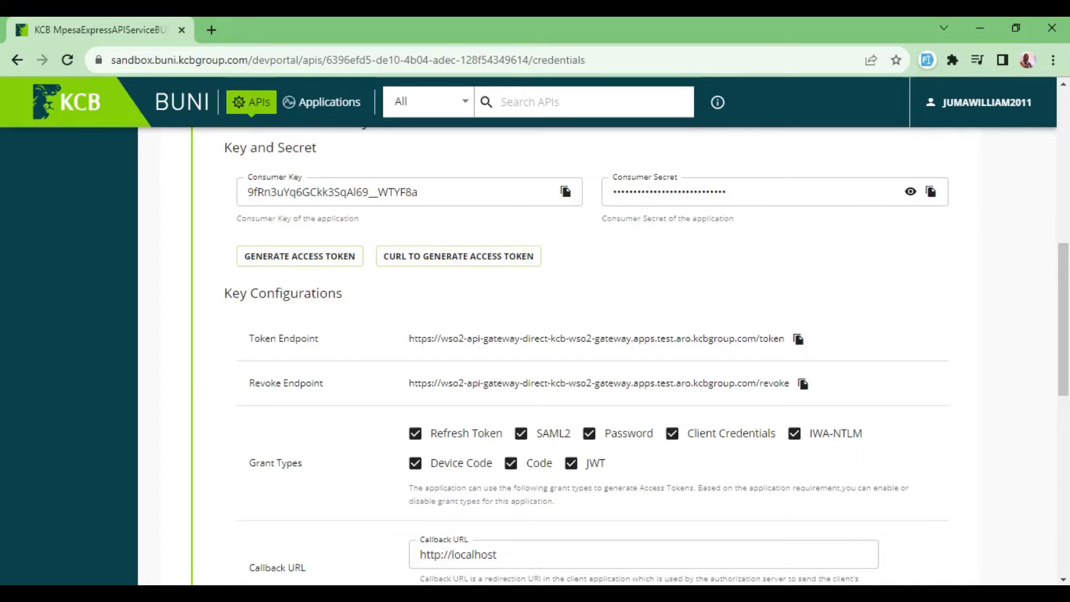
Copy the Token Endpoint URL into $url, then scroll through Key Configurations
click(797, 339)
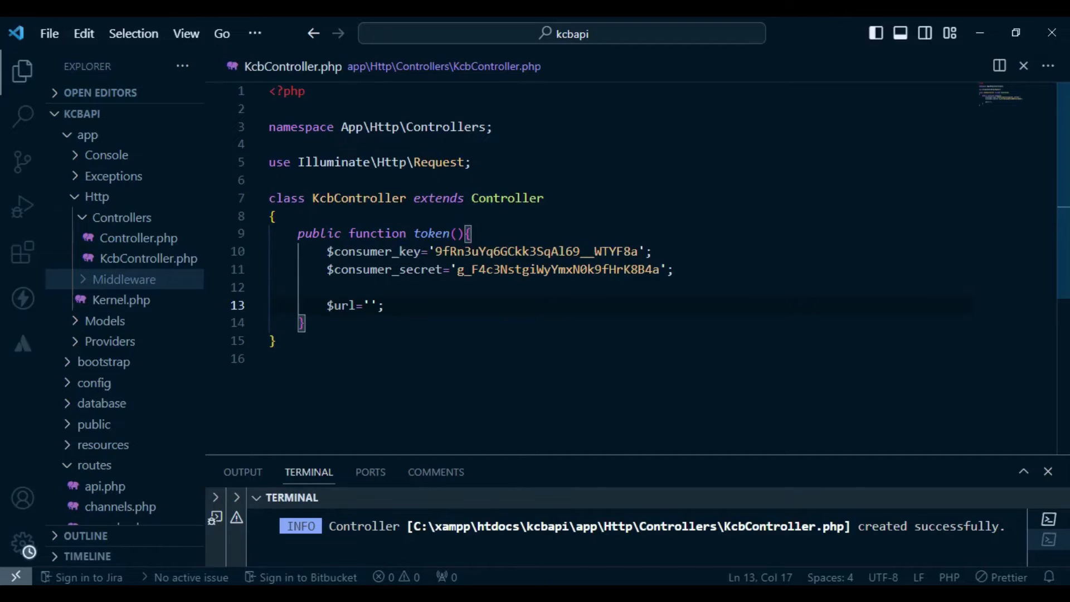
text(https://wso2-api-gateway-direct-kcb-wso2-gateway.apps.test.aro.kcbgroup.com/token)
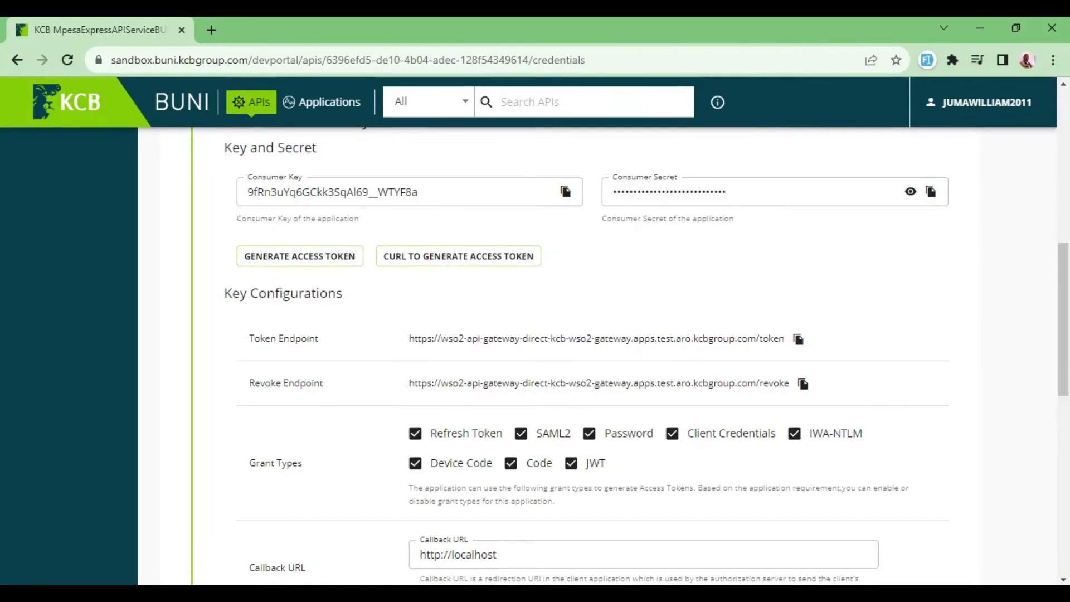
scroll(down, 3)
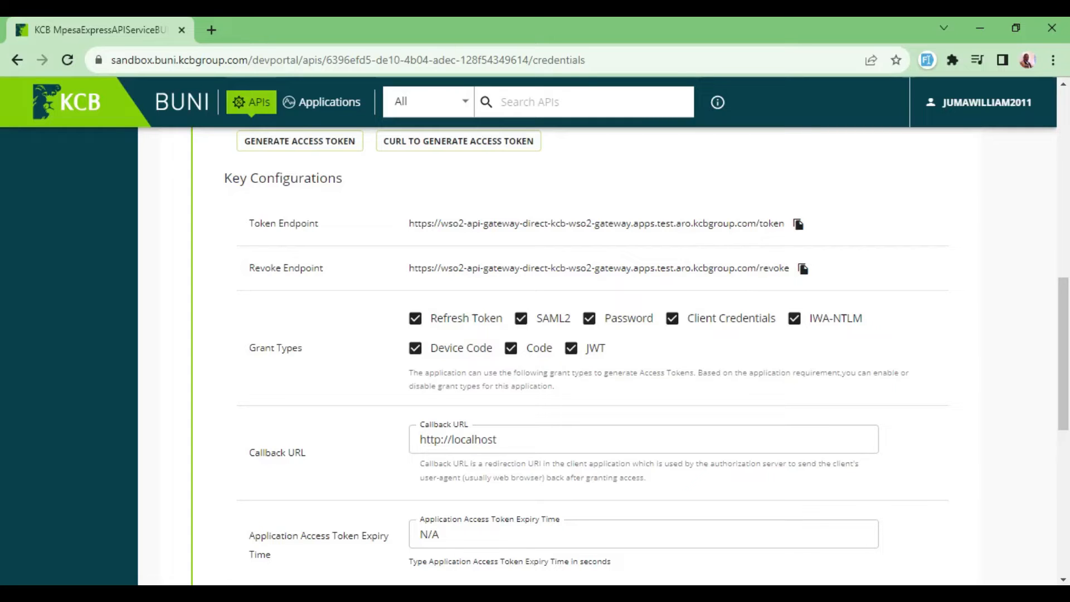
scroll(down, 3)
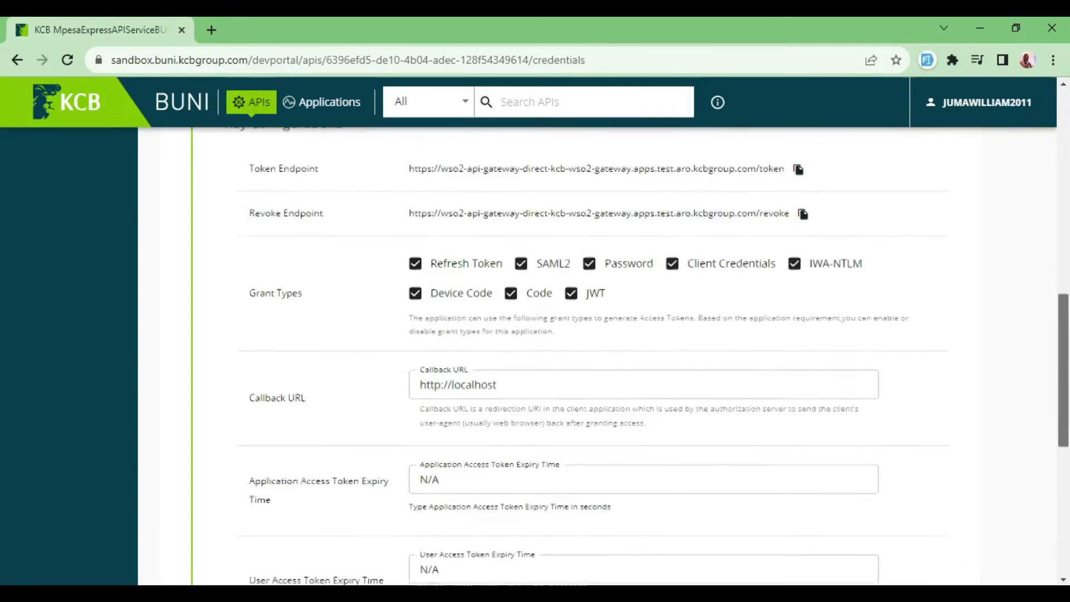
scroll(down, 3)
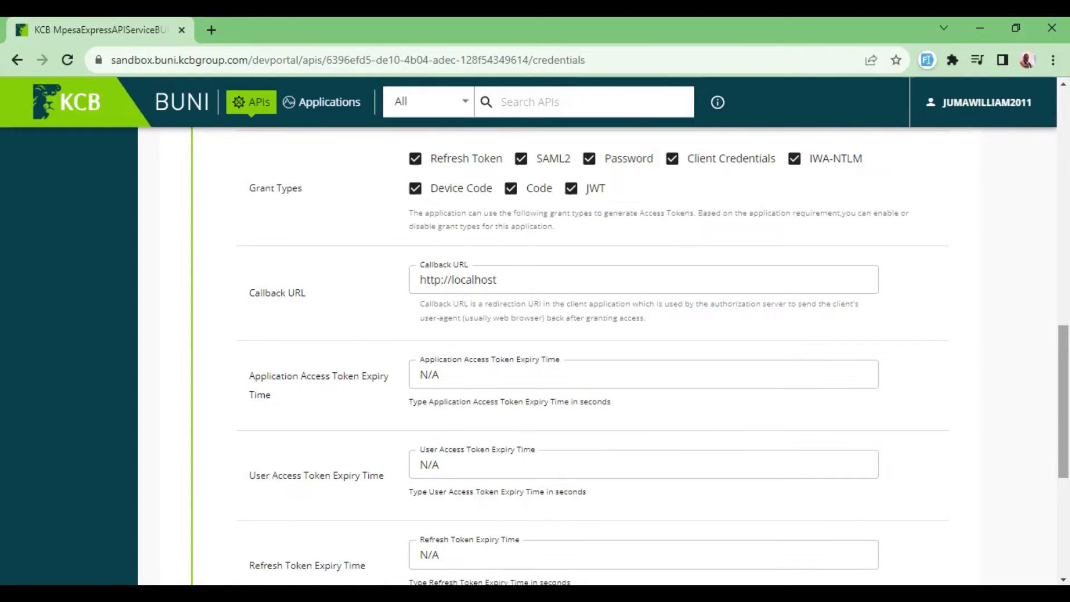
scroll(up, 3)
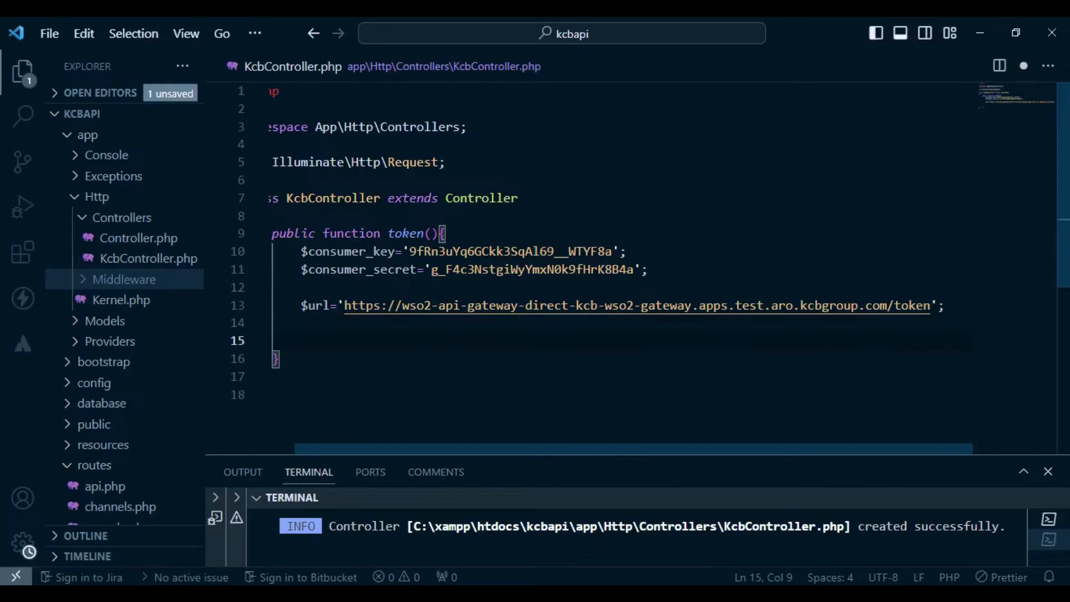
Start $data=array( with 'grant_type'=>'client_credentials'
text($)
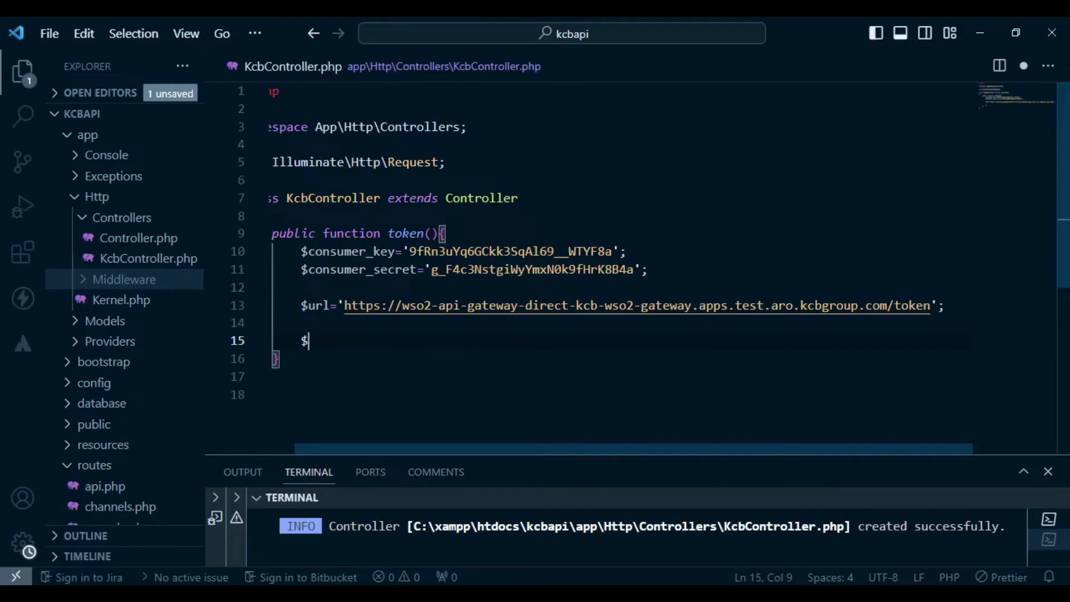
text(data)
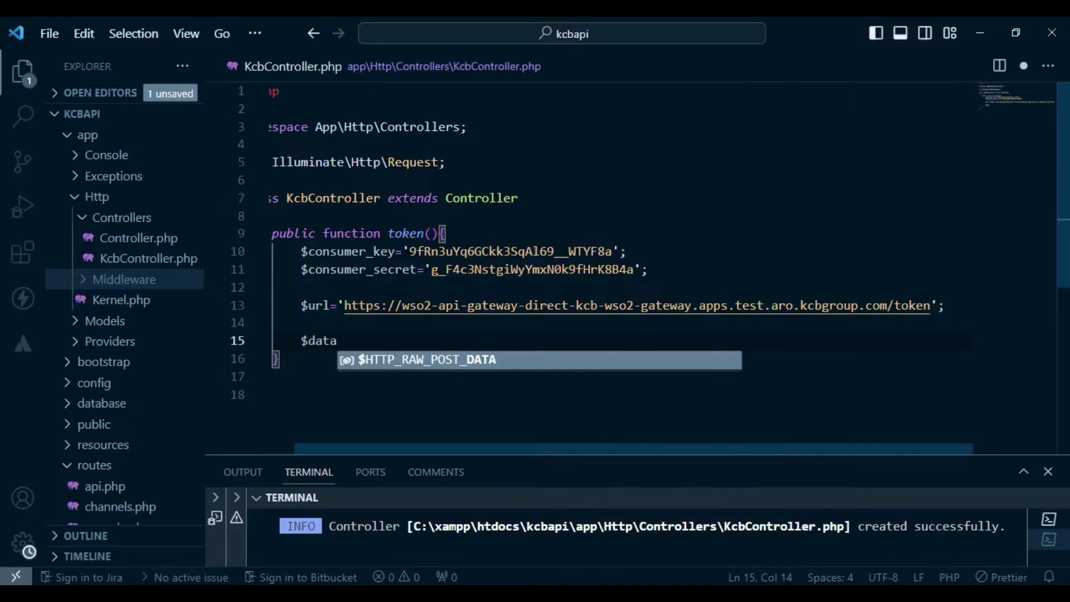
text(=)
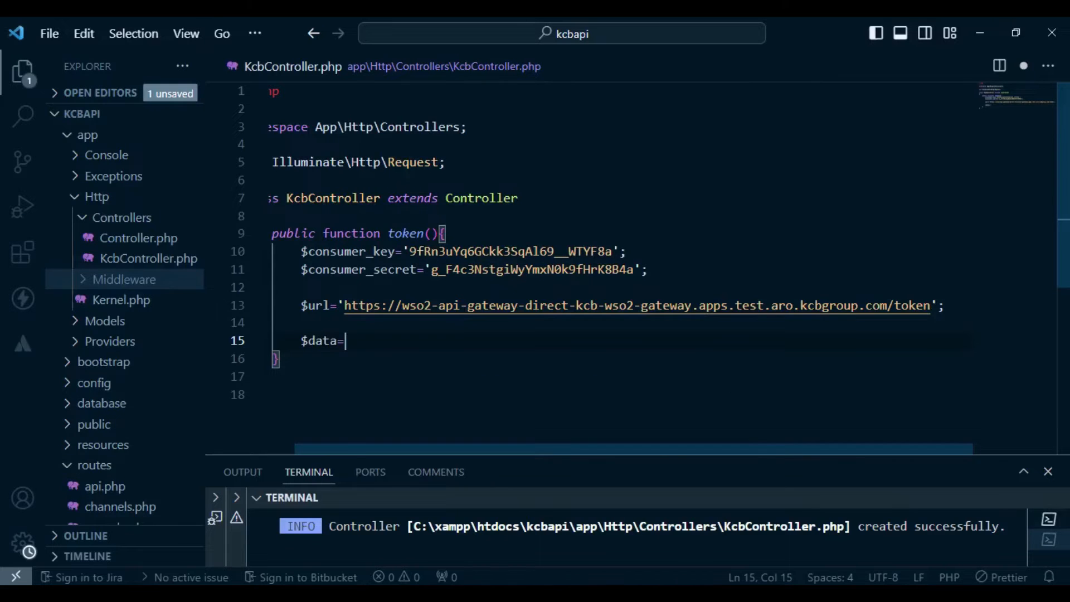
text(array()
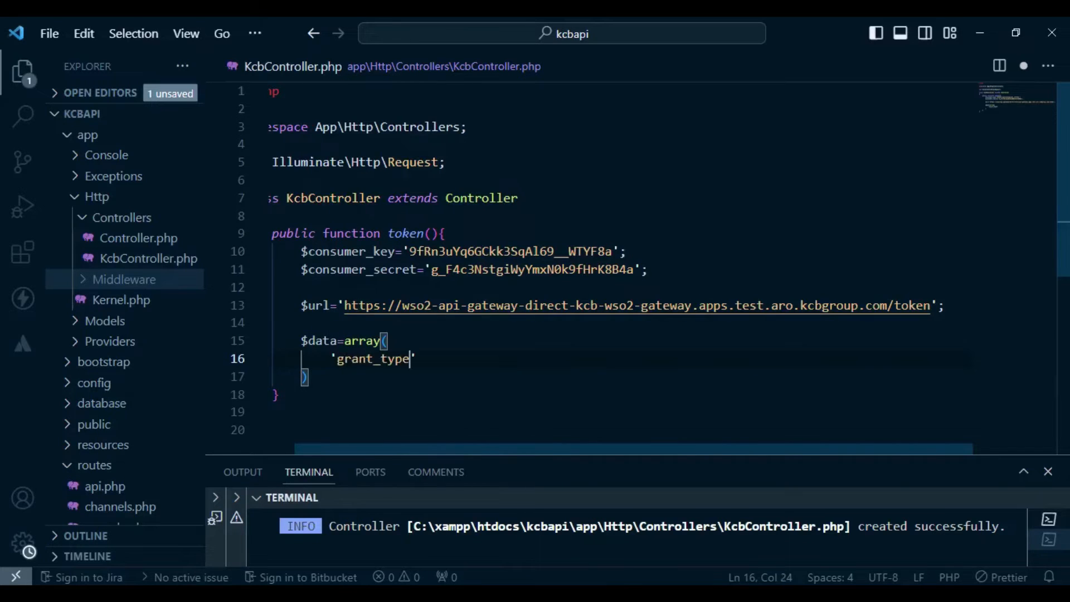
text('=)
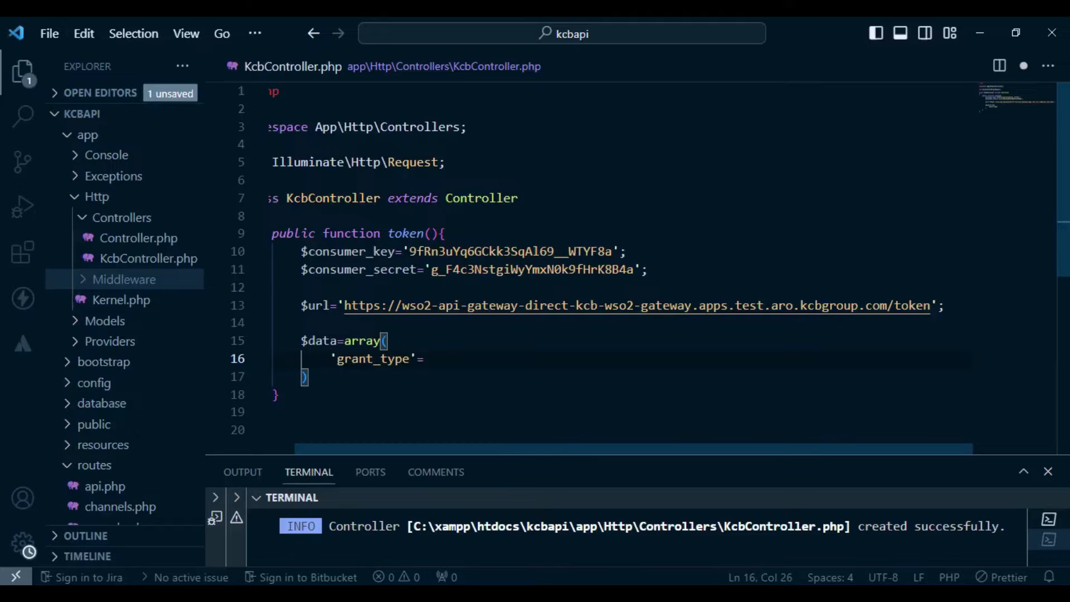
text(>'')
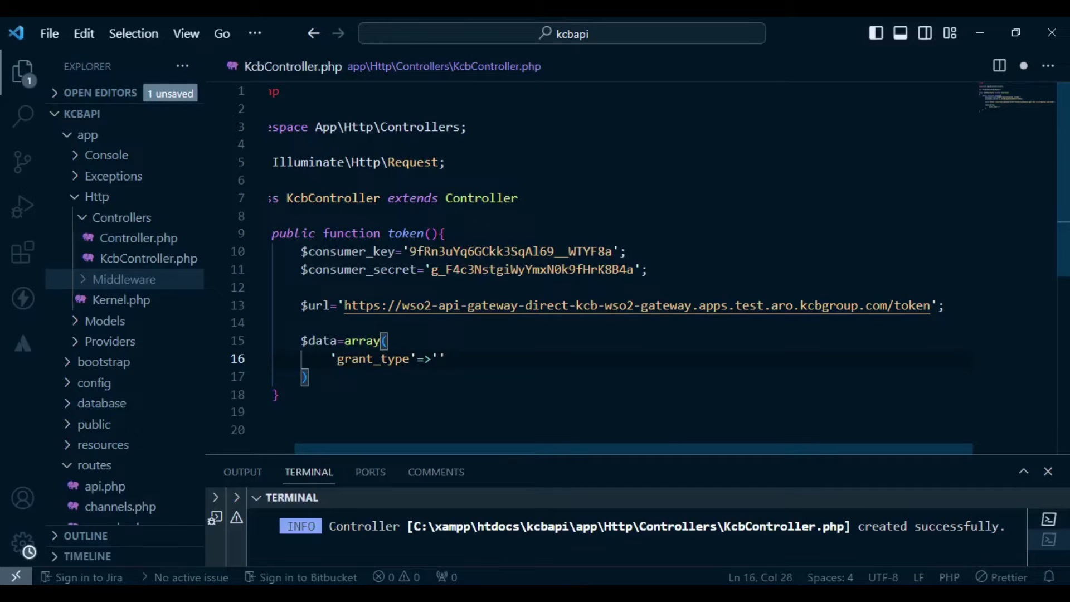
text(cl)
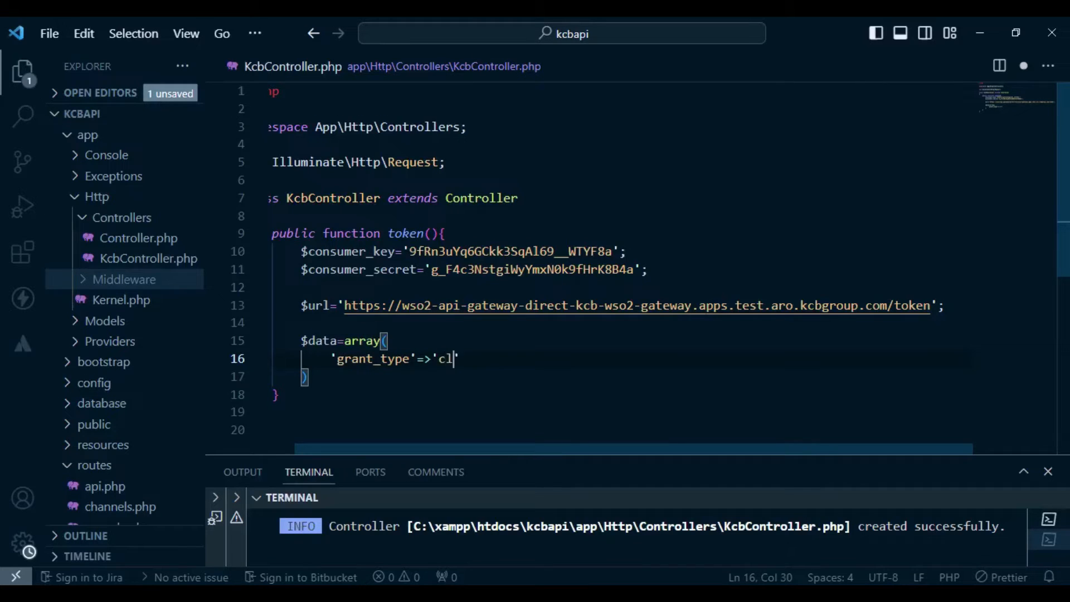
text(ient_c)
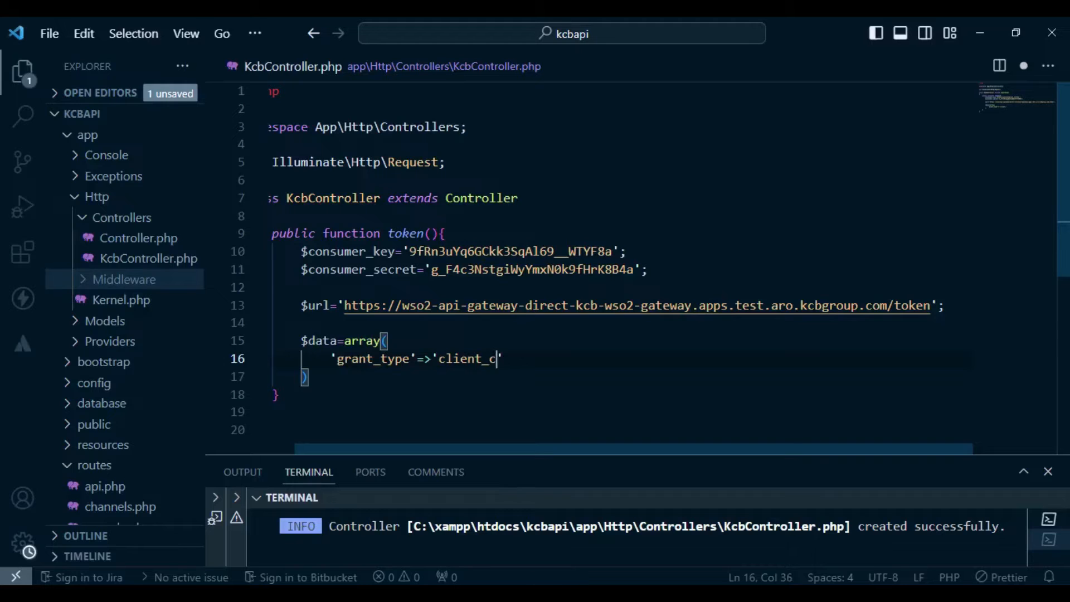
text(redentials',)
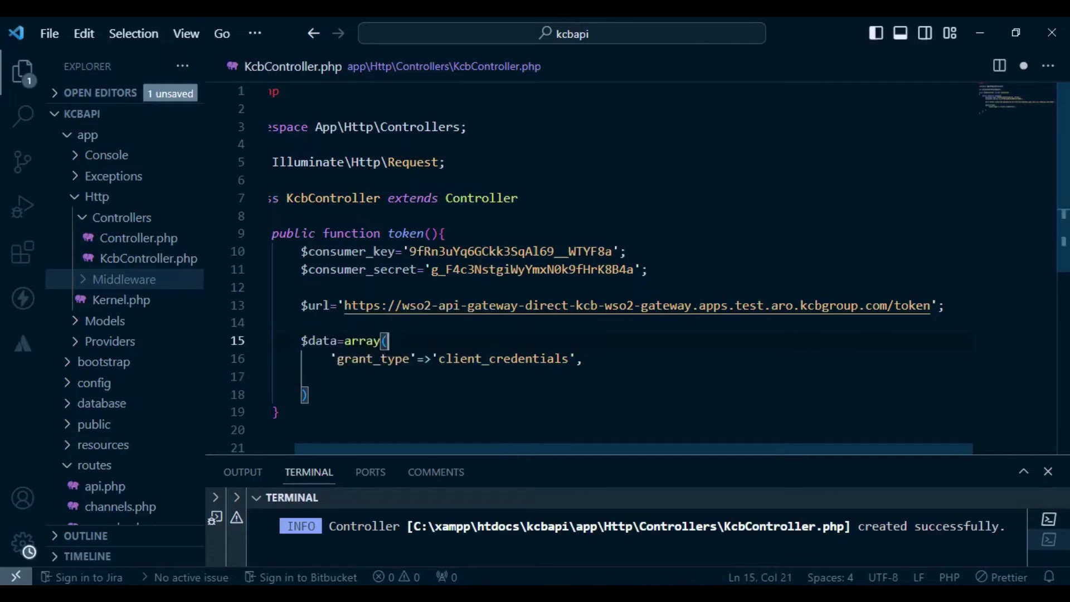
Add 'username'=>$consumer_key and 'password'=>$consumer_secret entries to $data
click(580, 358)
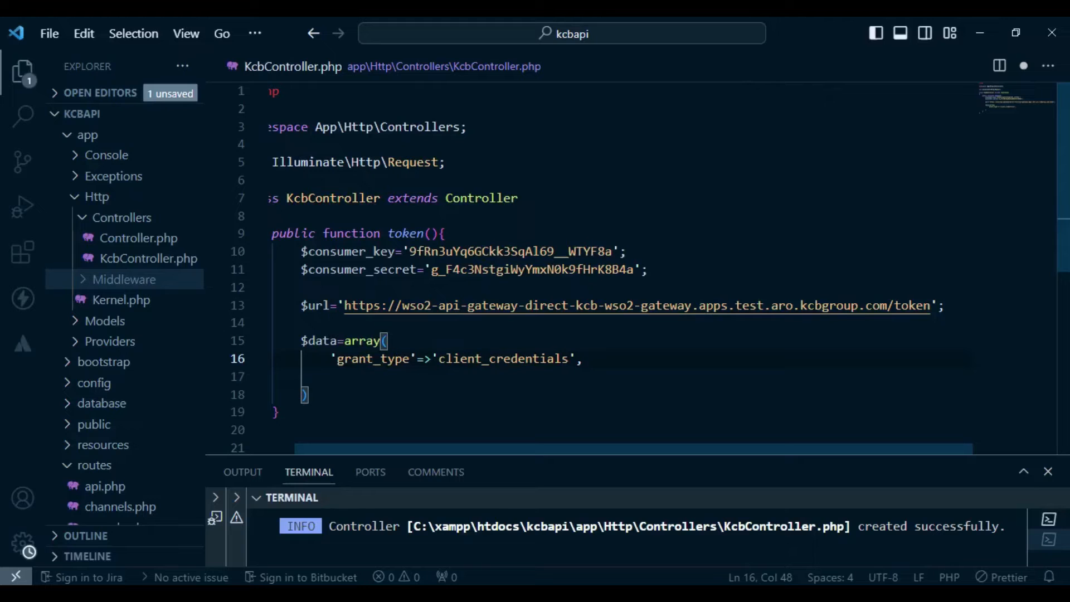
text('username'=>)
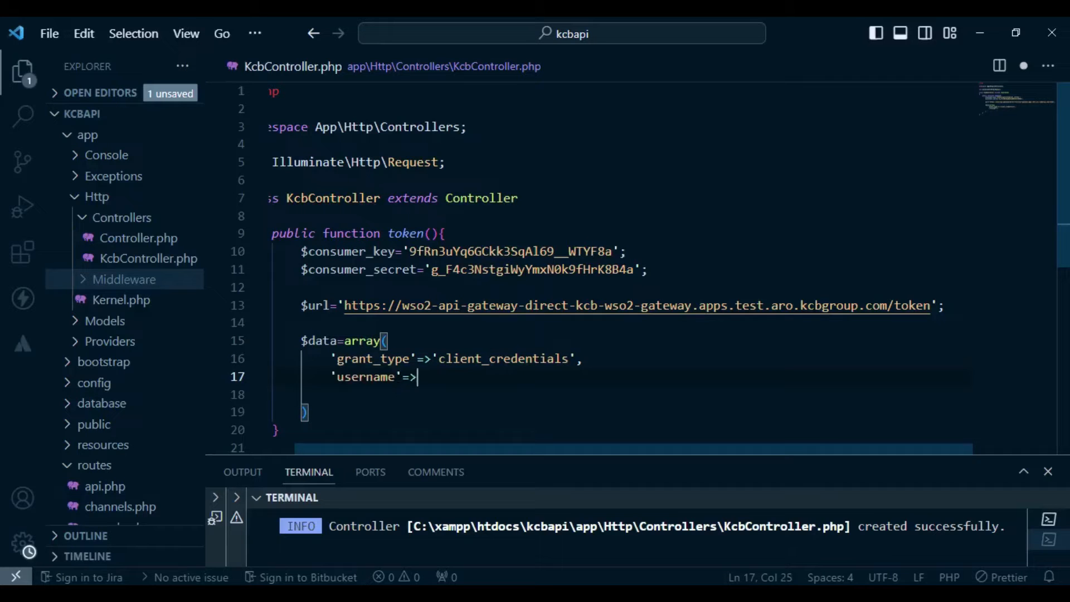
text($)
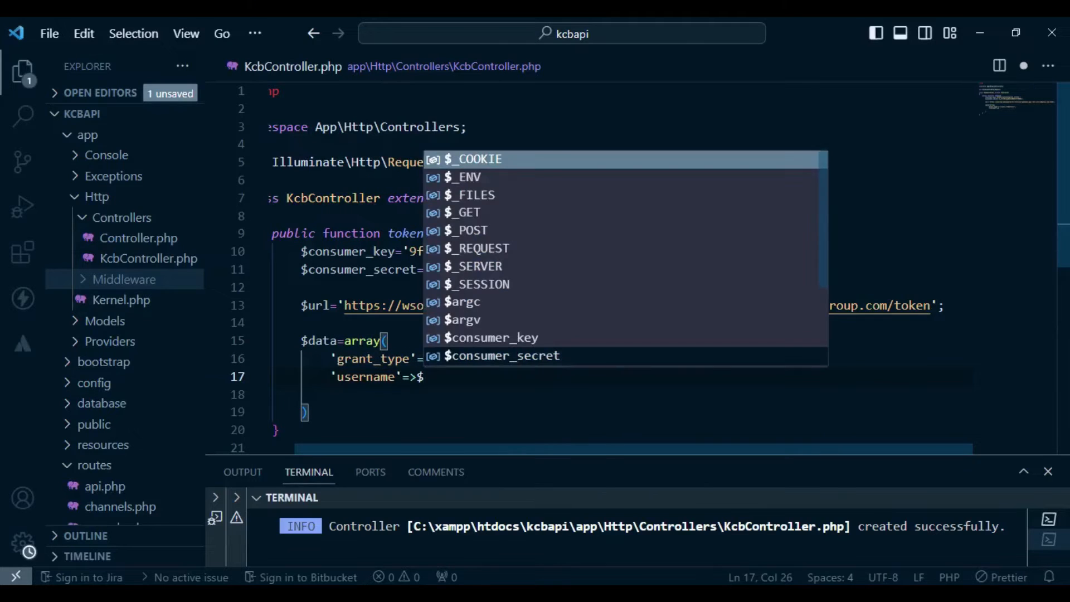
text(consumer_key)
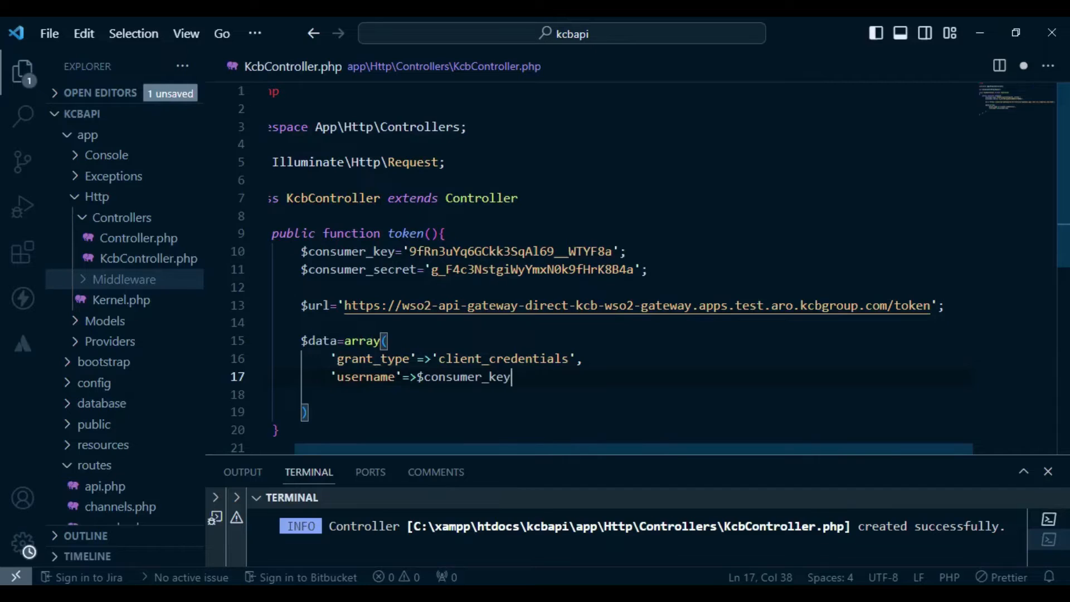
text(;)
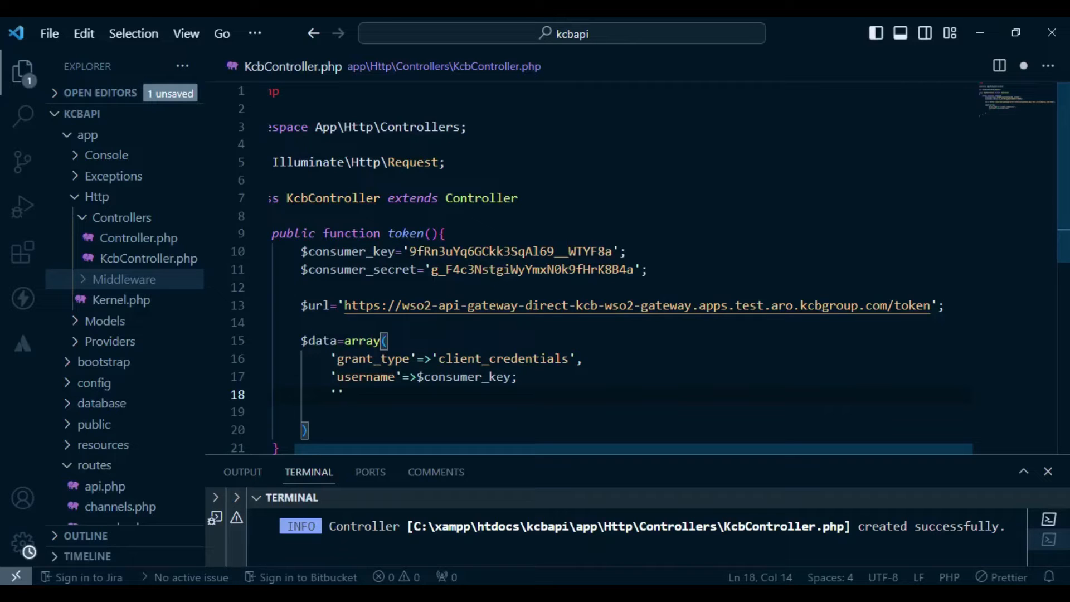
text(password)
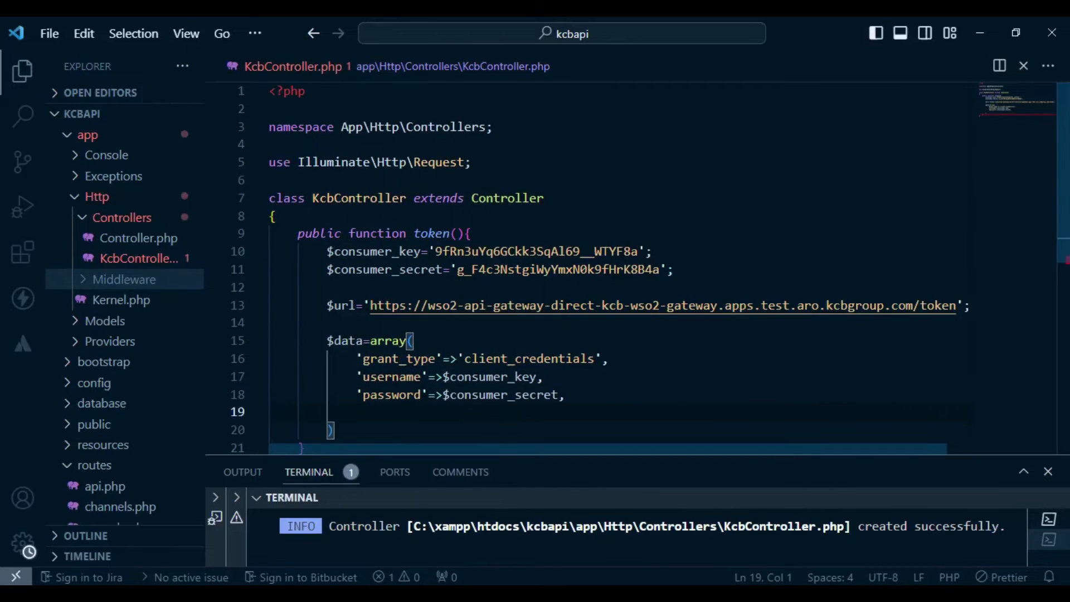
text(;)
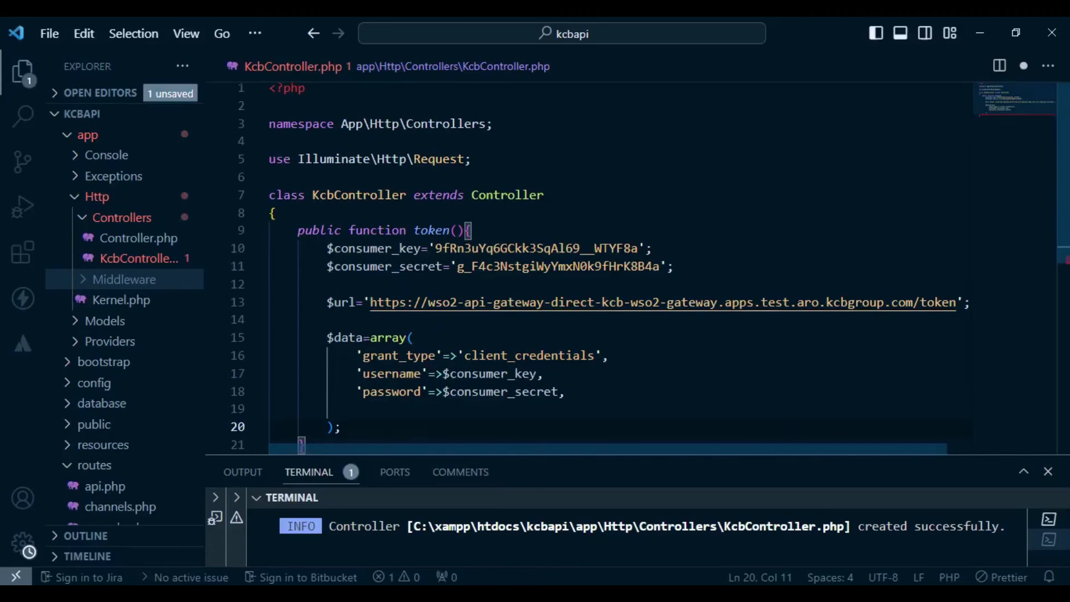
scroll(down, 3)
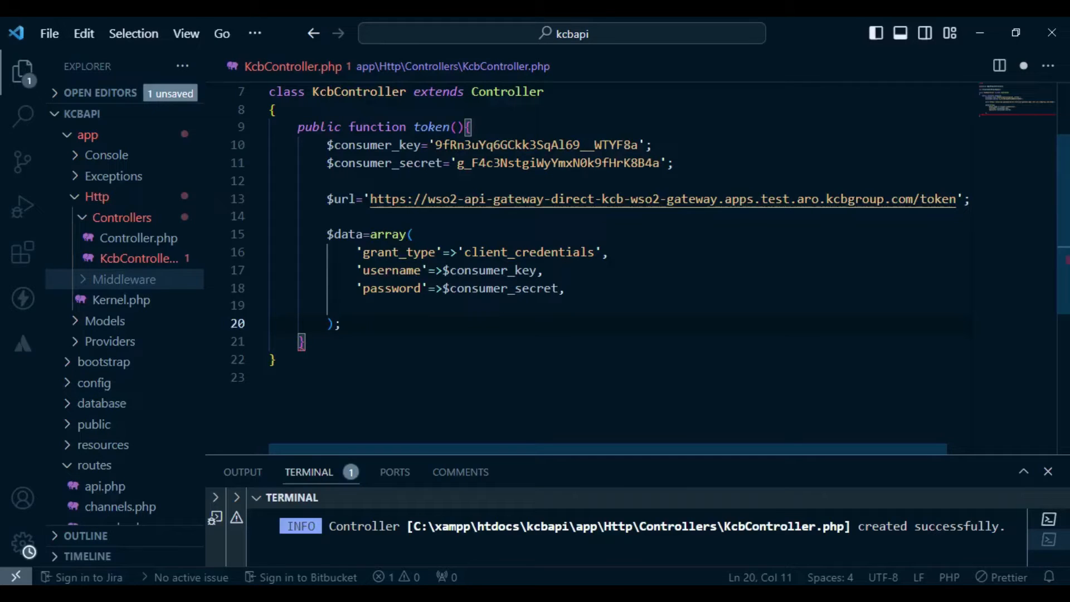
Add $postData=http_build_query($data); below the $data array, with blank lines after
key(enter)
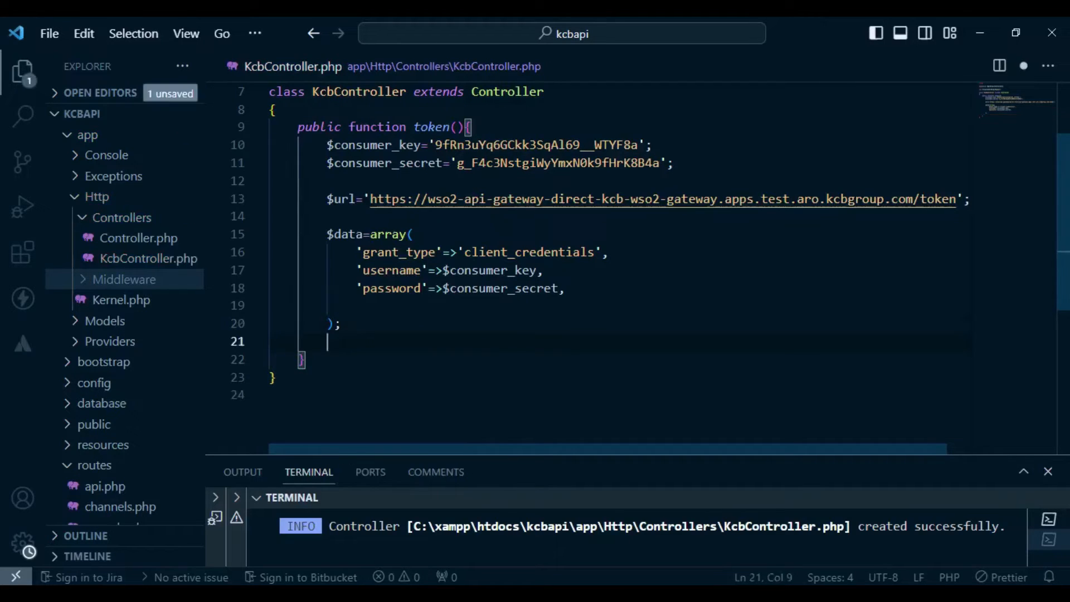
key(enter)
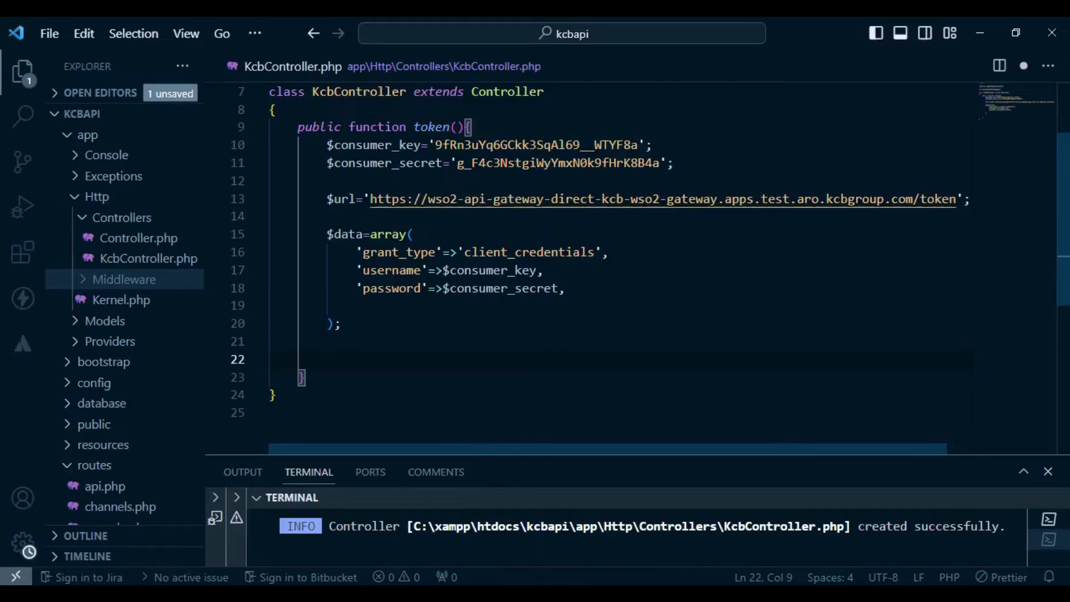
text($)
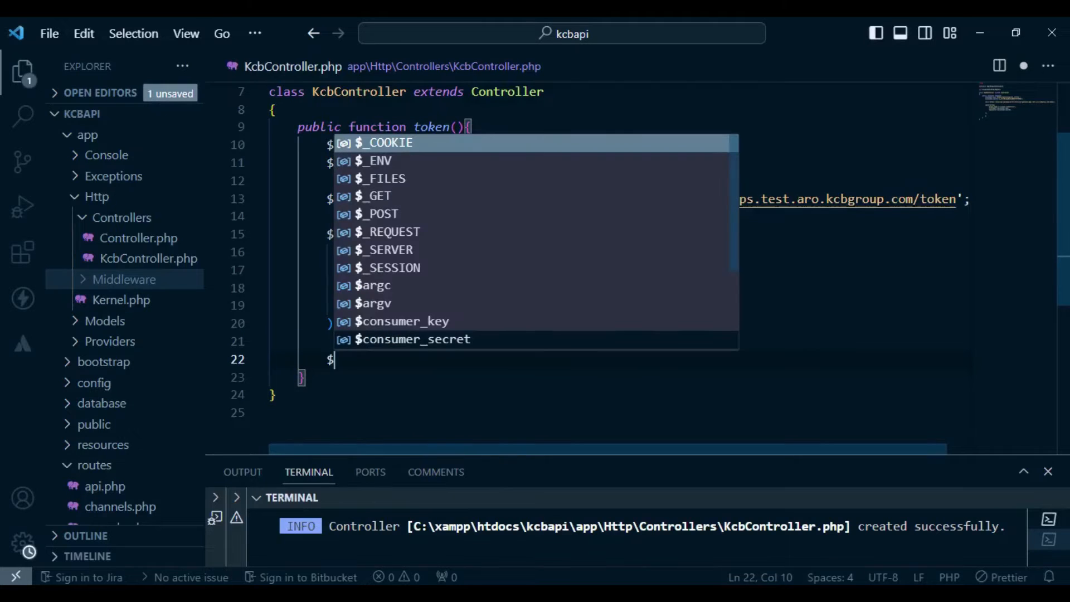
text(postData=)
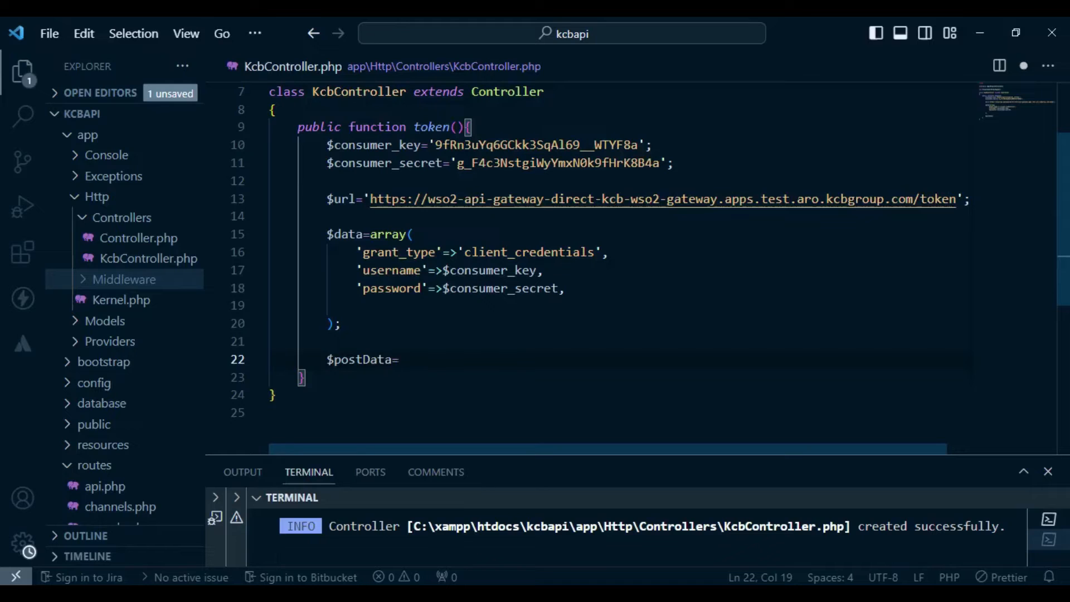
text(h)
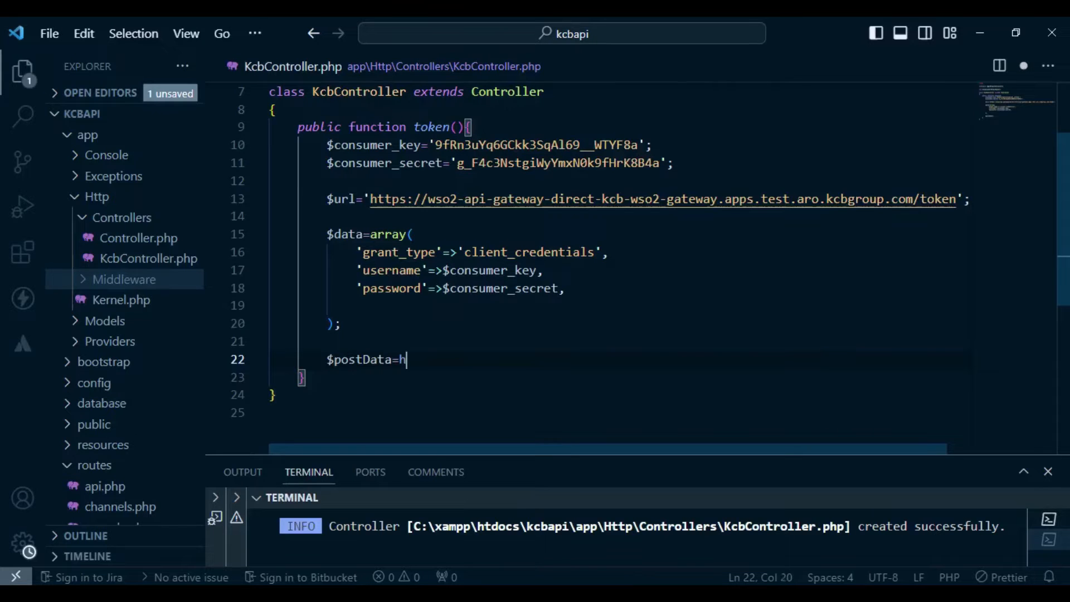
text(ttp_build_query)
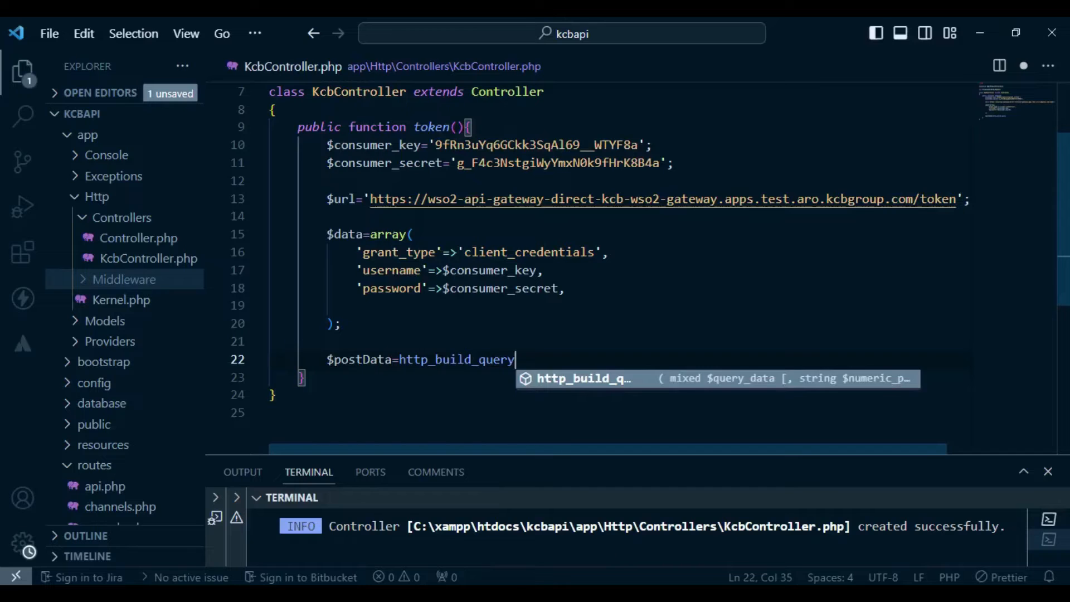
text(($data);)
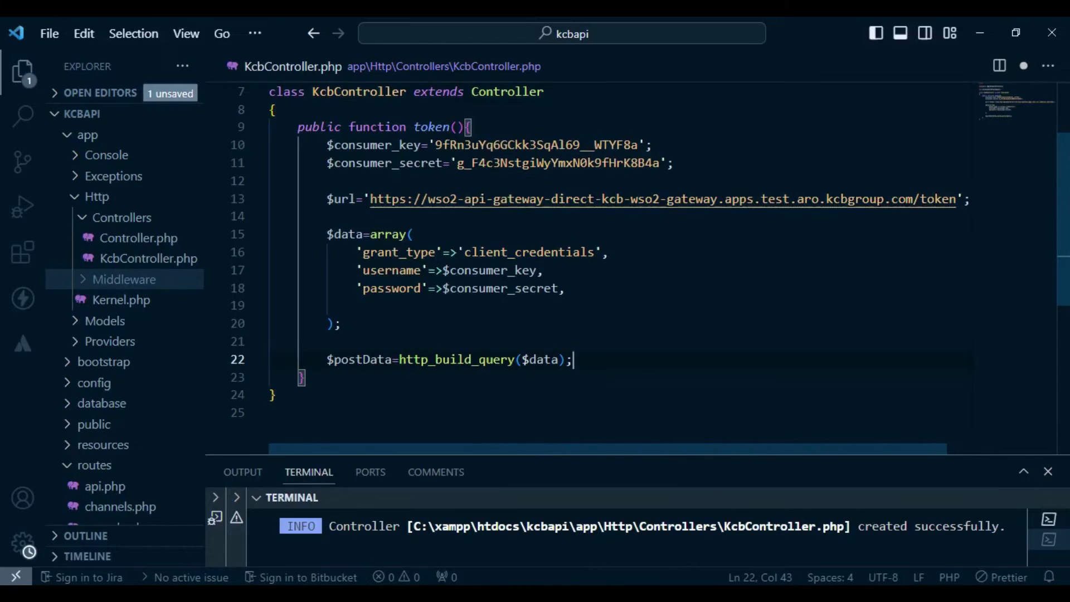
key(Enter)
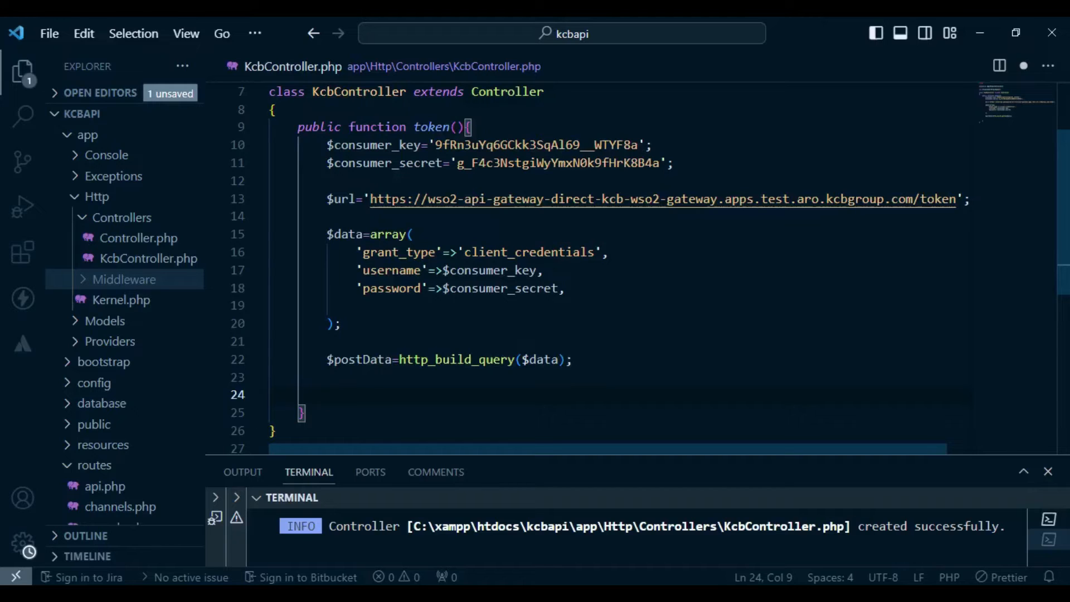
key(Backspace)
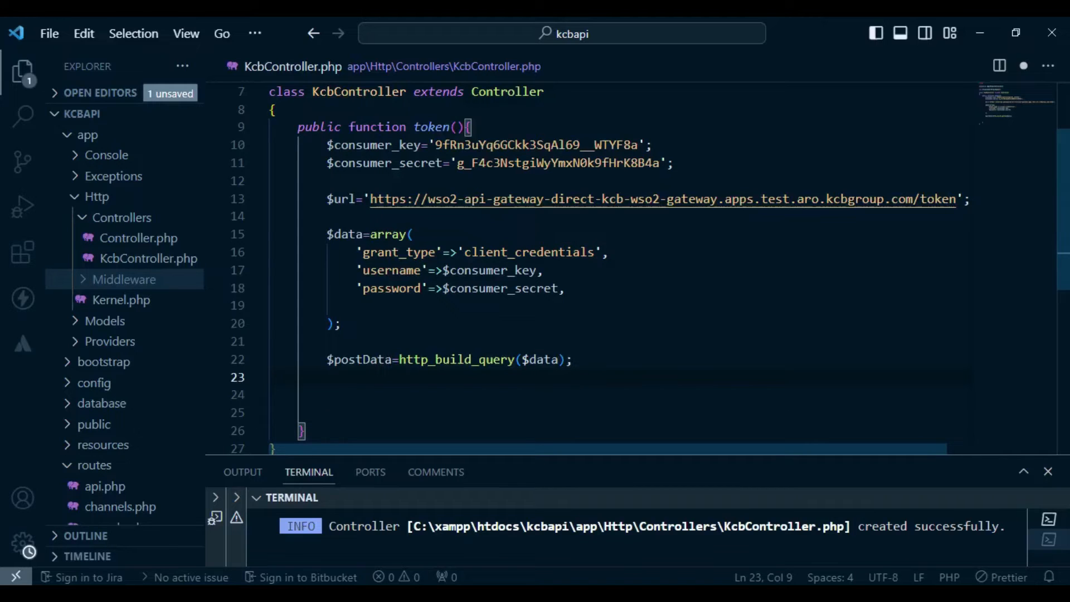
mouse_move(328, 377)
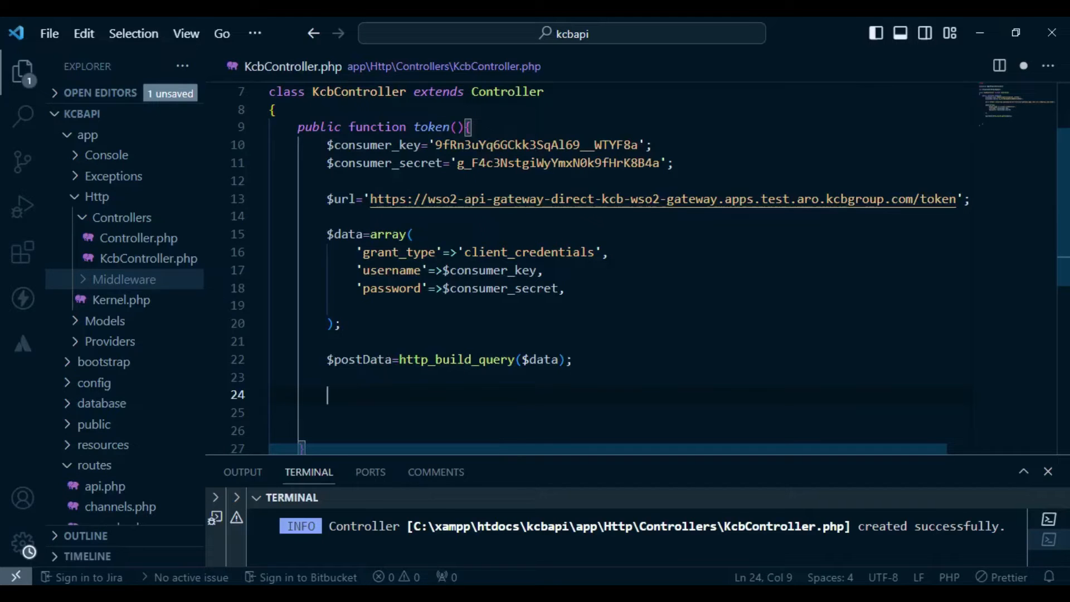
Start $options=array( with CURLOPT_URL=>$url, CURLOPT_POST and CURLOPT_POSTFIELDS=>$postData
text($opt)
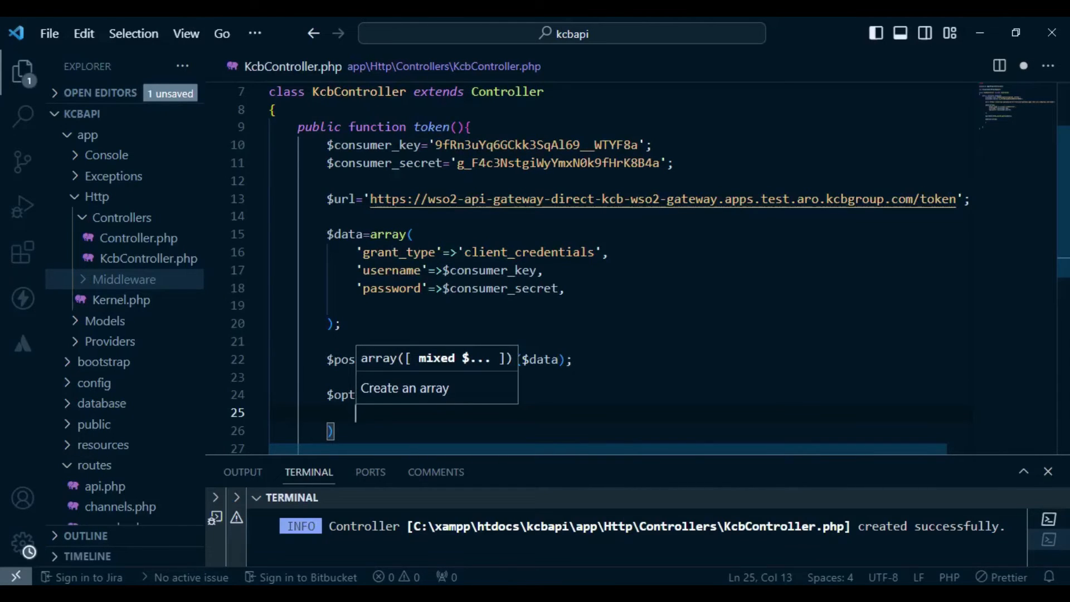
scroll(down, 3)
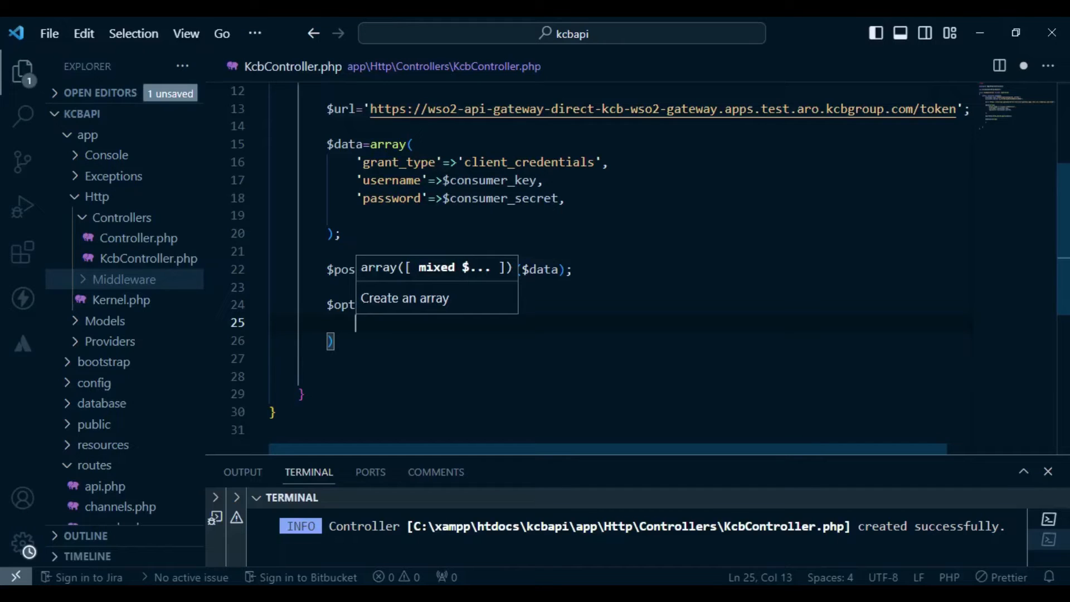
text(CURLOPT_)
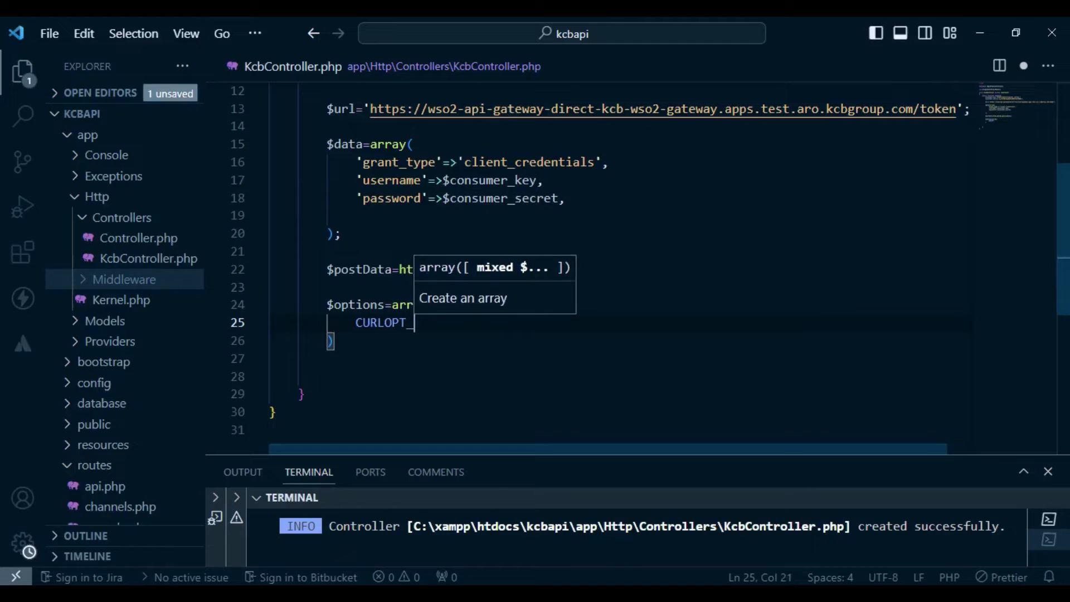
text(RL=)
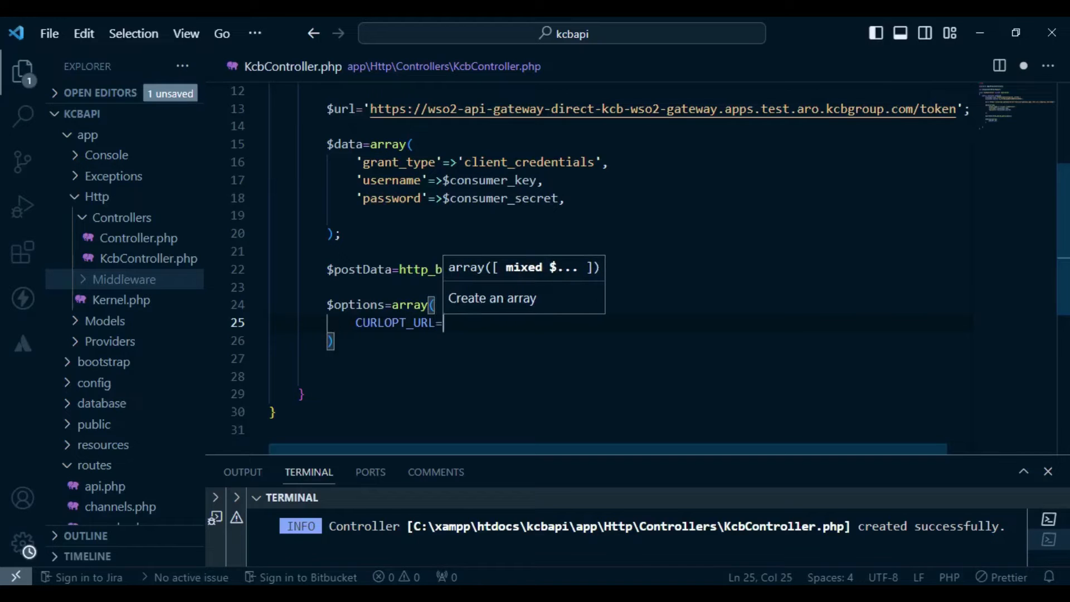
text($)
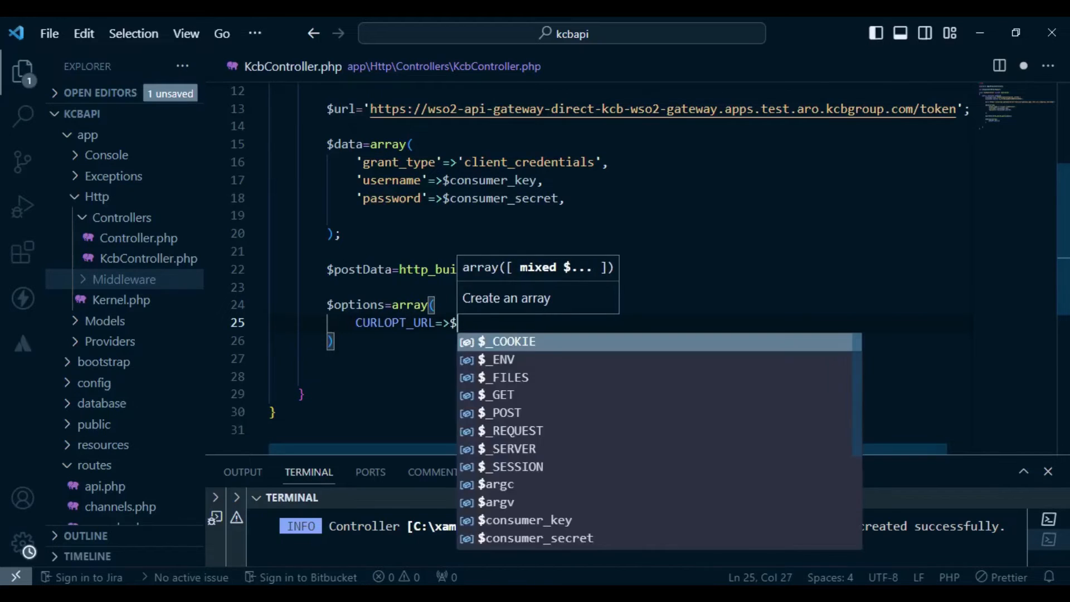
text(URL)
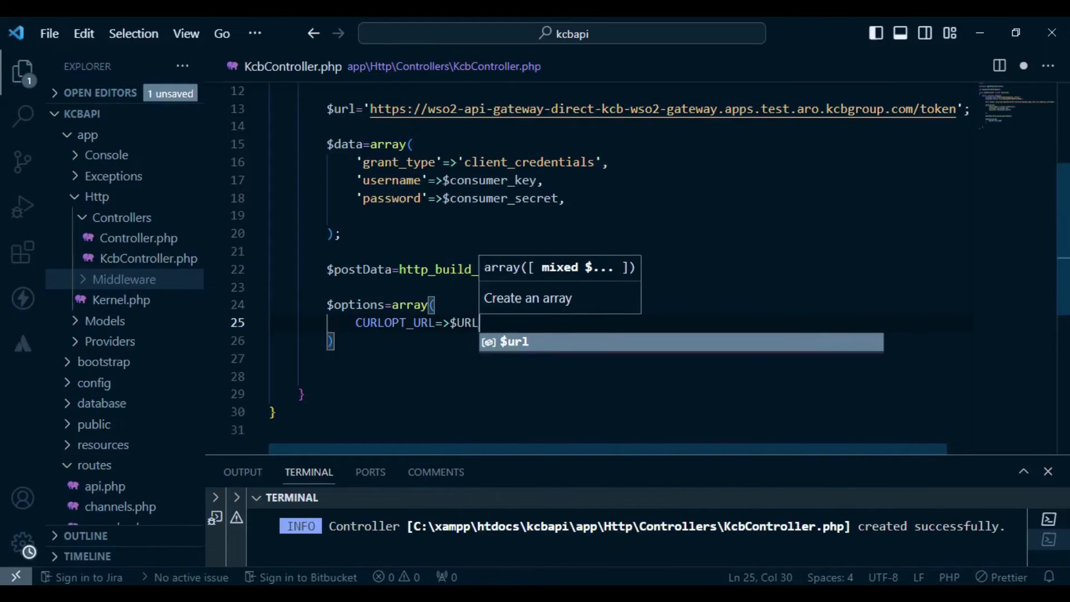
text(url)
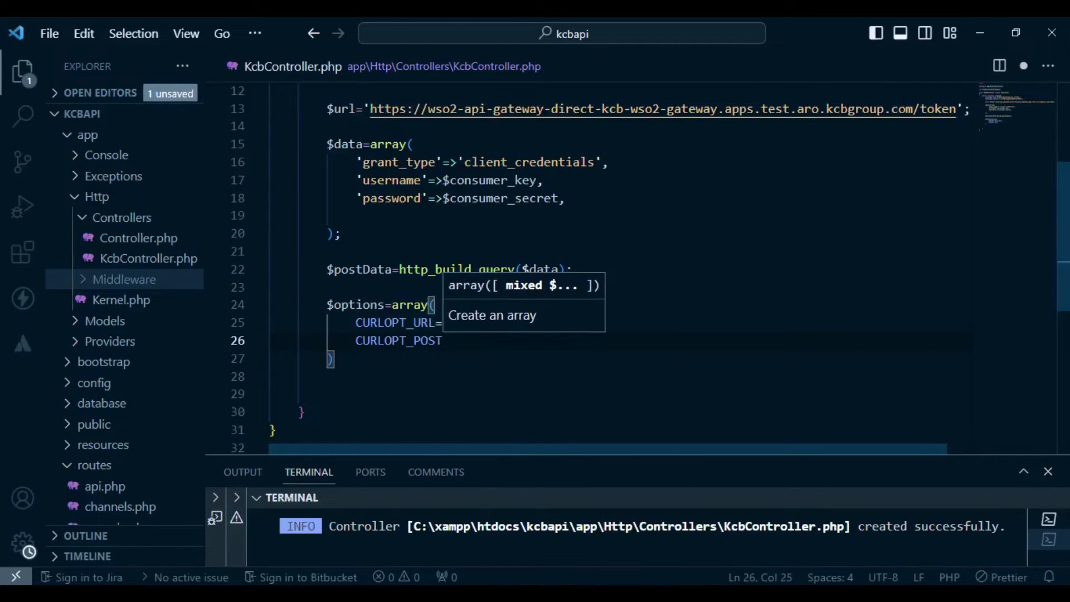
text(=>$url,)
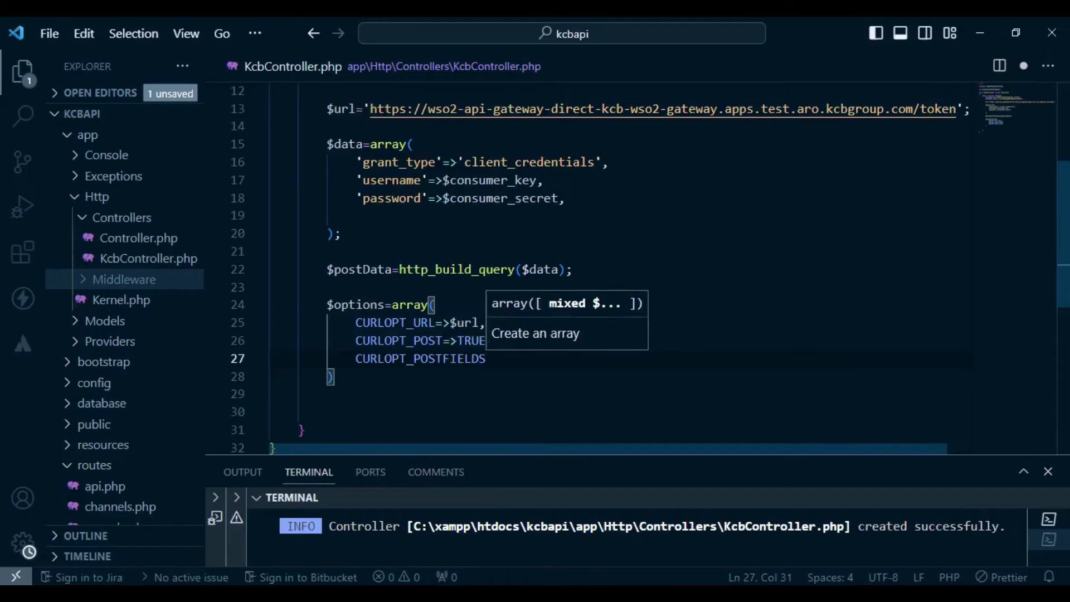
text(=>)
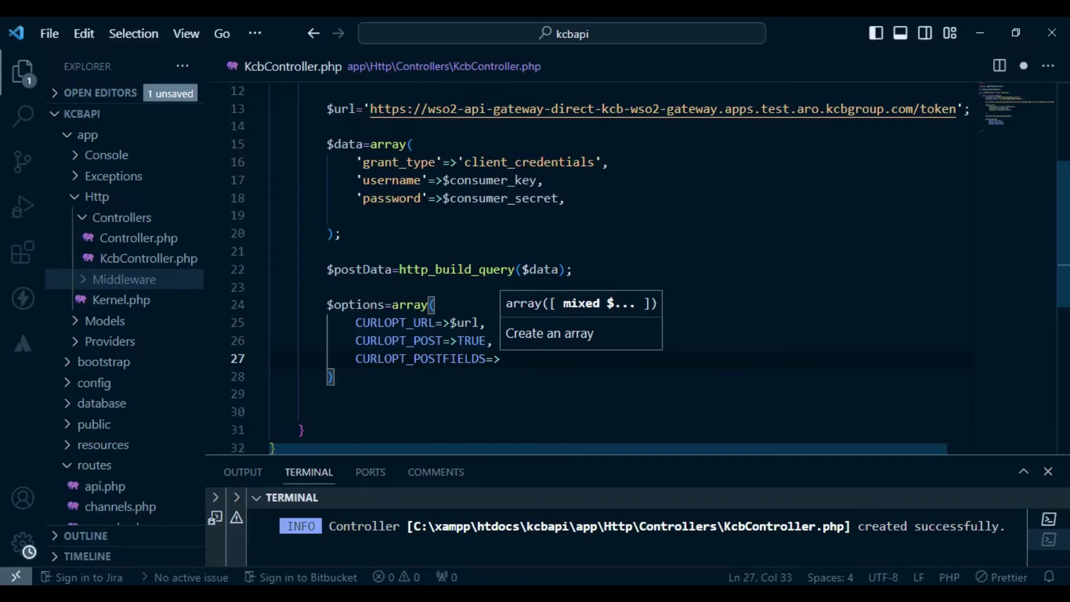
text($postData)
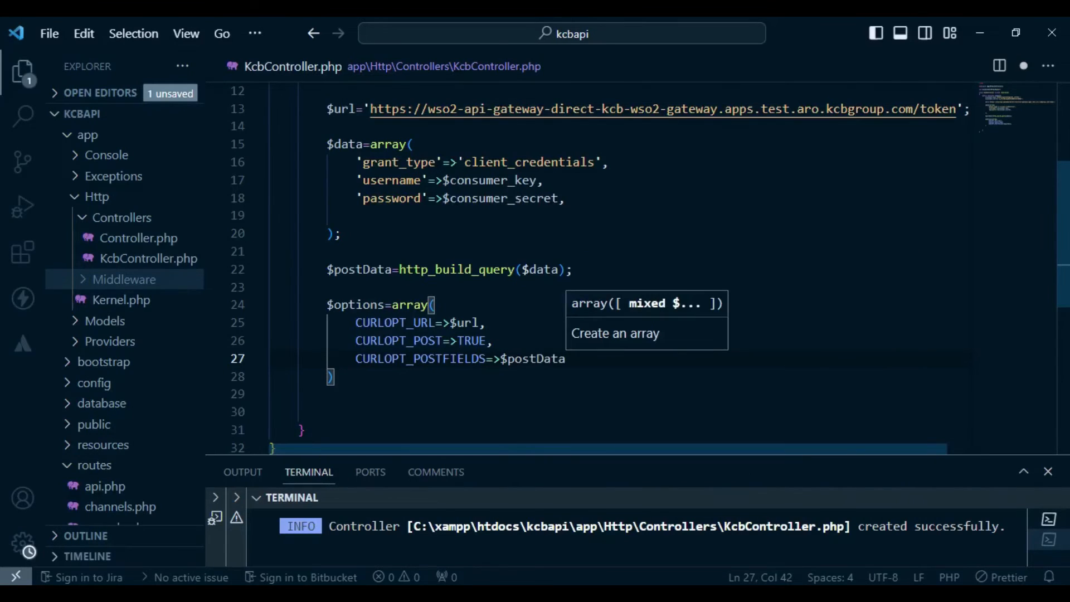
Add CURLOPT_RETURNTRANSFER, CURLOPT_SSL_VERIFYPEER and an opened CURLOPT_HTTPHEADER=>array( entry
key(enter)
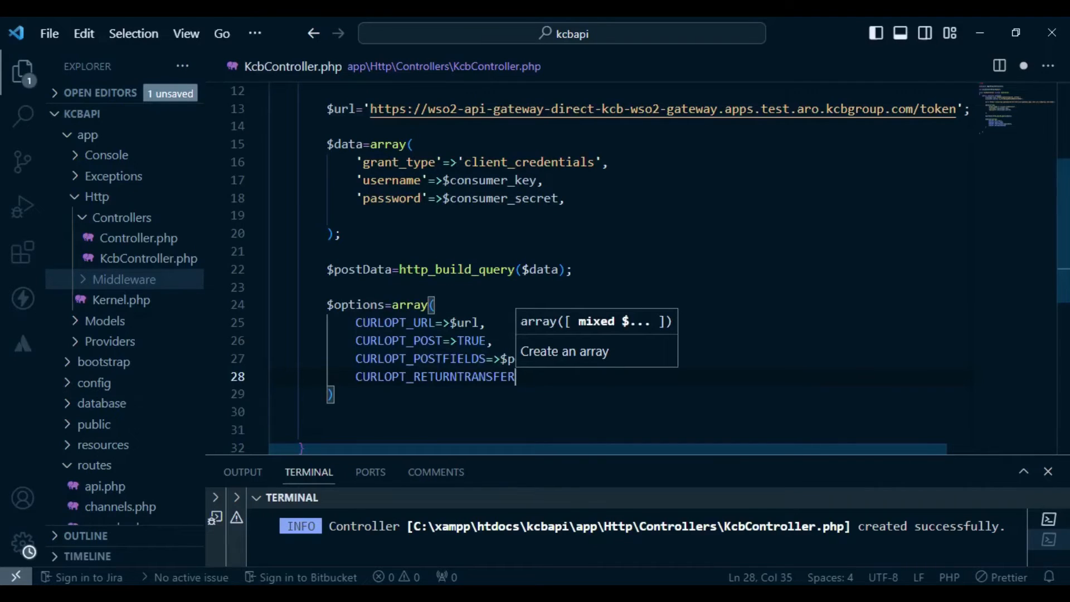
text(=>true,)
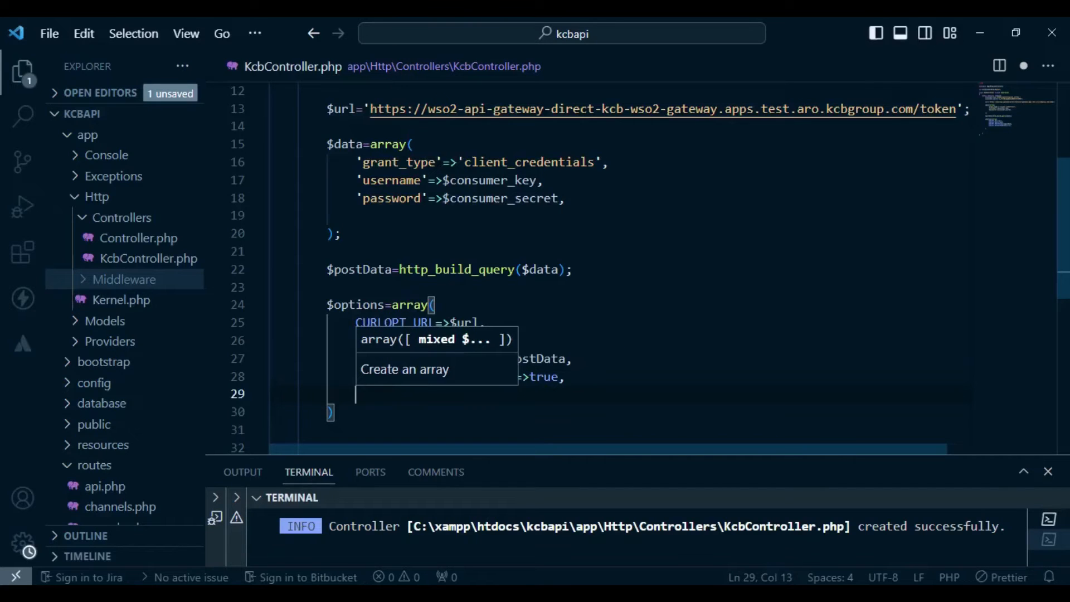
text(c)
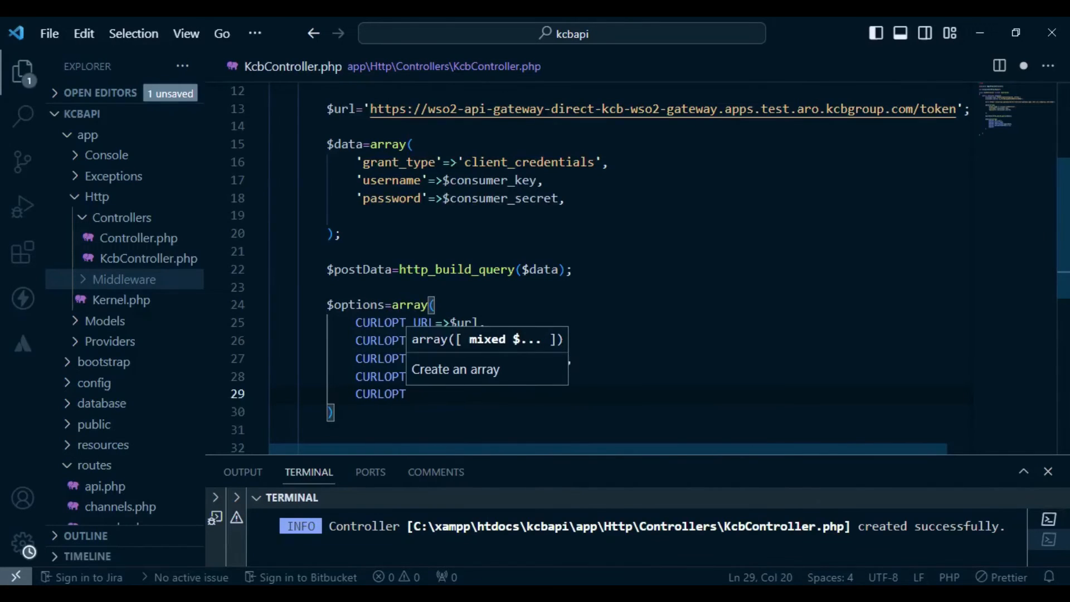
text(_VERIFYPEER=>false,)
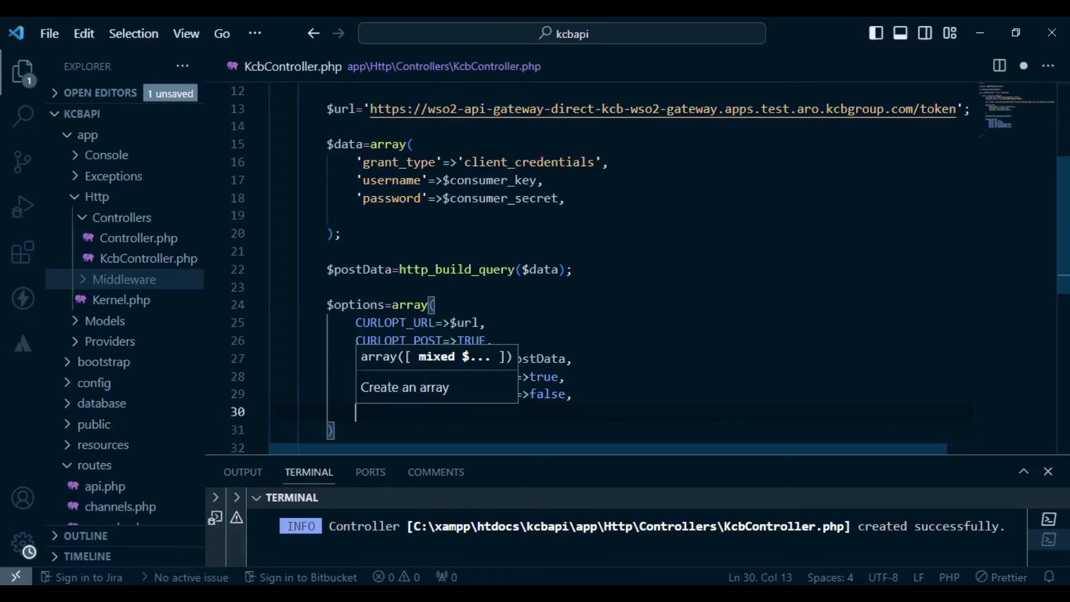
text(CURLOP)
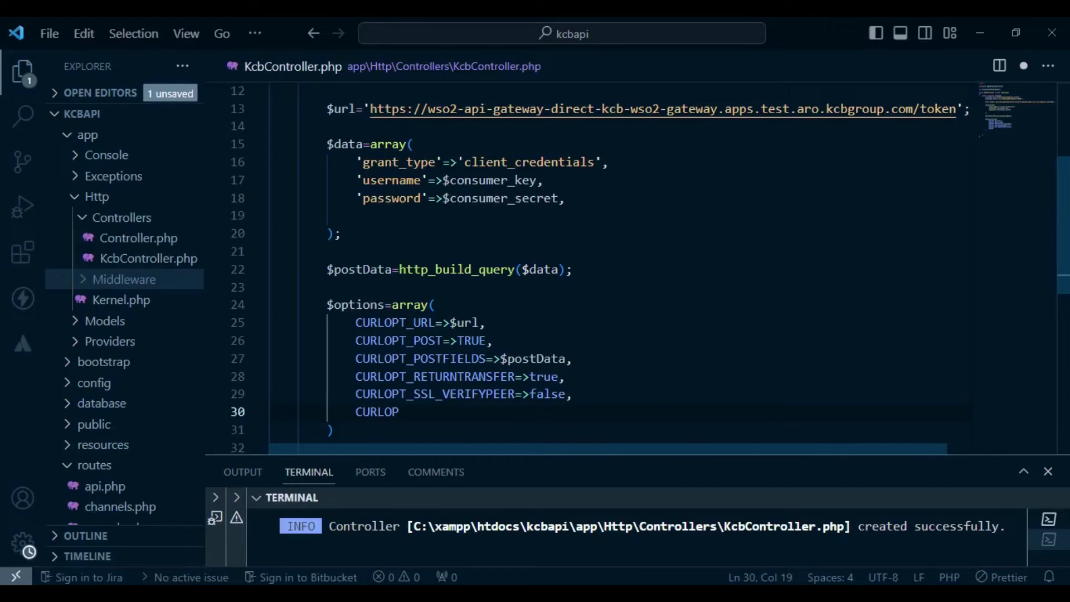
text(T_HTTPHEADER)
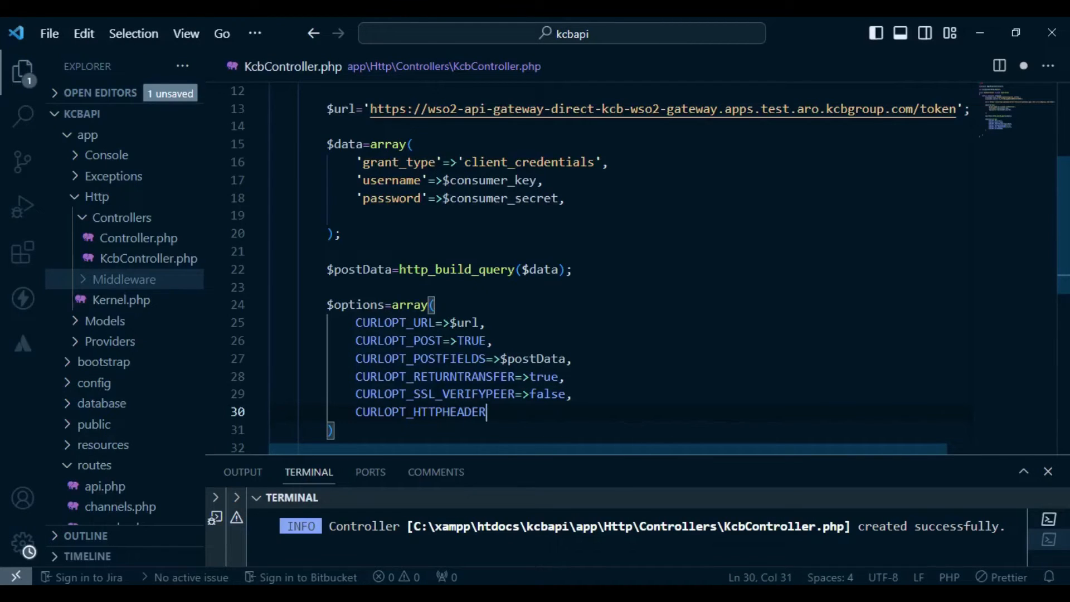
text(=>array()
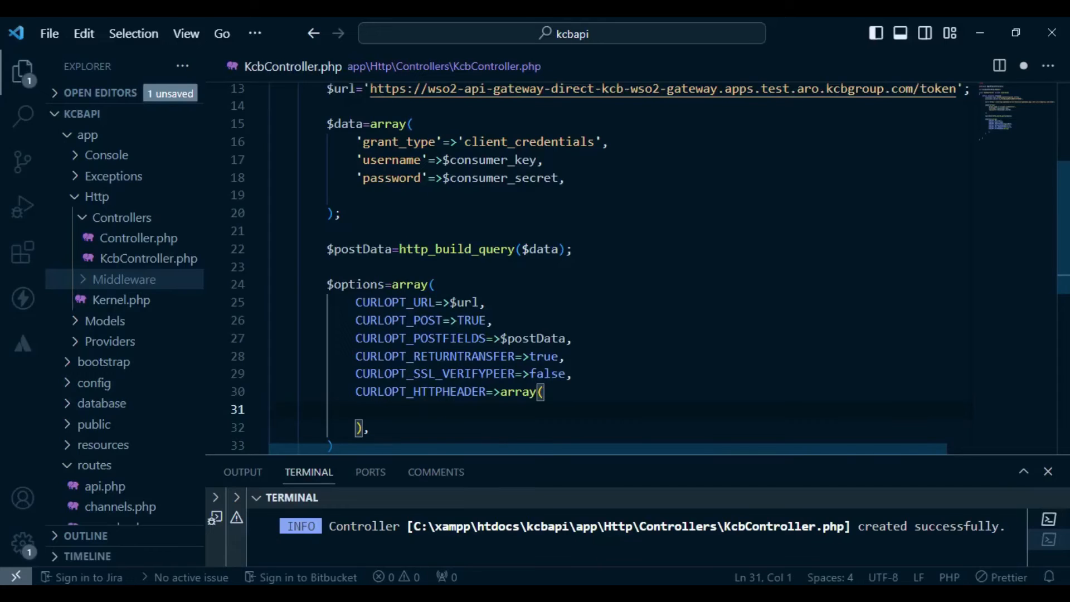
Add header 'Authorization: Basic '.base64_encode($consumer_key.':'.$consumer_secret) and close $options with );
text('Authoriz)
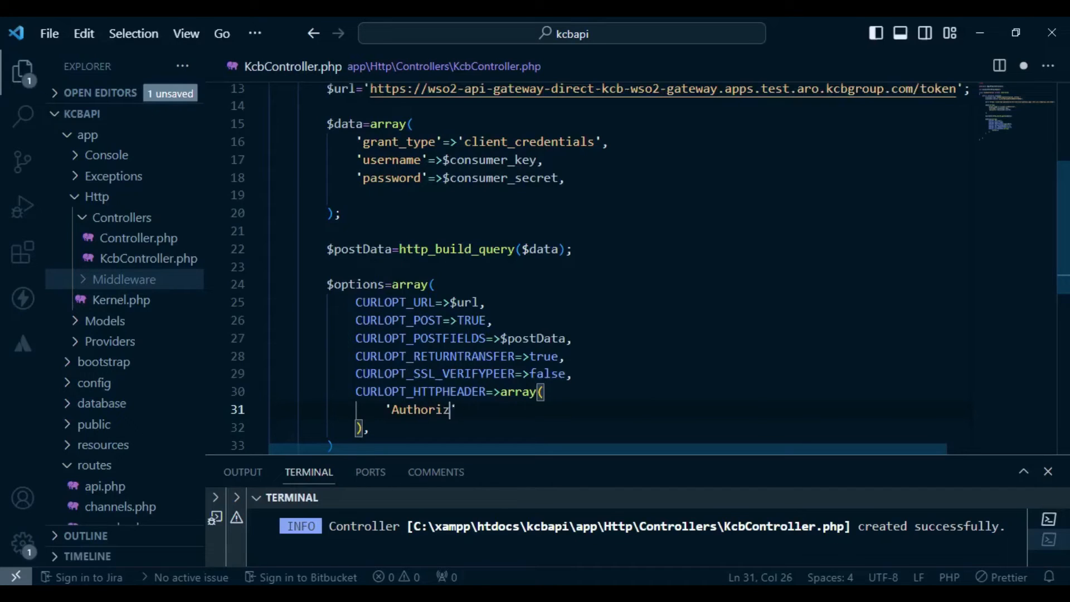
text(ation : Basic)
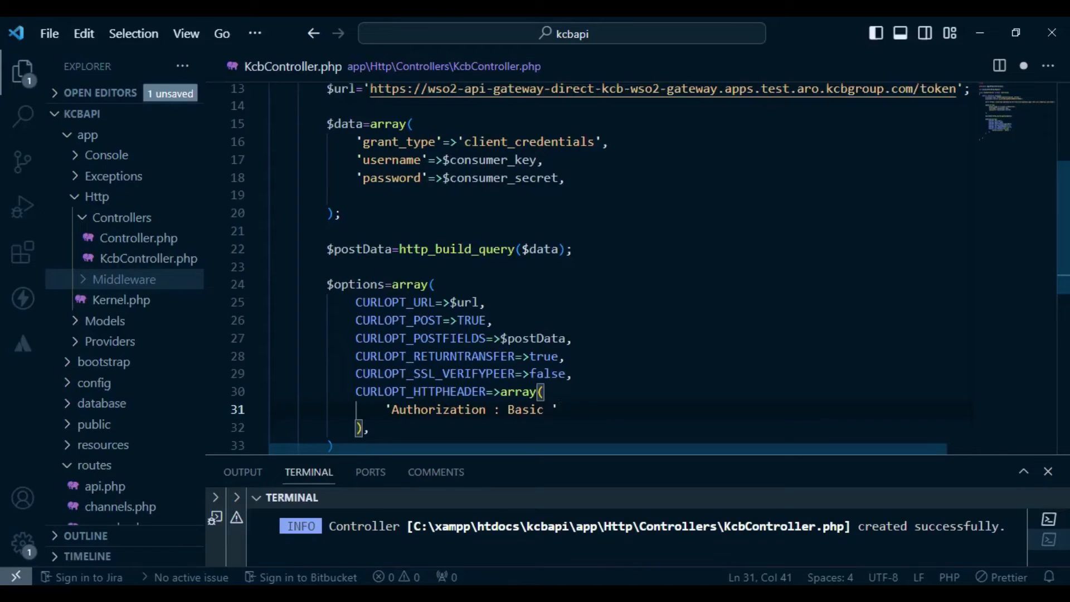
click(558, 410)
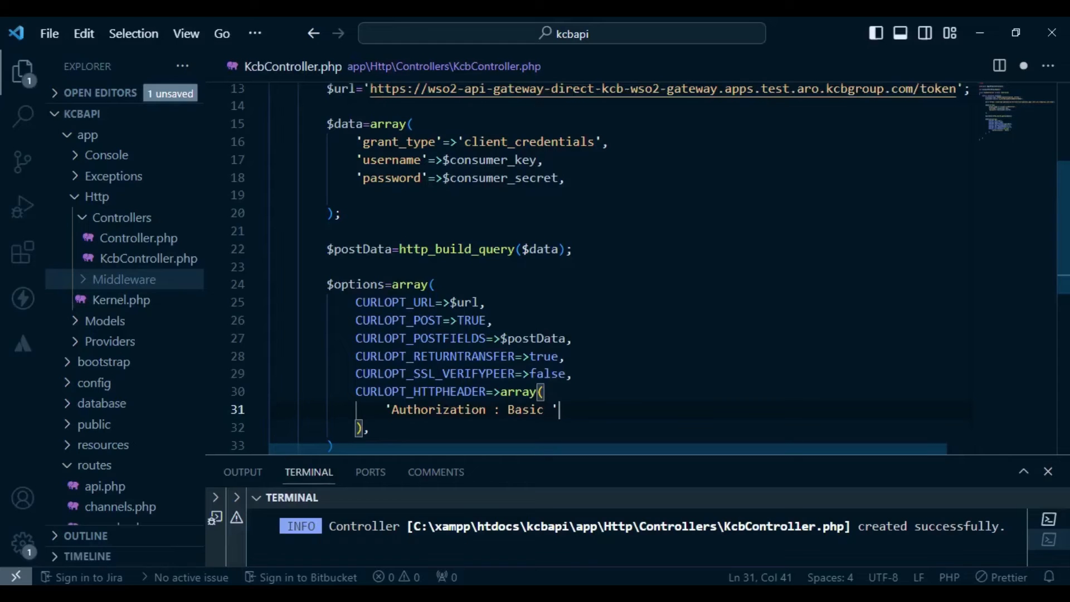
text(.)
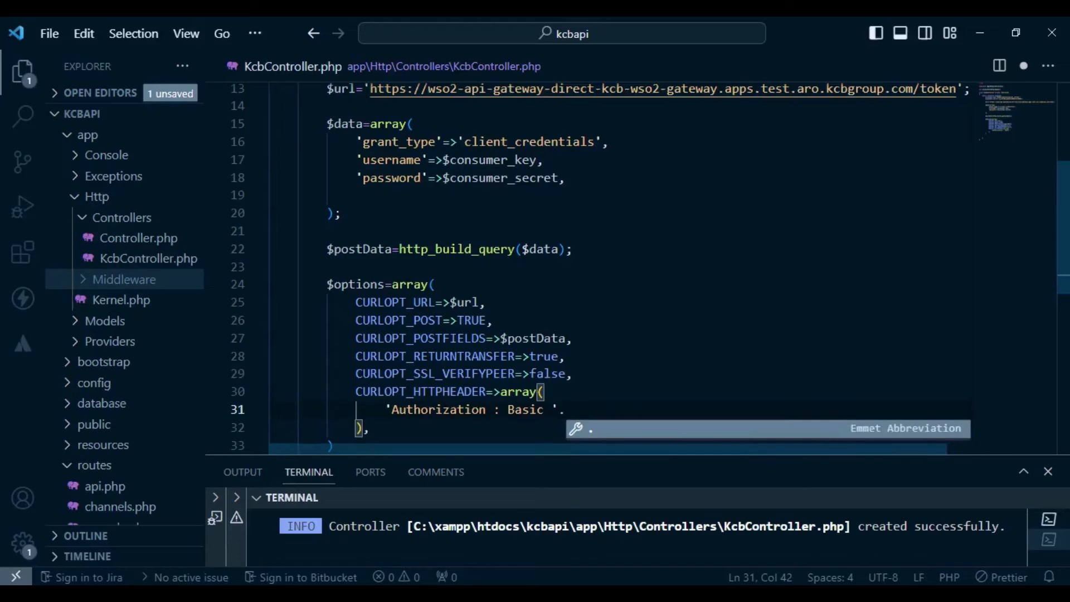
text(base)
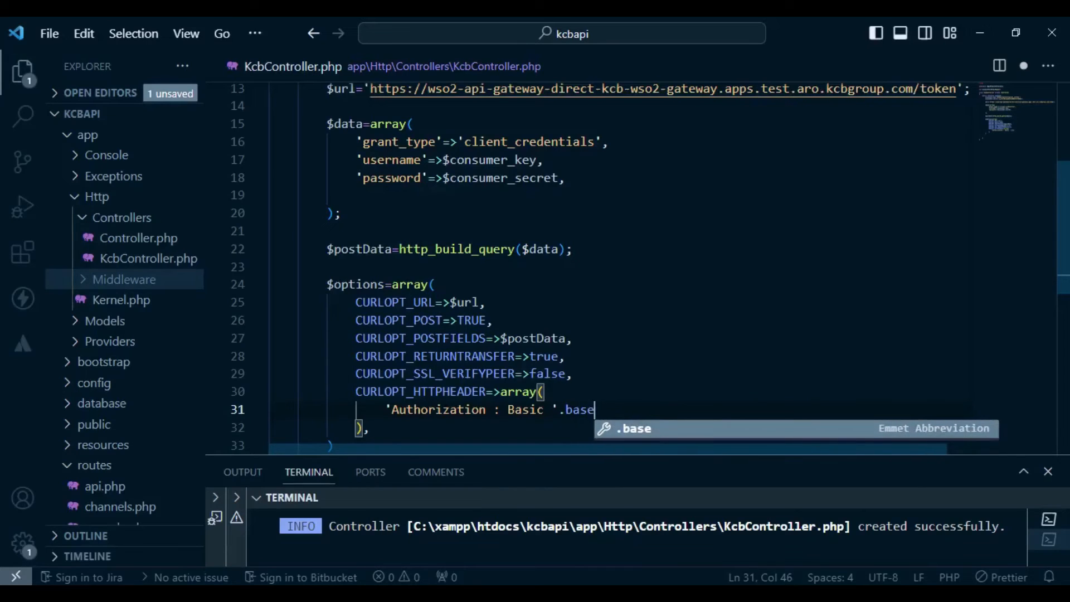
text(64_encode)
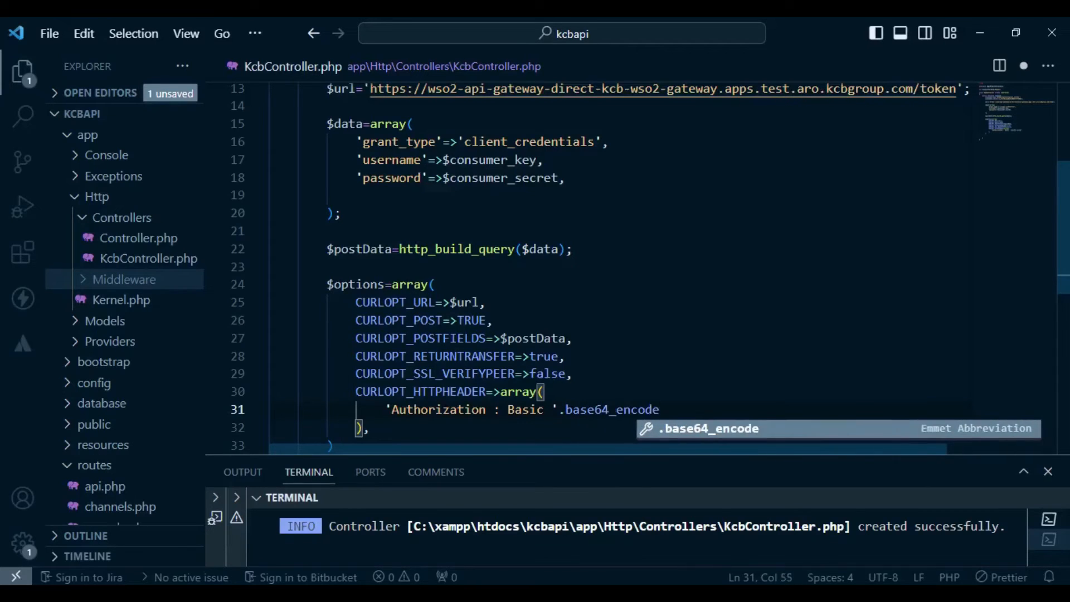
text(())
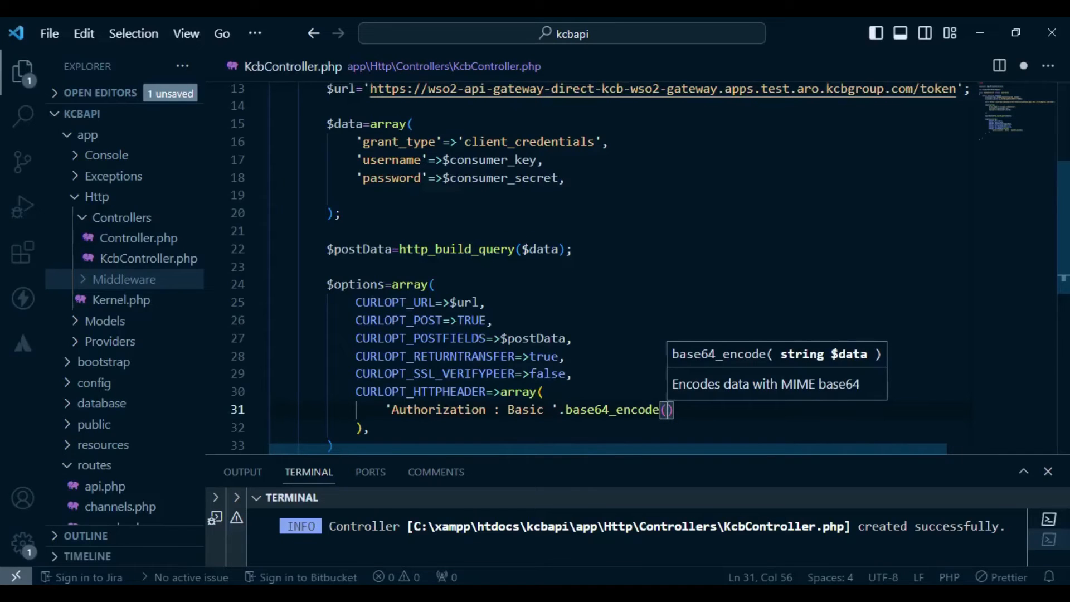
text($consumer_key.':)
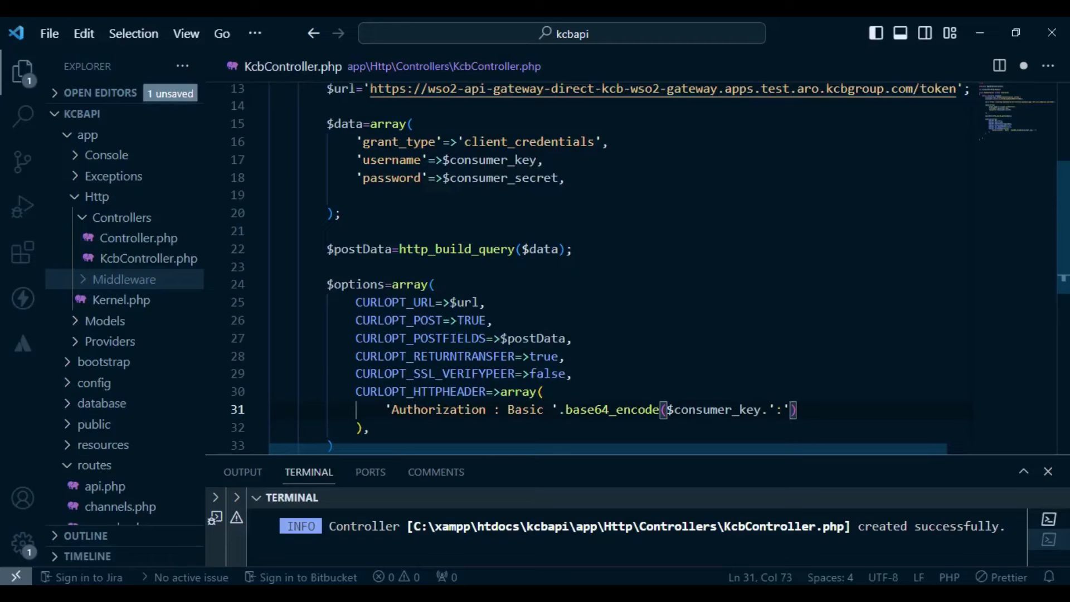
text(.$consumer_secret)
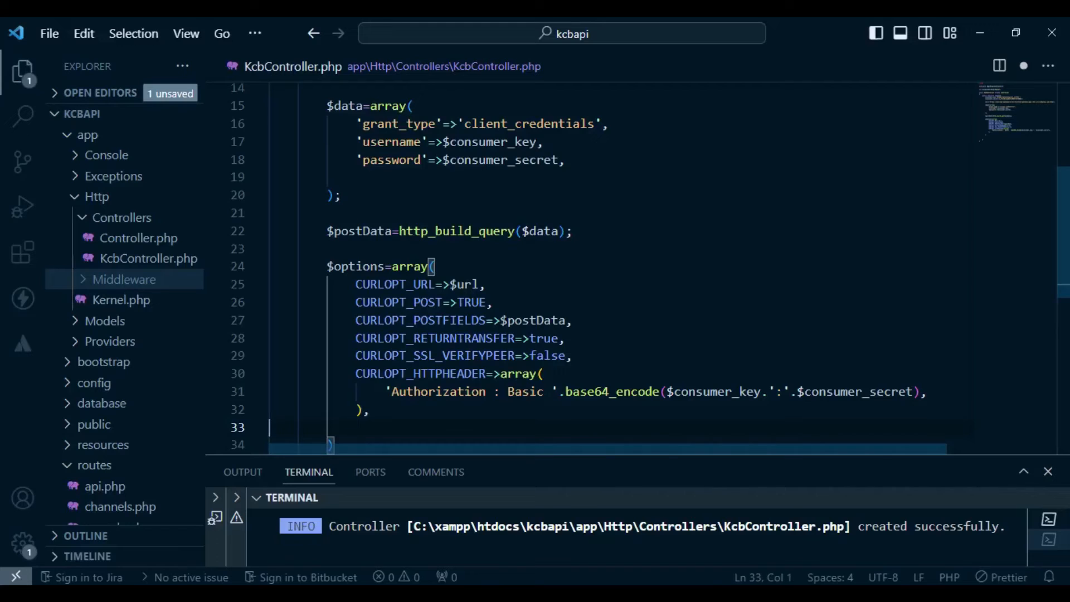
text(;)
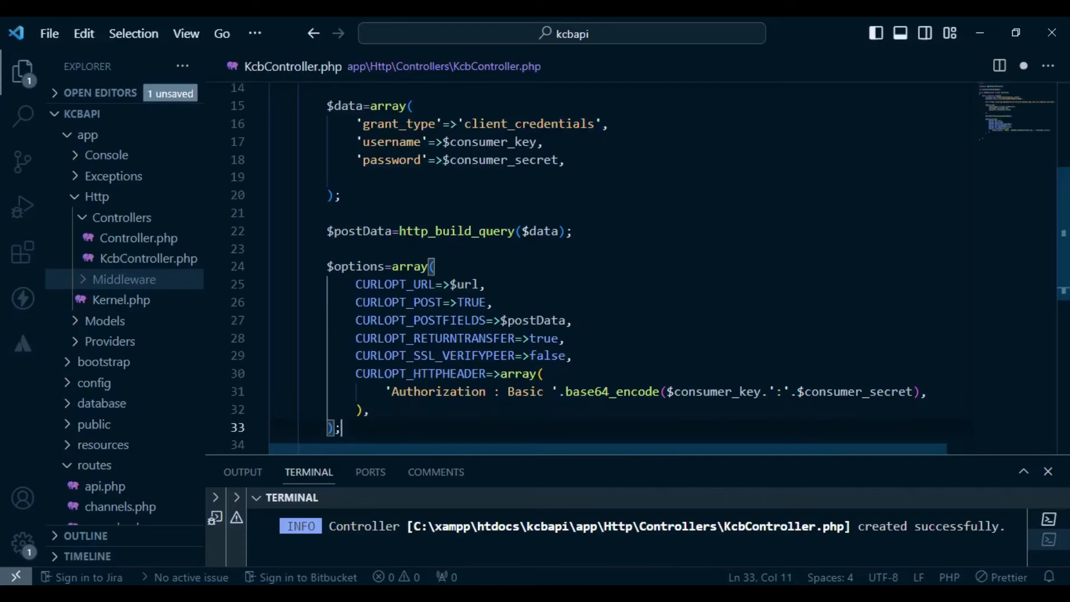
In token(), add $ch=curl_init(), curl_setopt_array($ch,$options) and $response=curl_exec($ch)
scroll(down, 3)
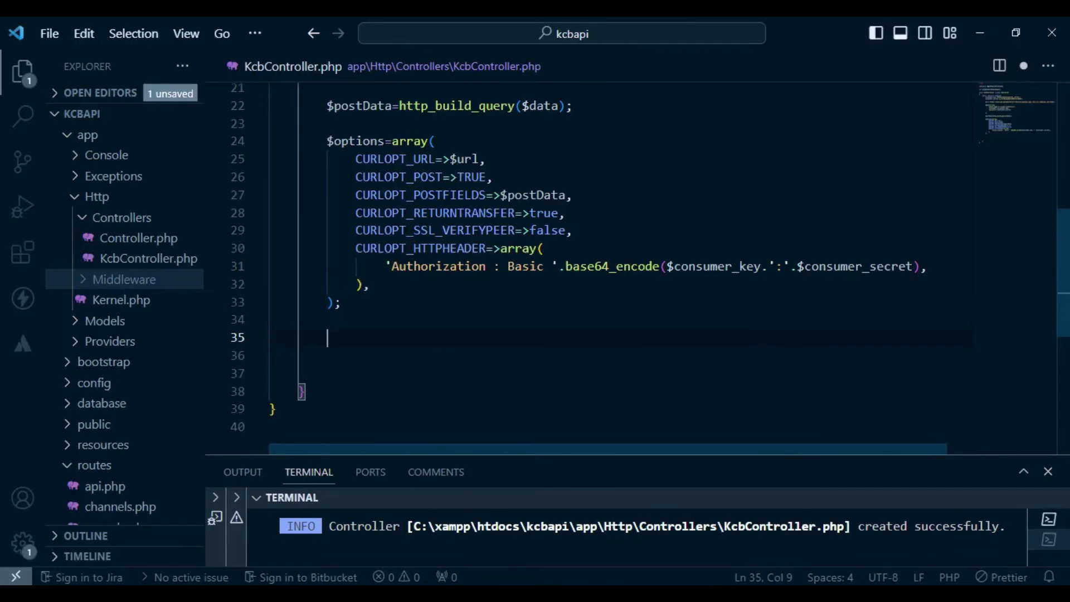
text($)
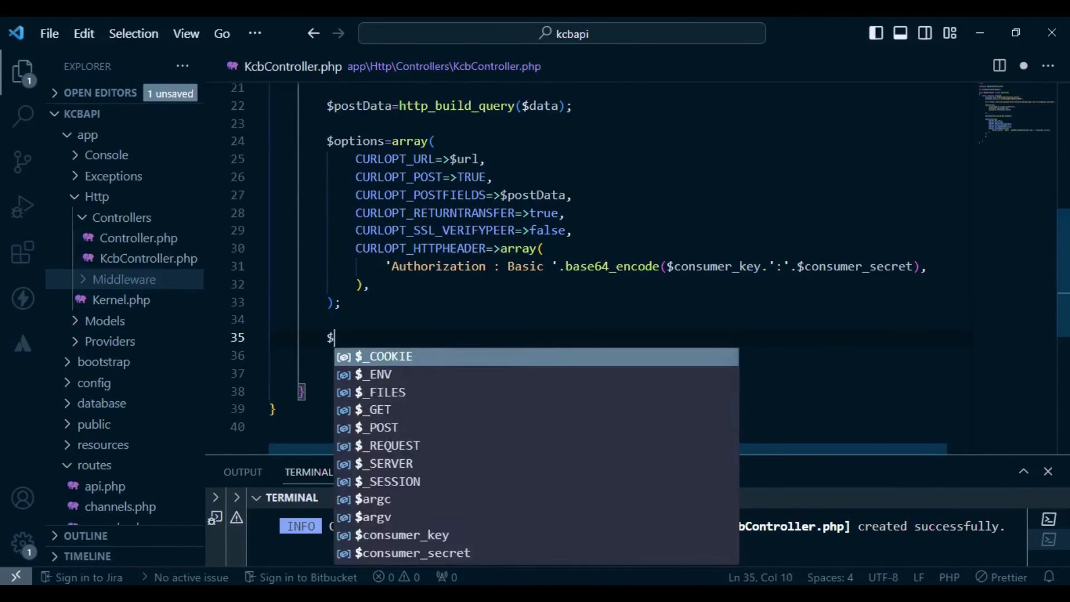
text(ch)
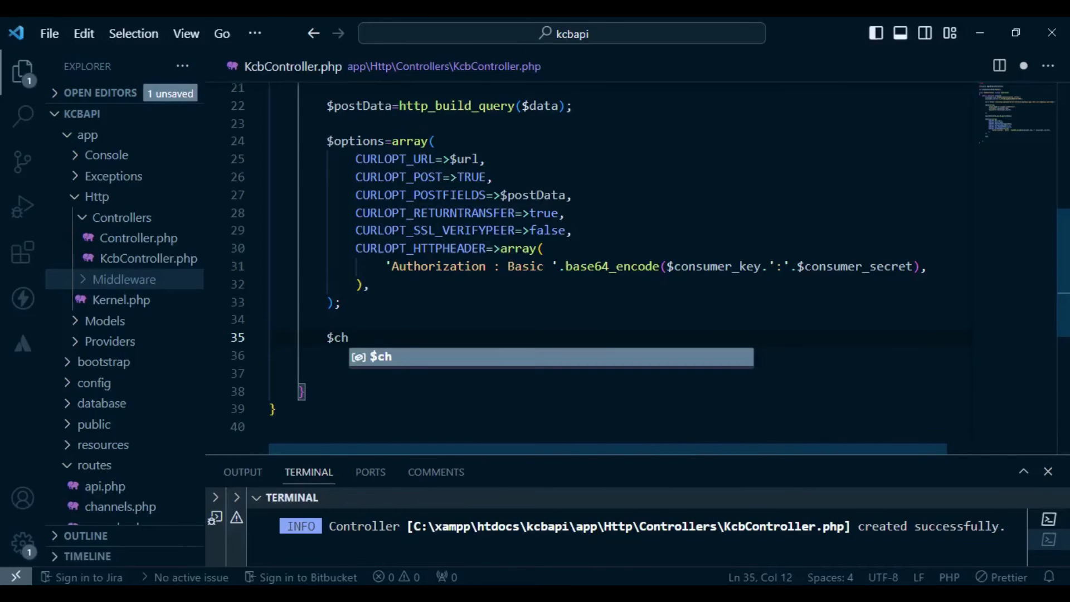
text(=)
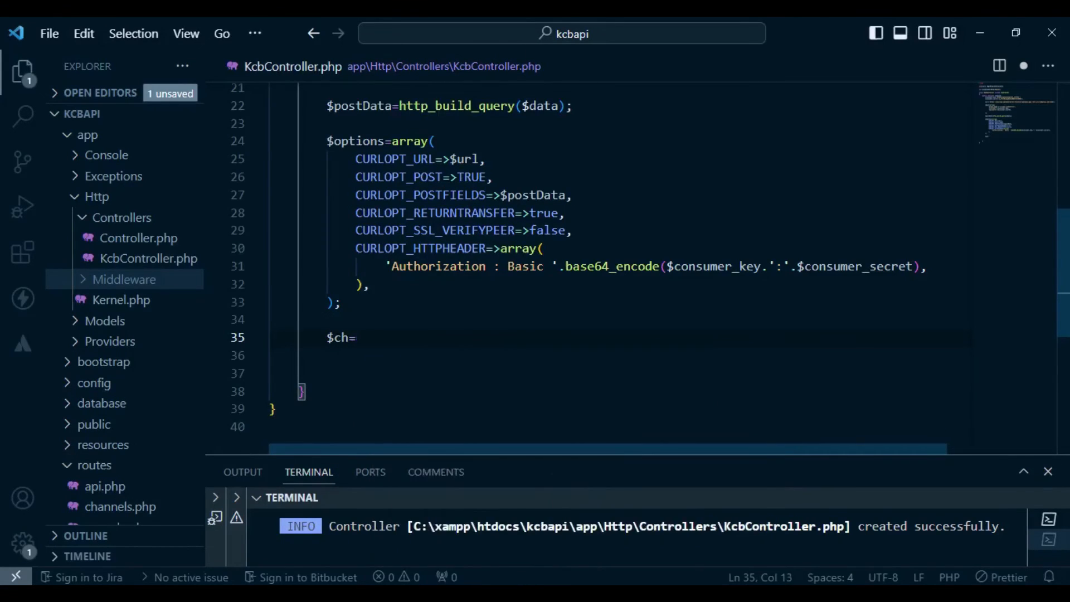
text(CURL)
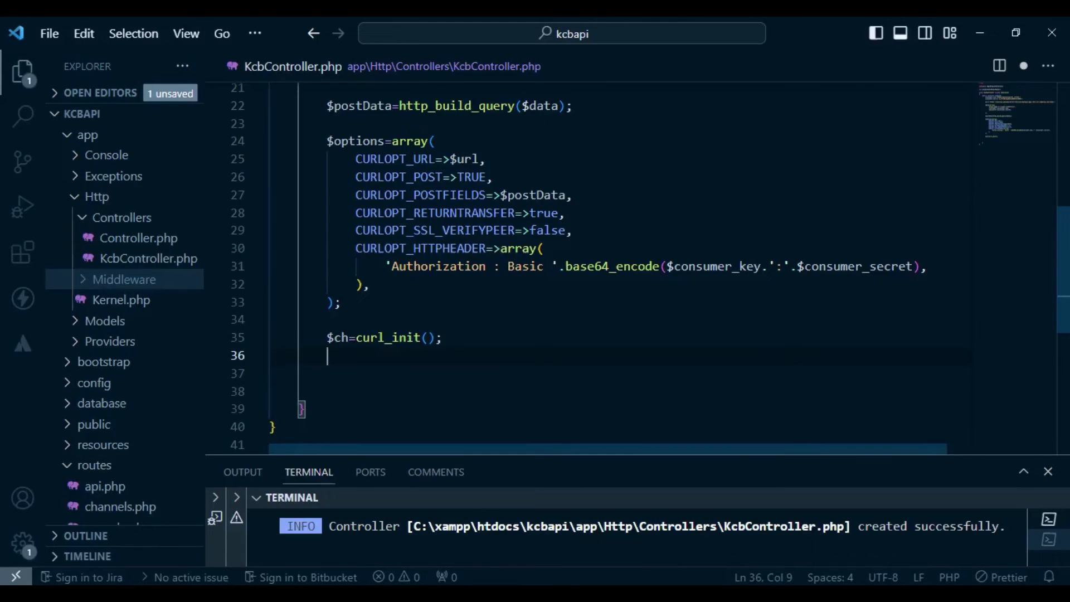
text(curl)
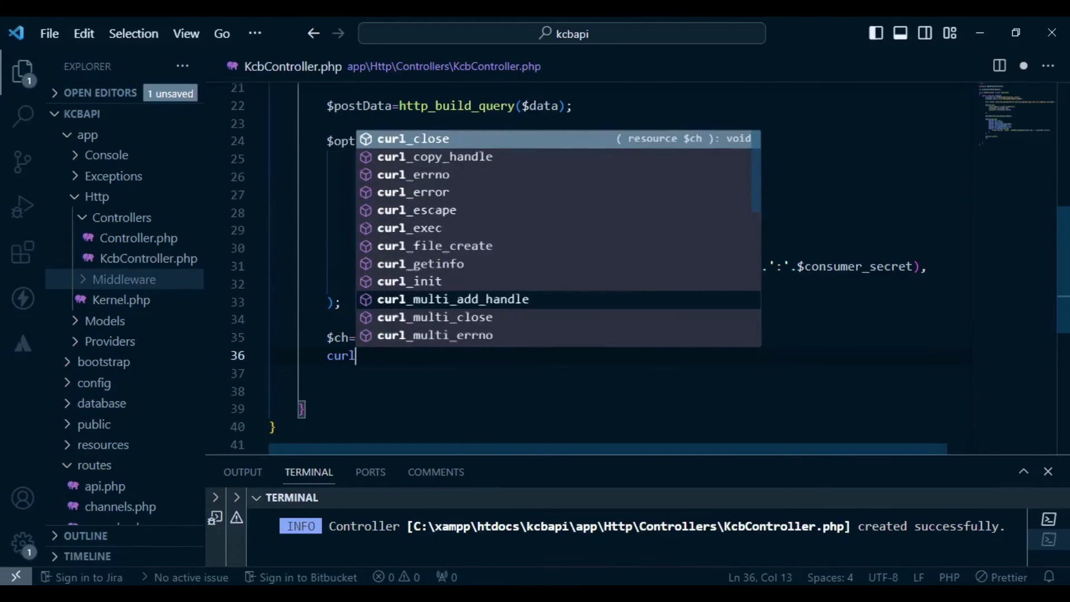
text(_setopt_array($c)
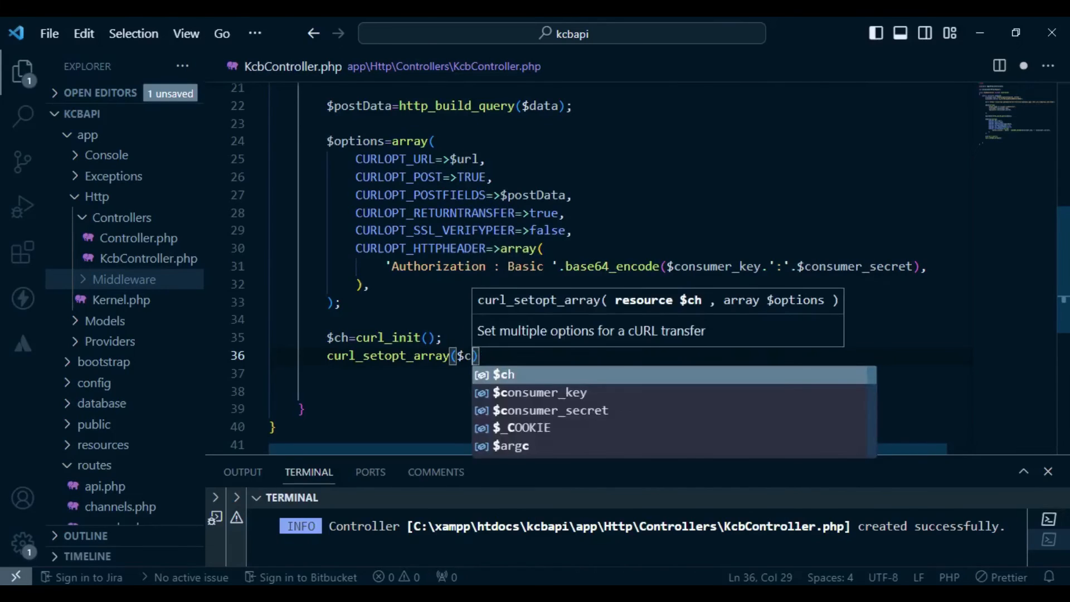
text(h)
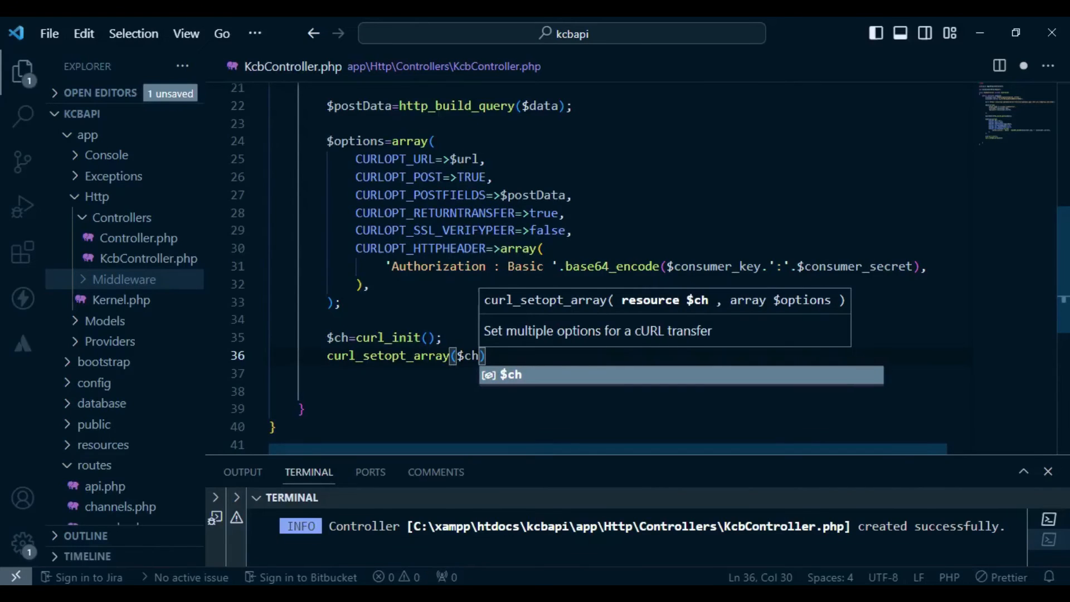
text(,$options)
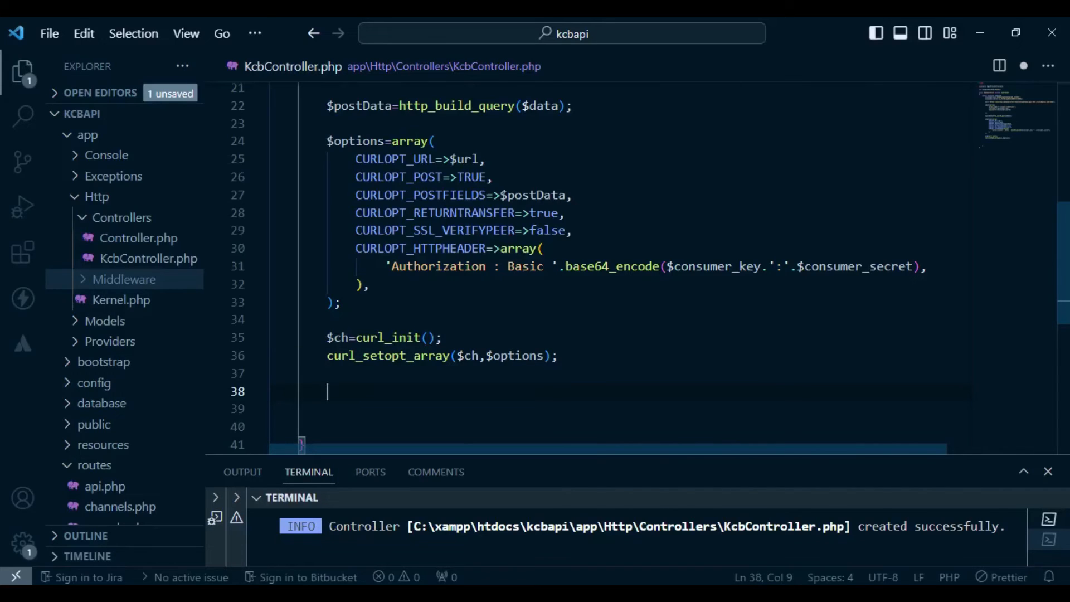
text($response= curl_exec($ch);)
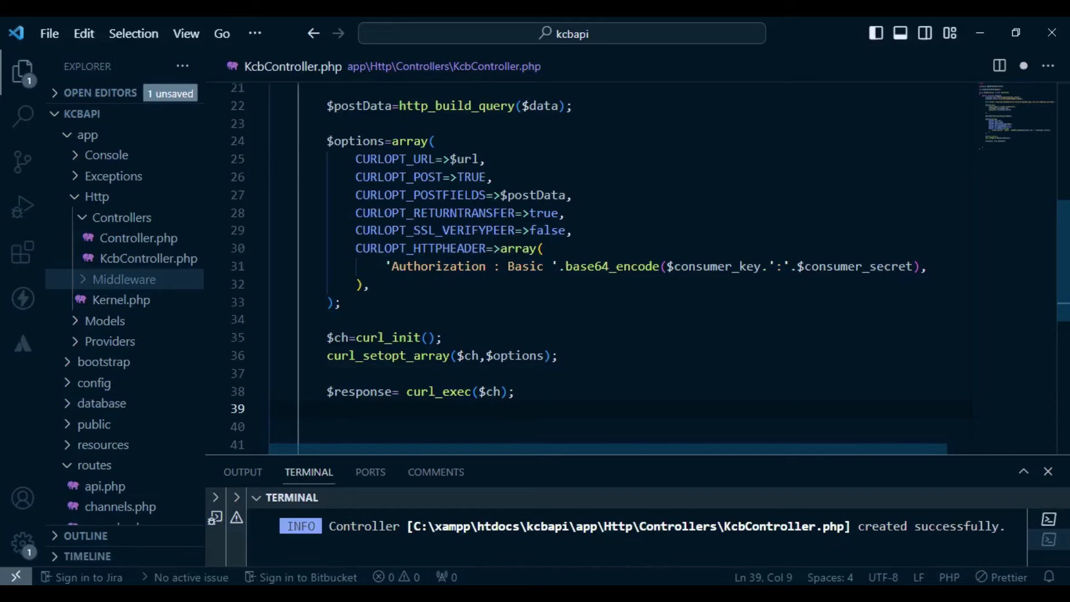
Add an if(curl_errno($ch)) check that echoes 'cURL error:' with curl_error($ch)
text(if(c)
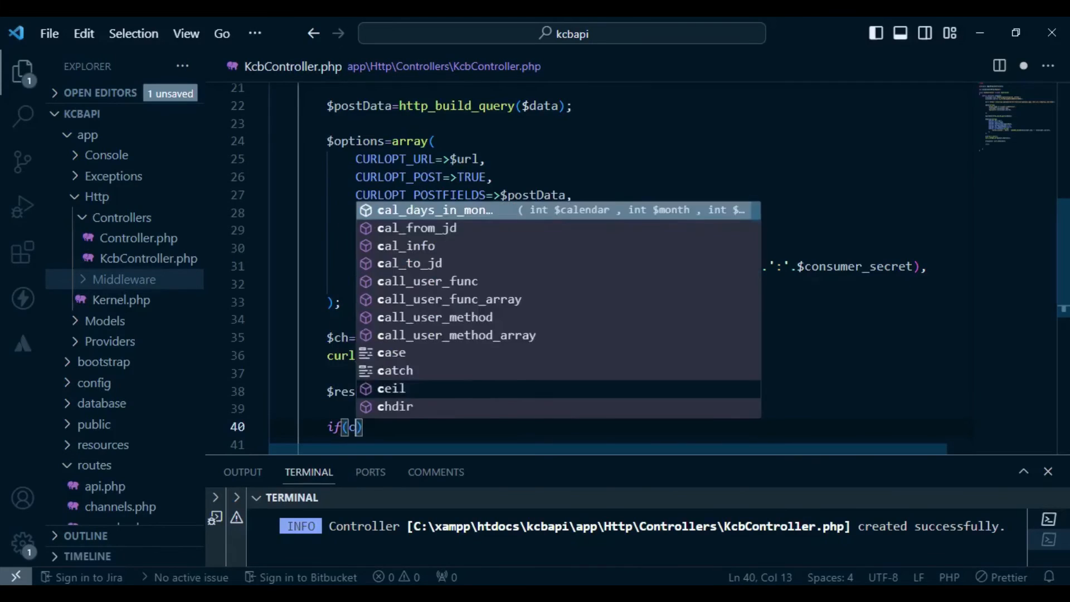
text(curl_errno)
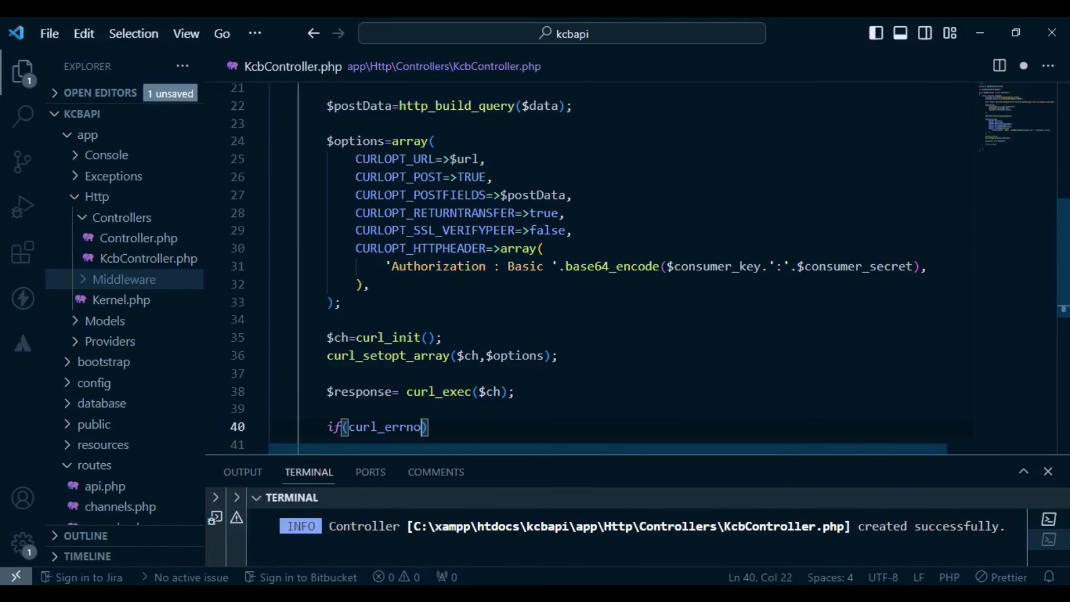
text($ch))
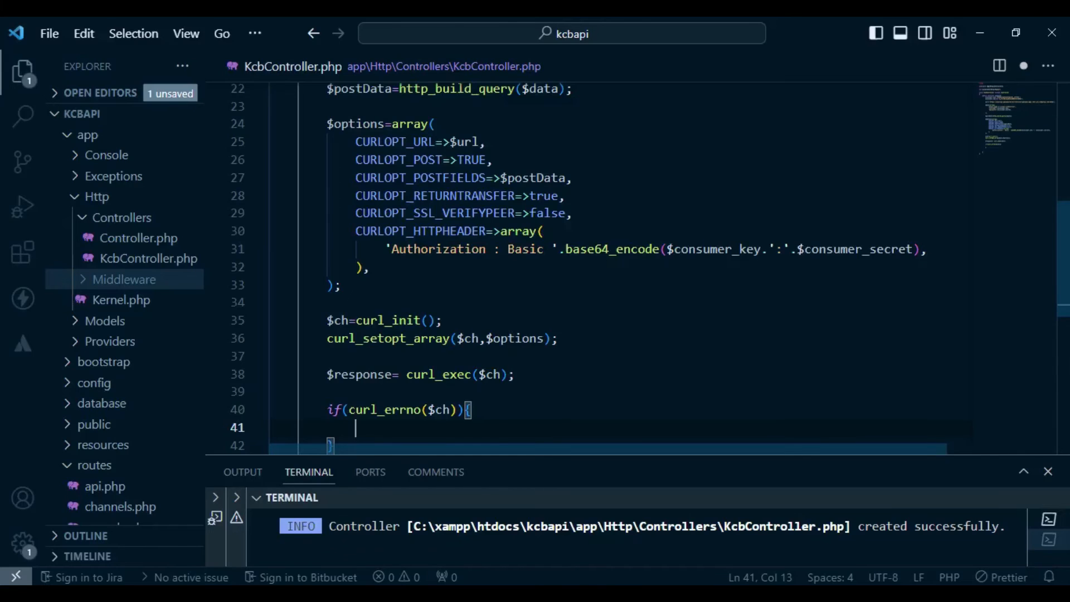
text(e)
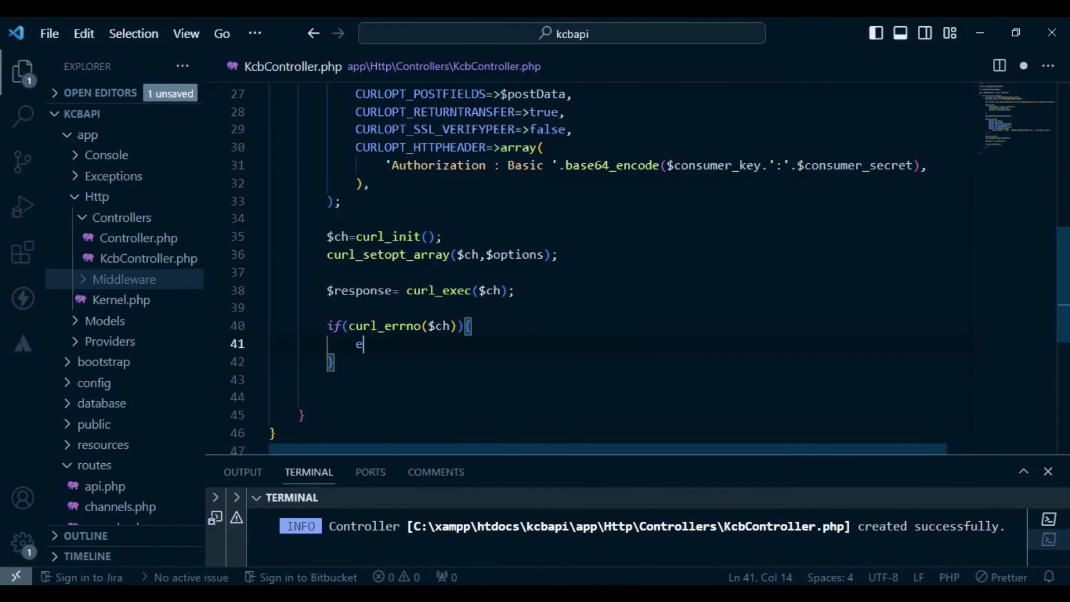
text(cho 'cURL ')
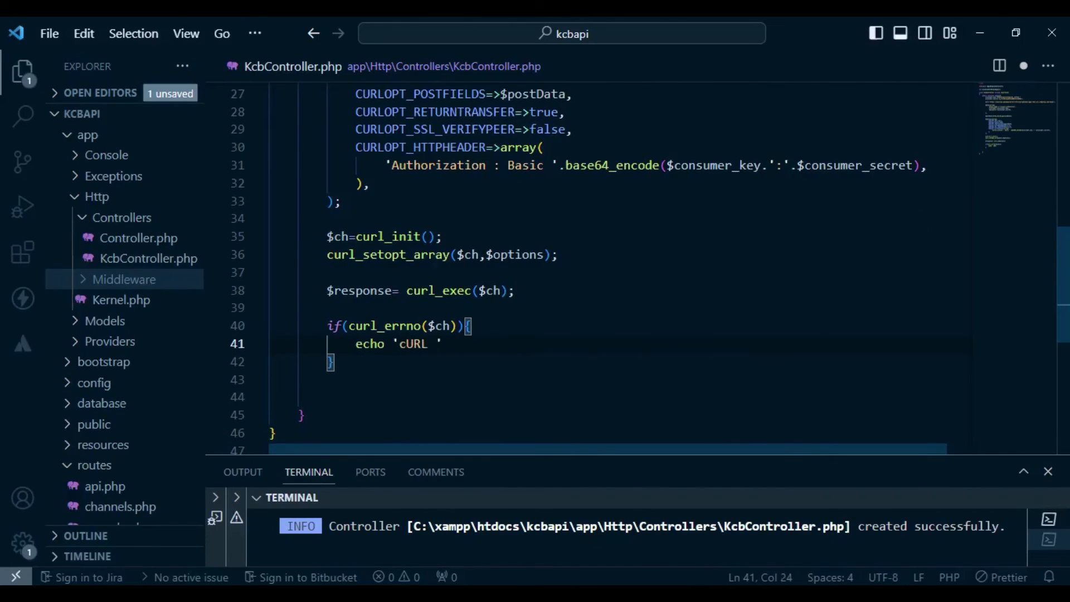
text(error:)
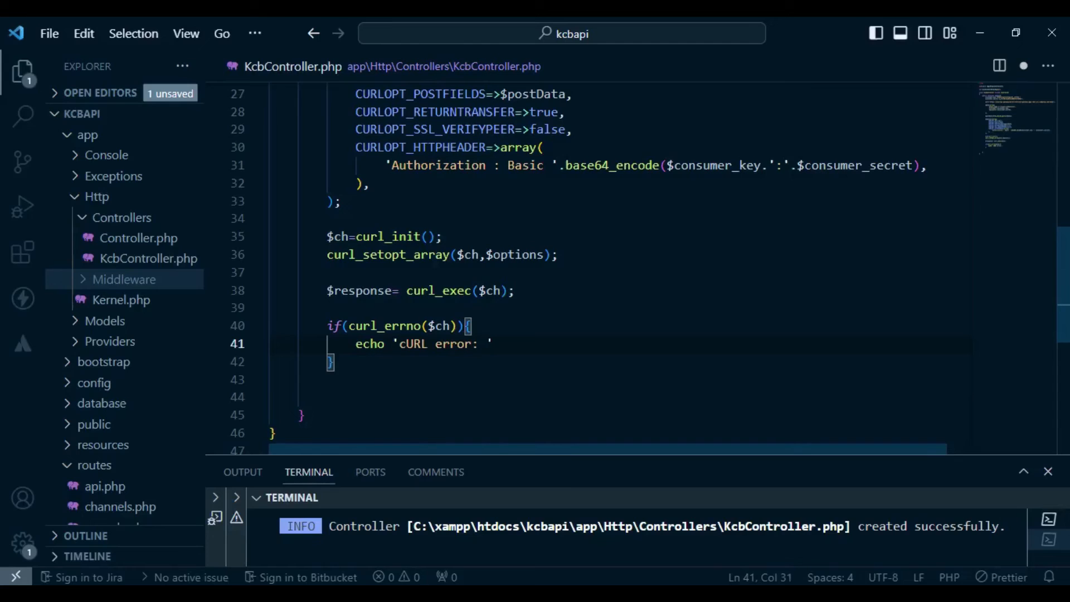
text(.)
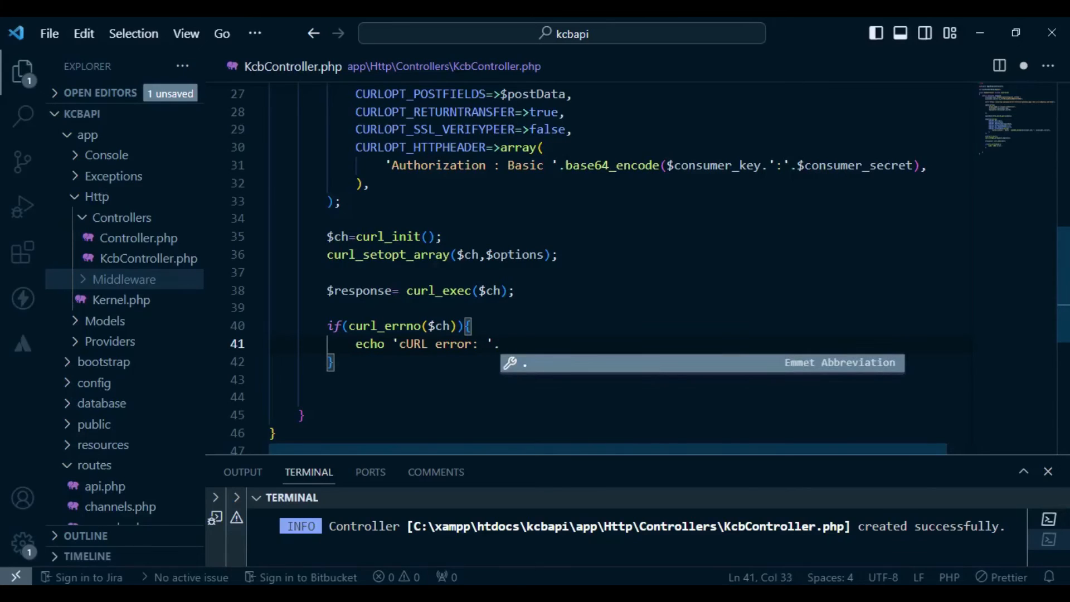
text(curl_error($ch))
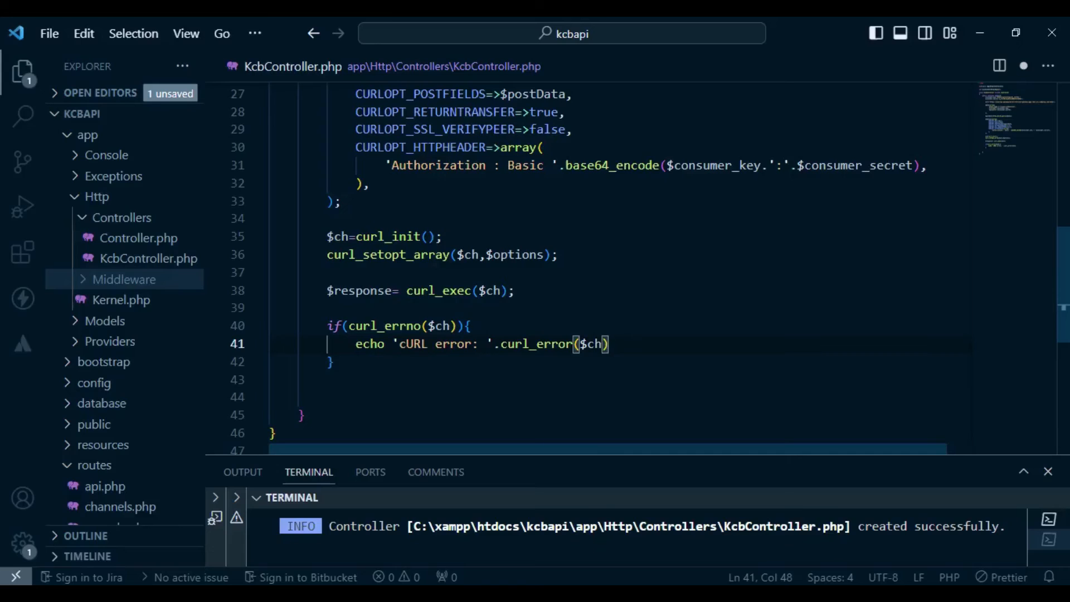
Close the handle with curl_close($ch) and echo $response
text(curl_close($ch);)
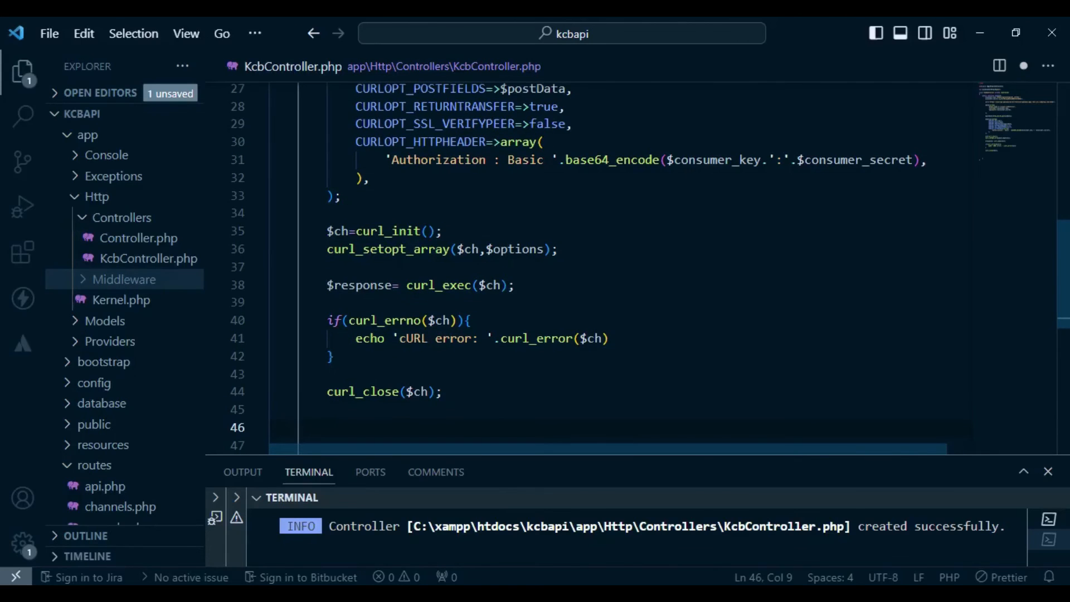
text(echo $)
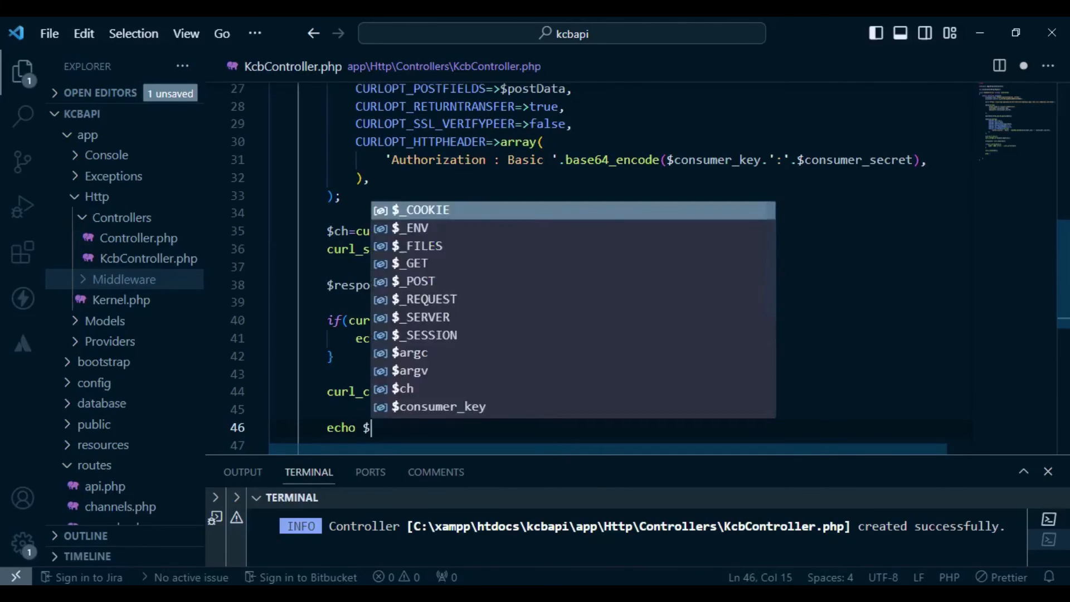
text(response;)
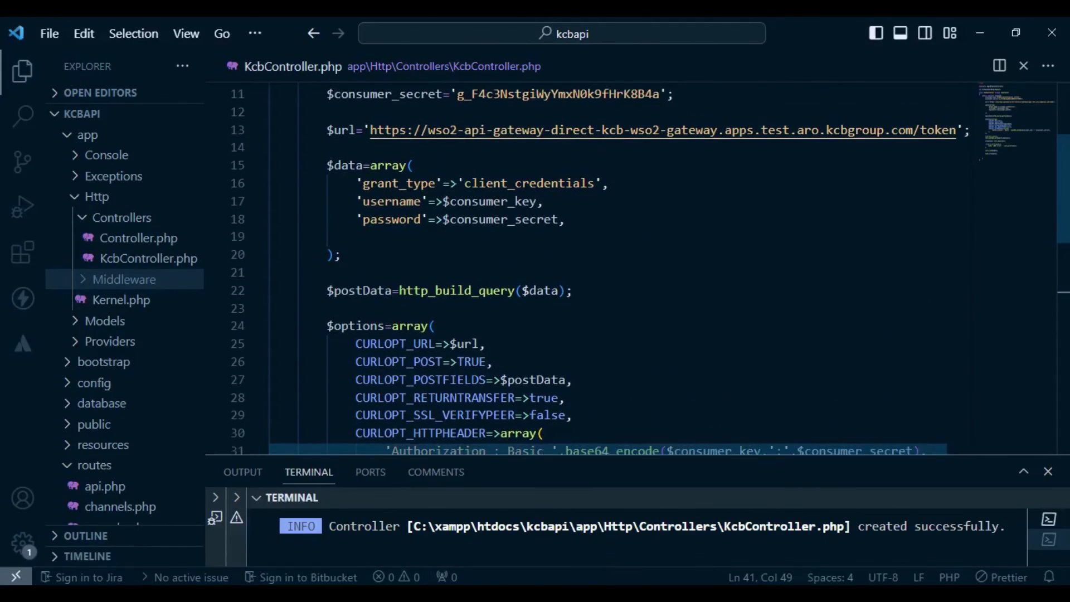
scroll(down, 3)
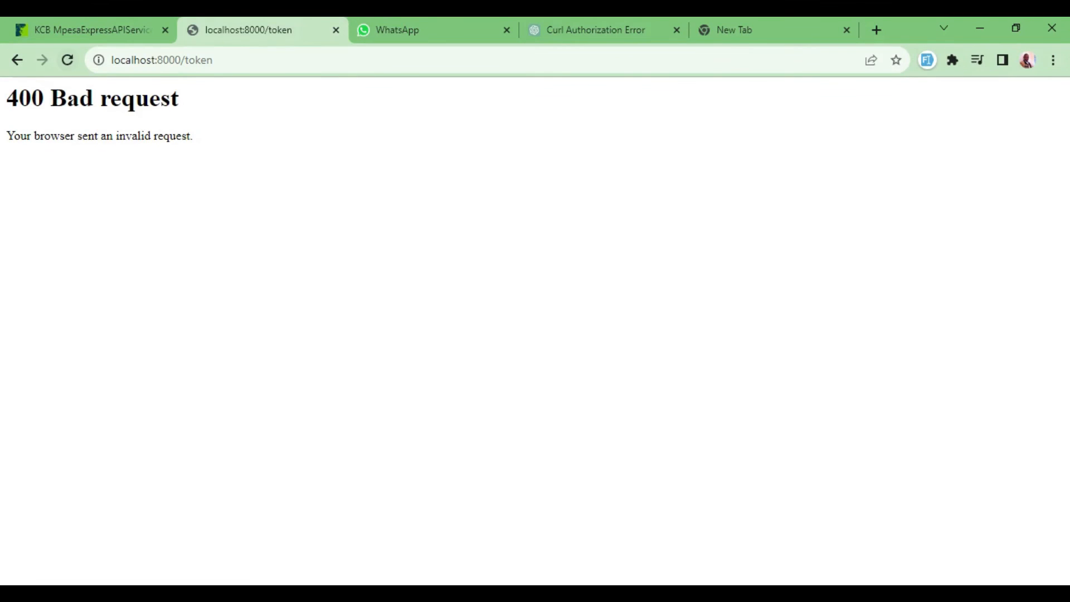
Reload localhost:8000/token in Chrome to show the access_token JSON response
click(67, 60)
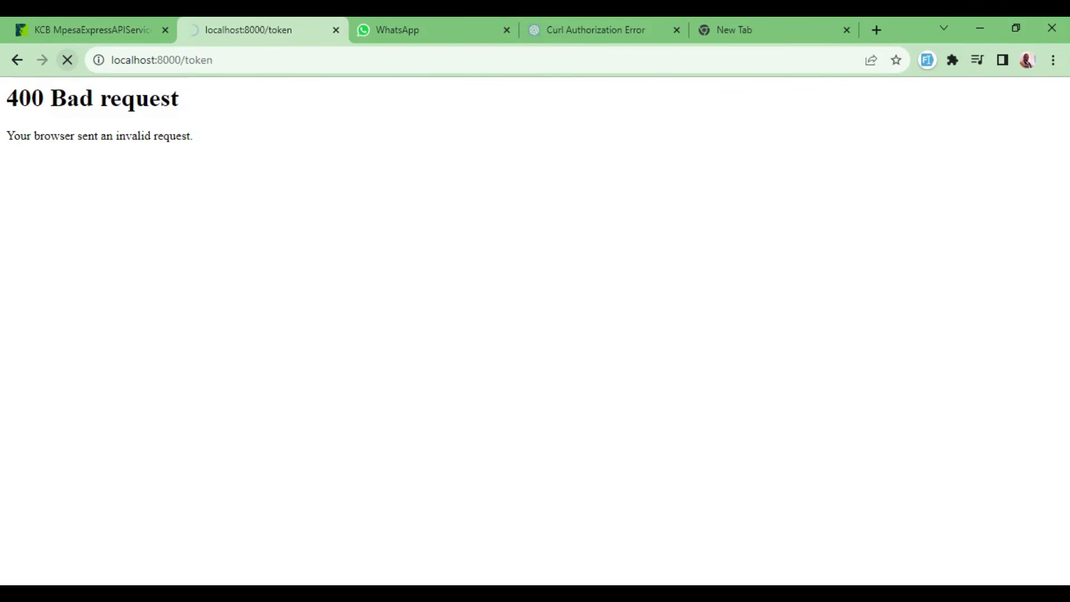
click(67, 60)
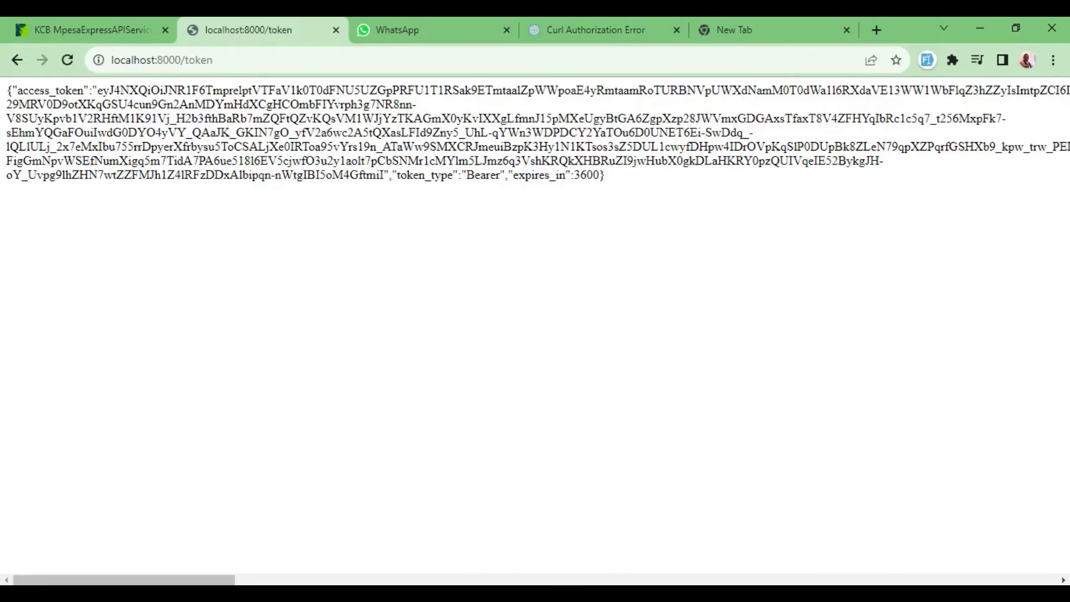